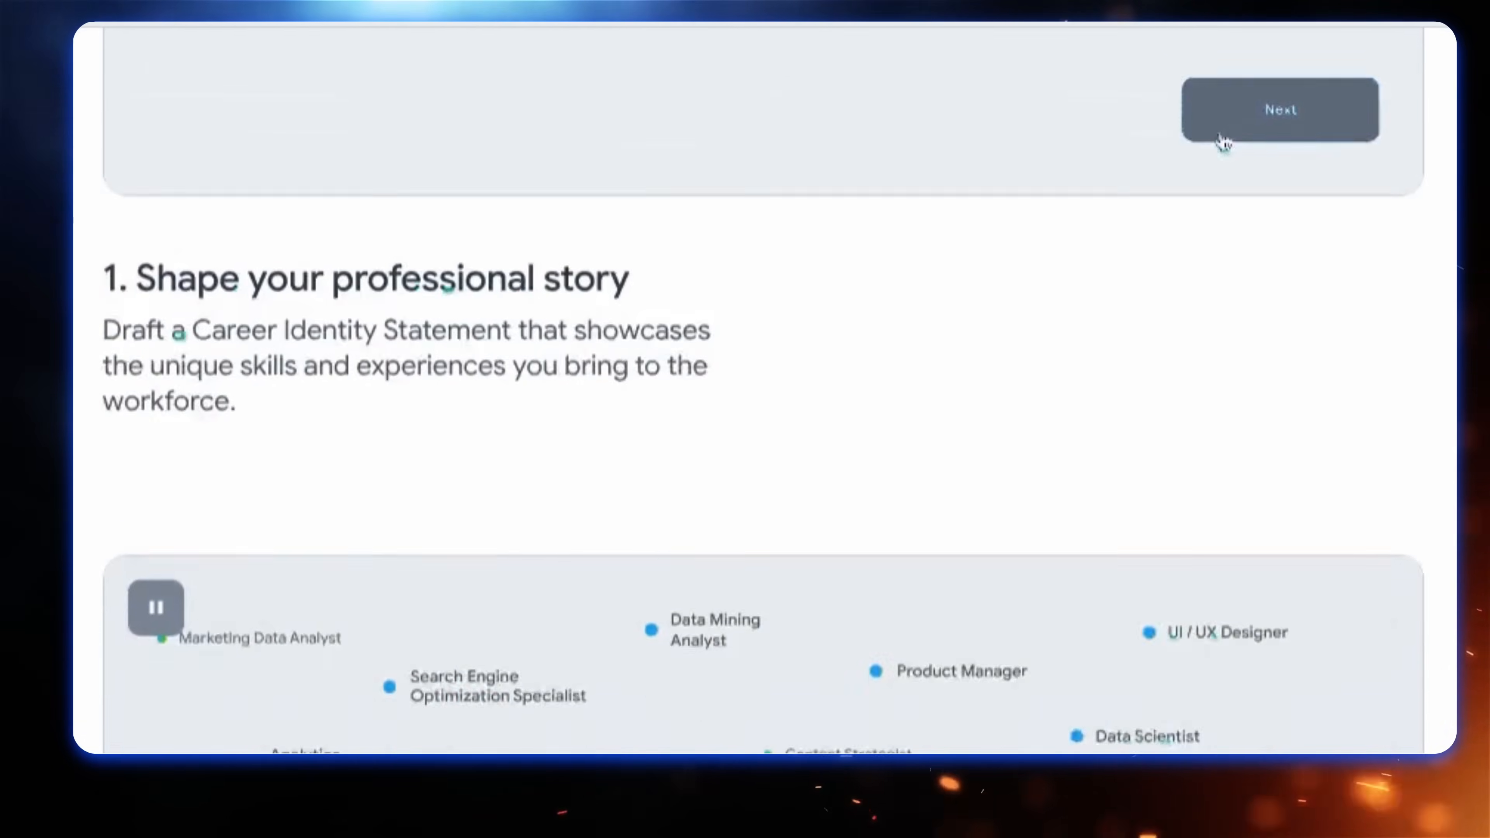
Enter 'retail associate' as a previous role and select all its suggested skills.
left_click(1279, 110)
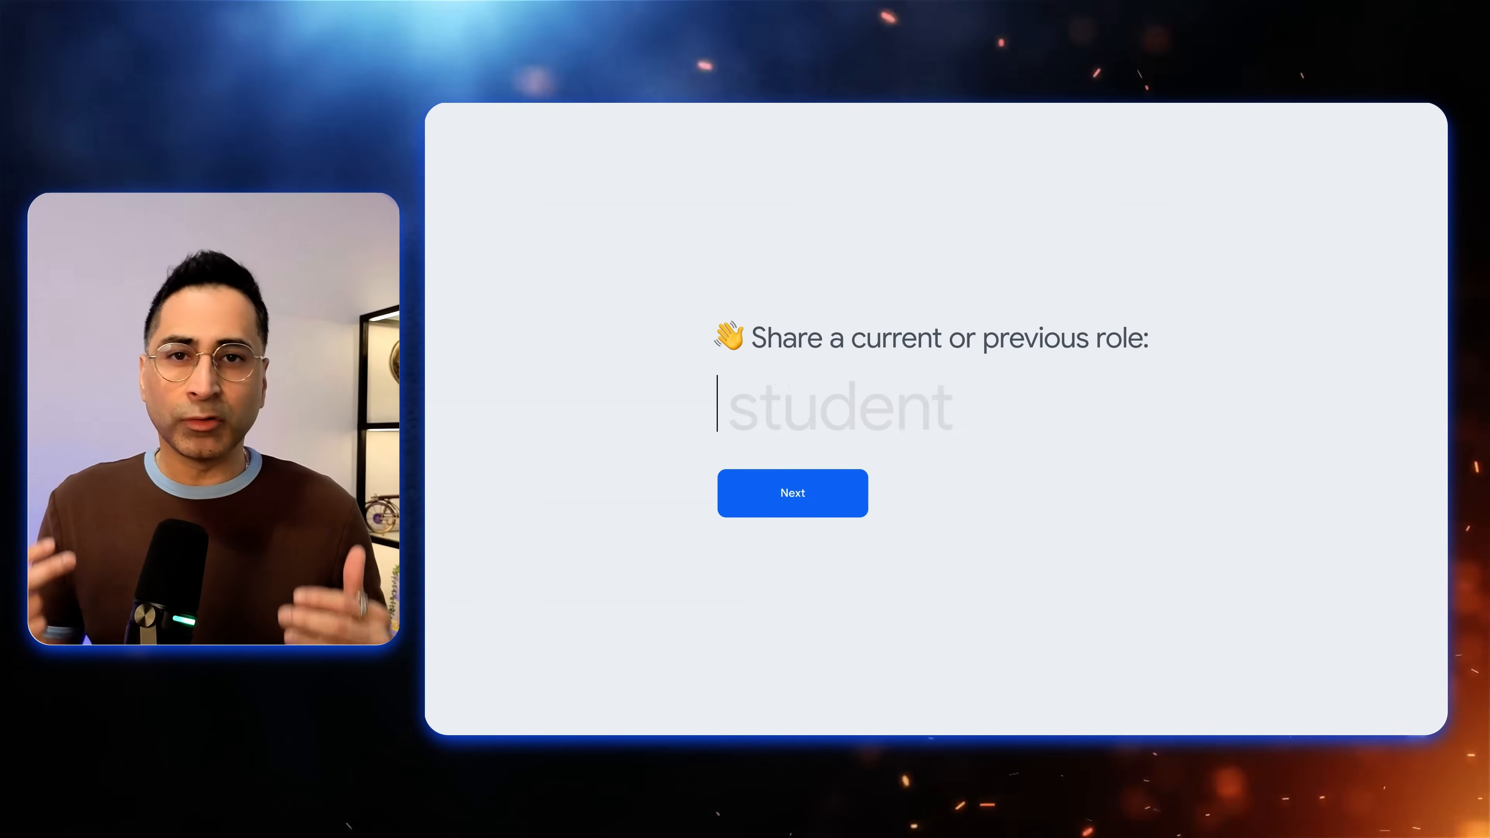
type("retail associate")
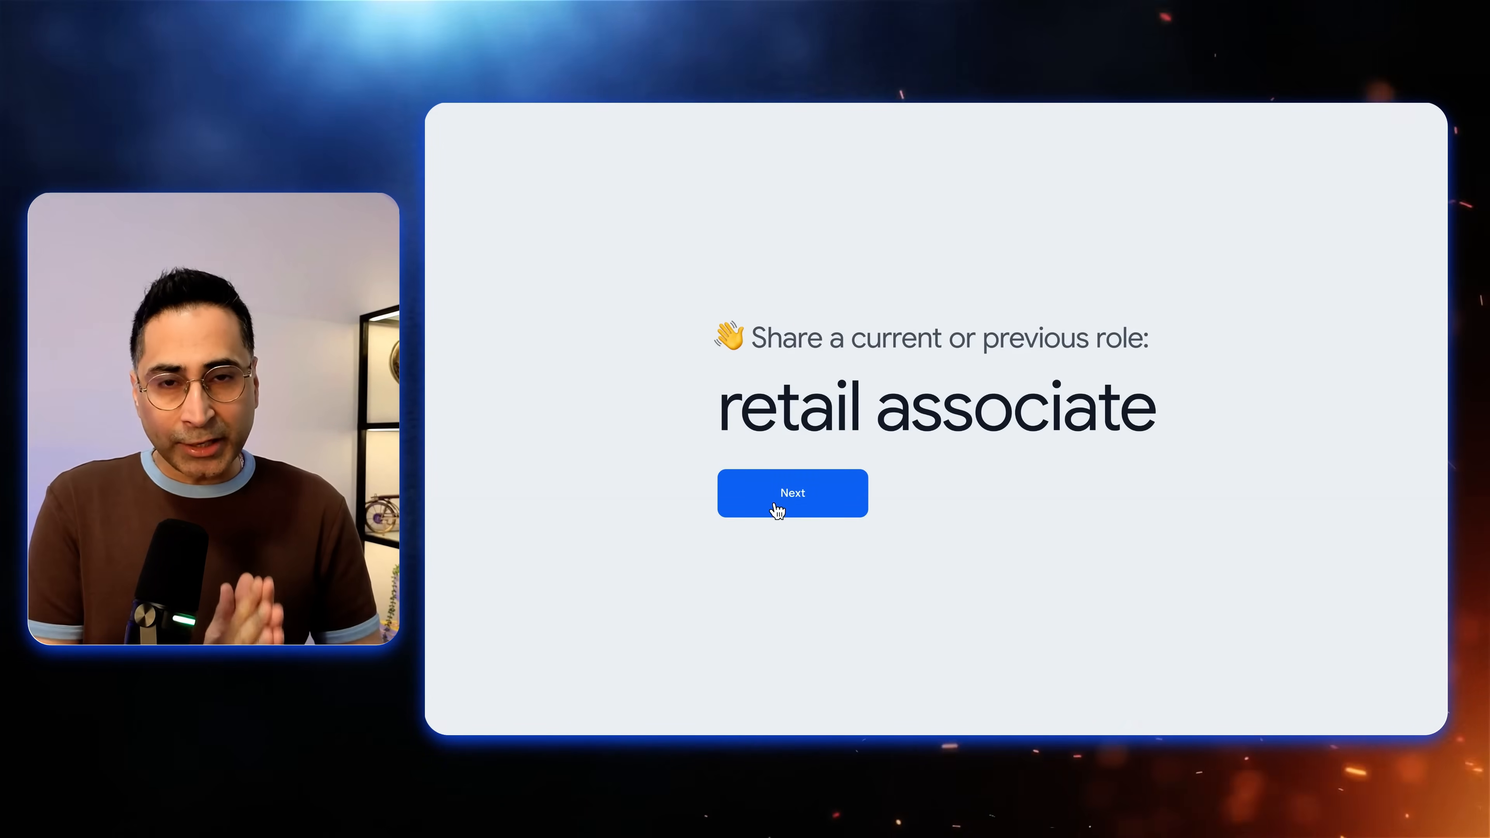
left_click(793, 494)
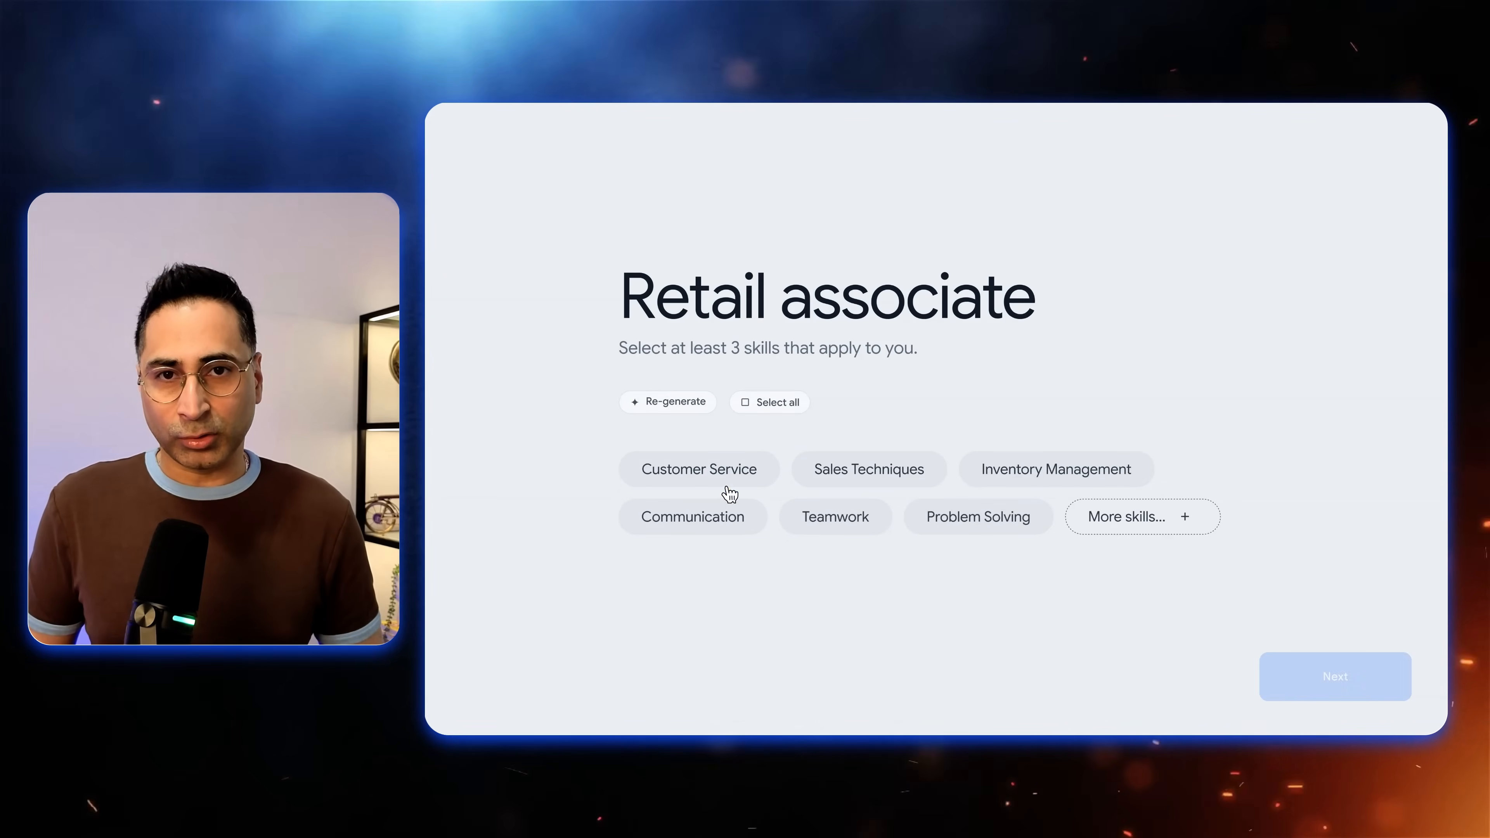
left_click(747, 402)
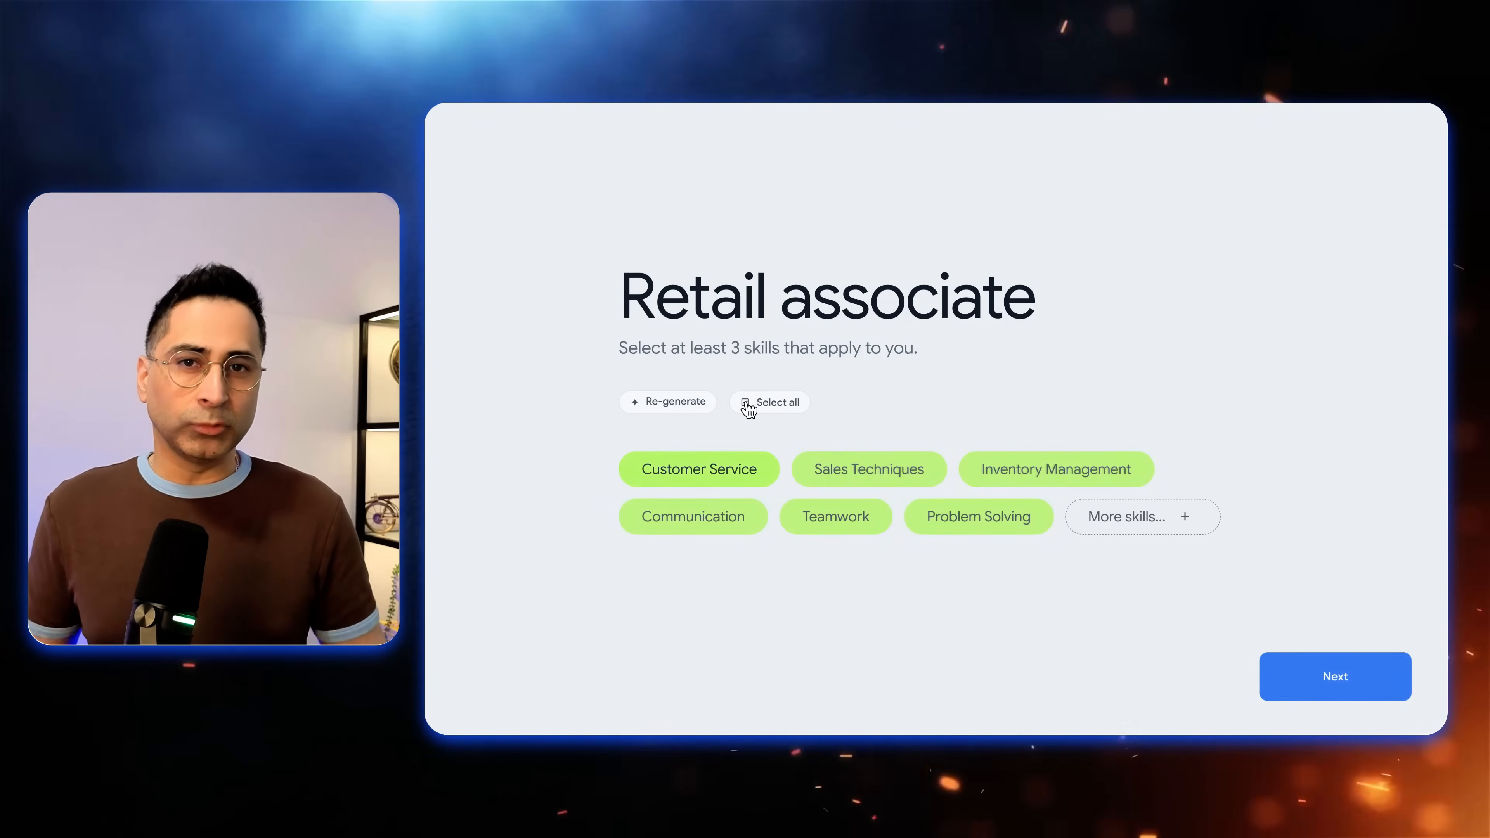
left_click(1334, 676)
type("grow.google/")
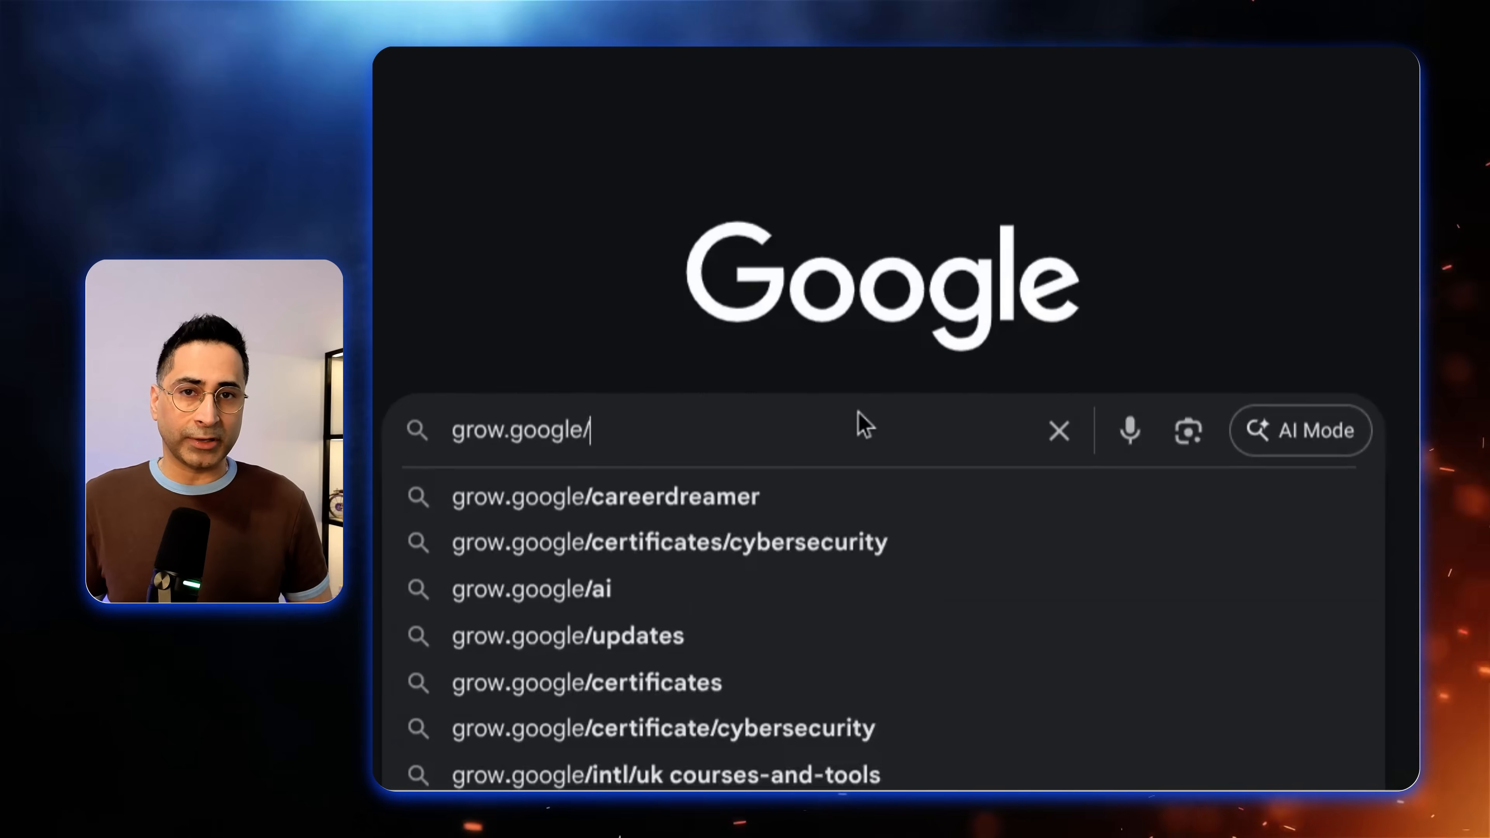
Search grow.google/career-dreamer and launch Career Dreamer with Get started now.
type("career")
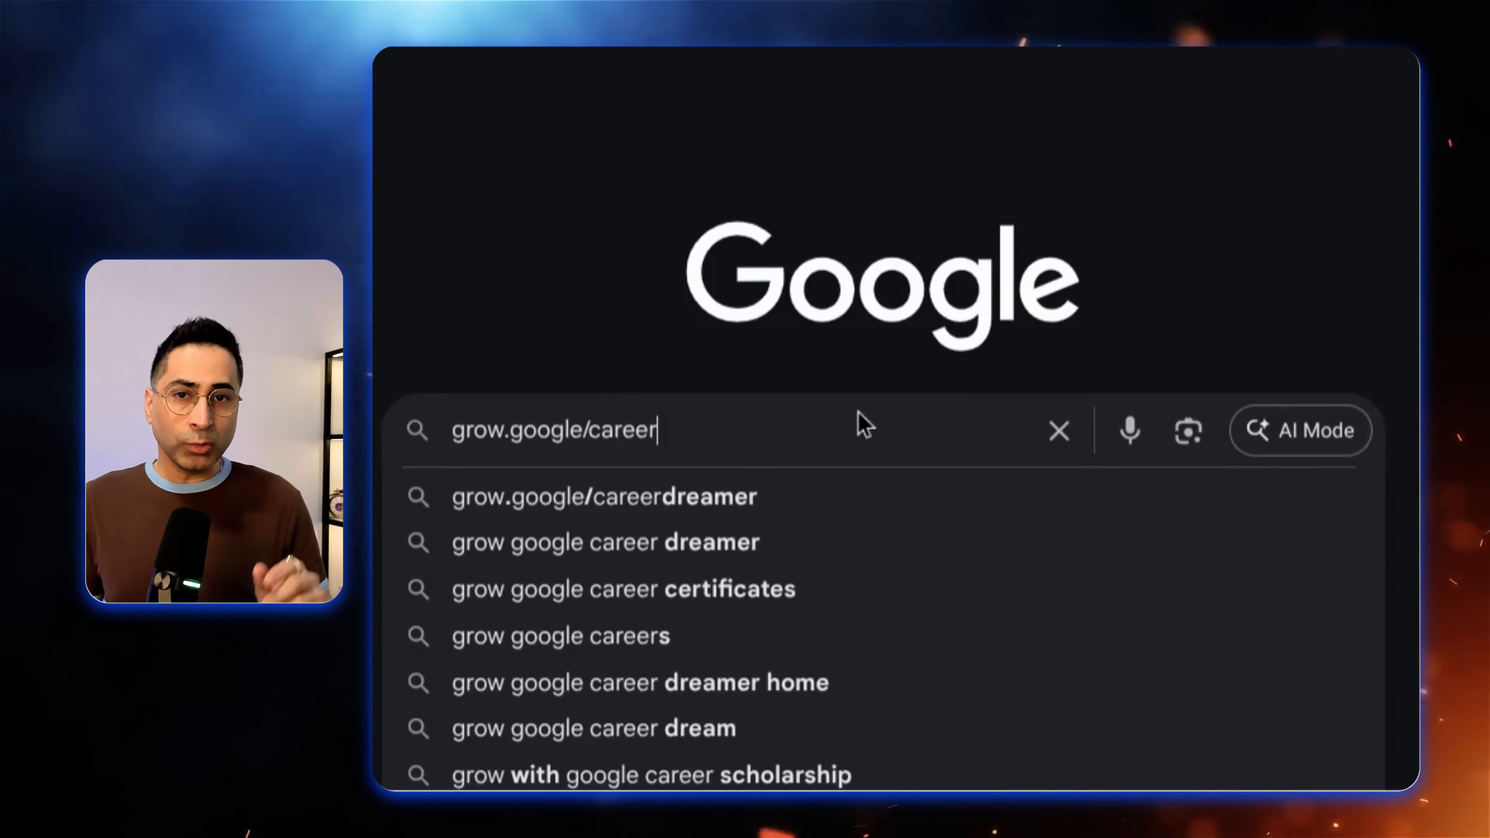
type("-drea")
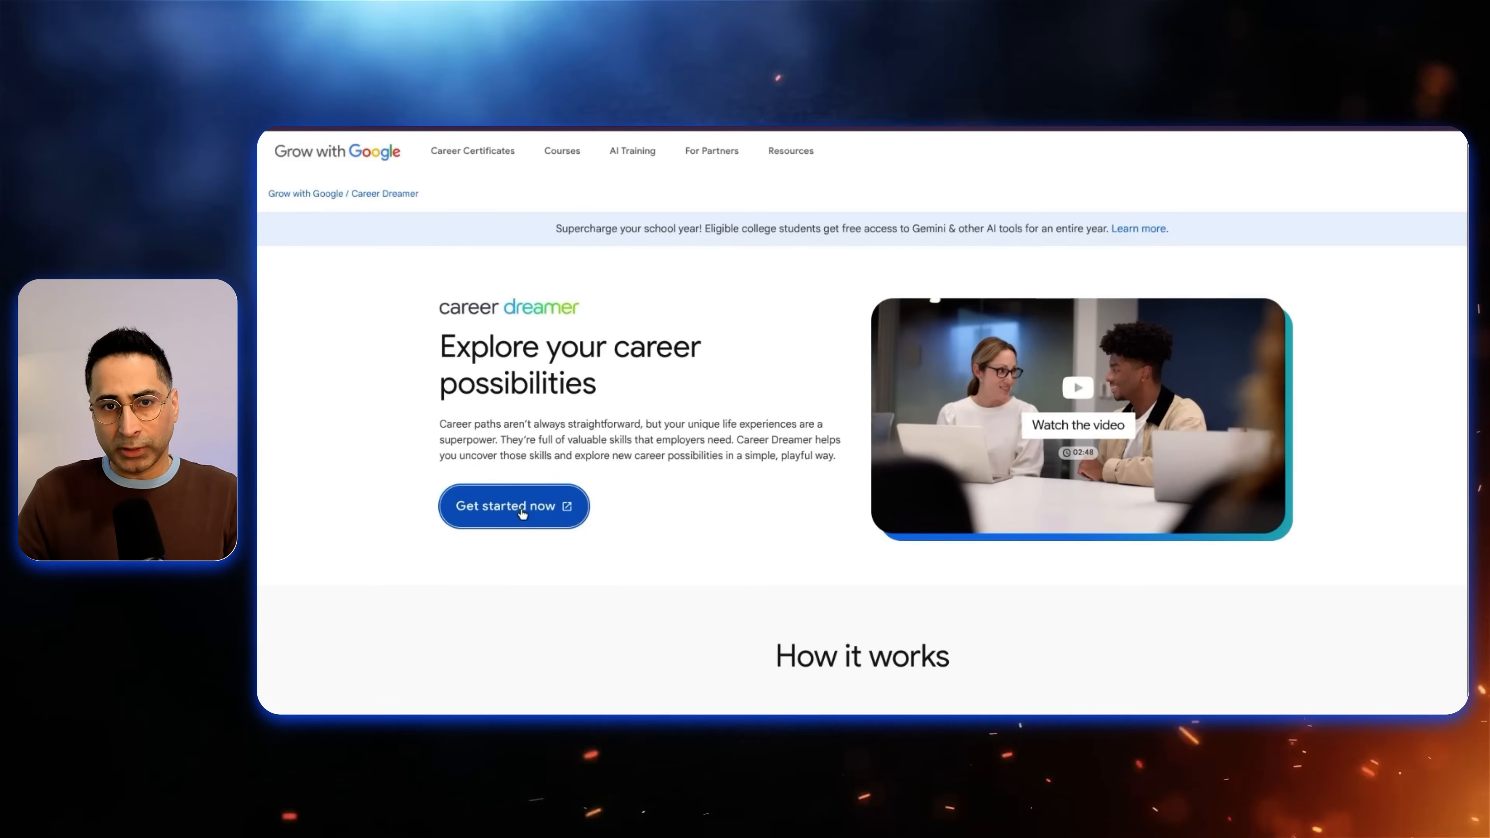
left_click(518, 506)
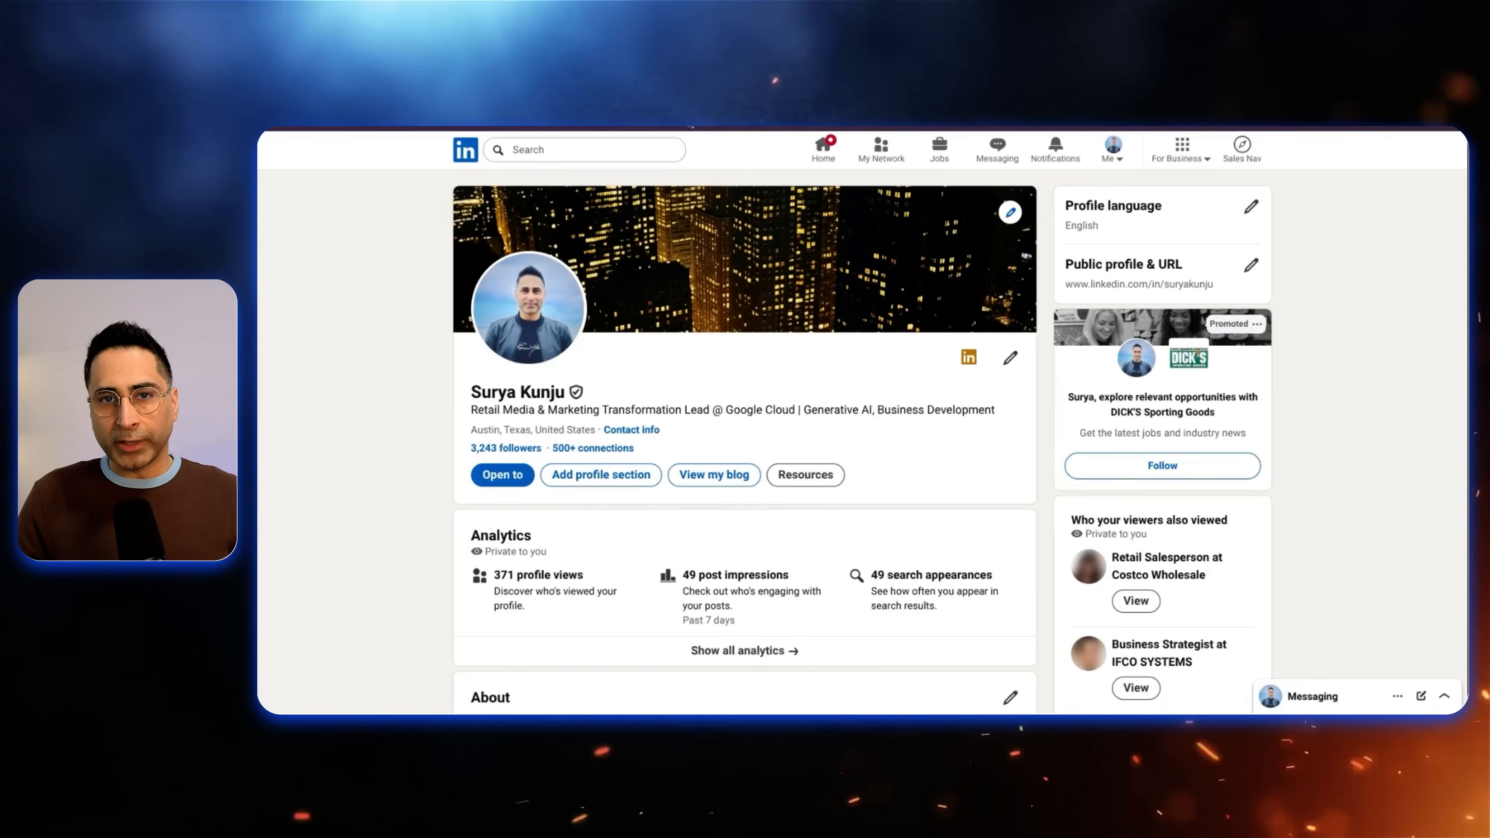
scroll("down", 3)
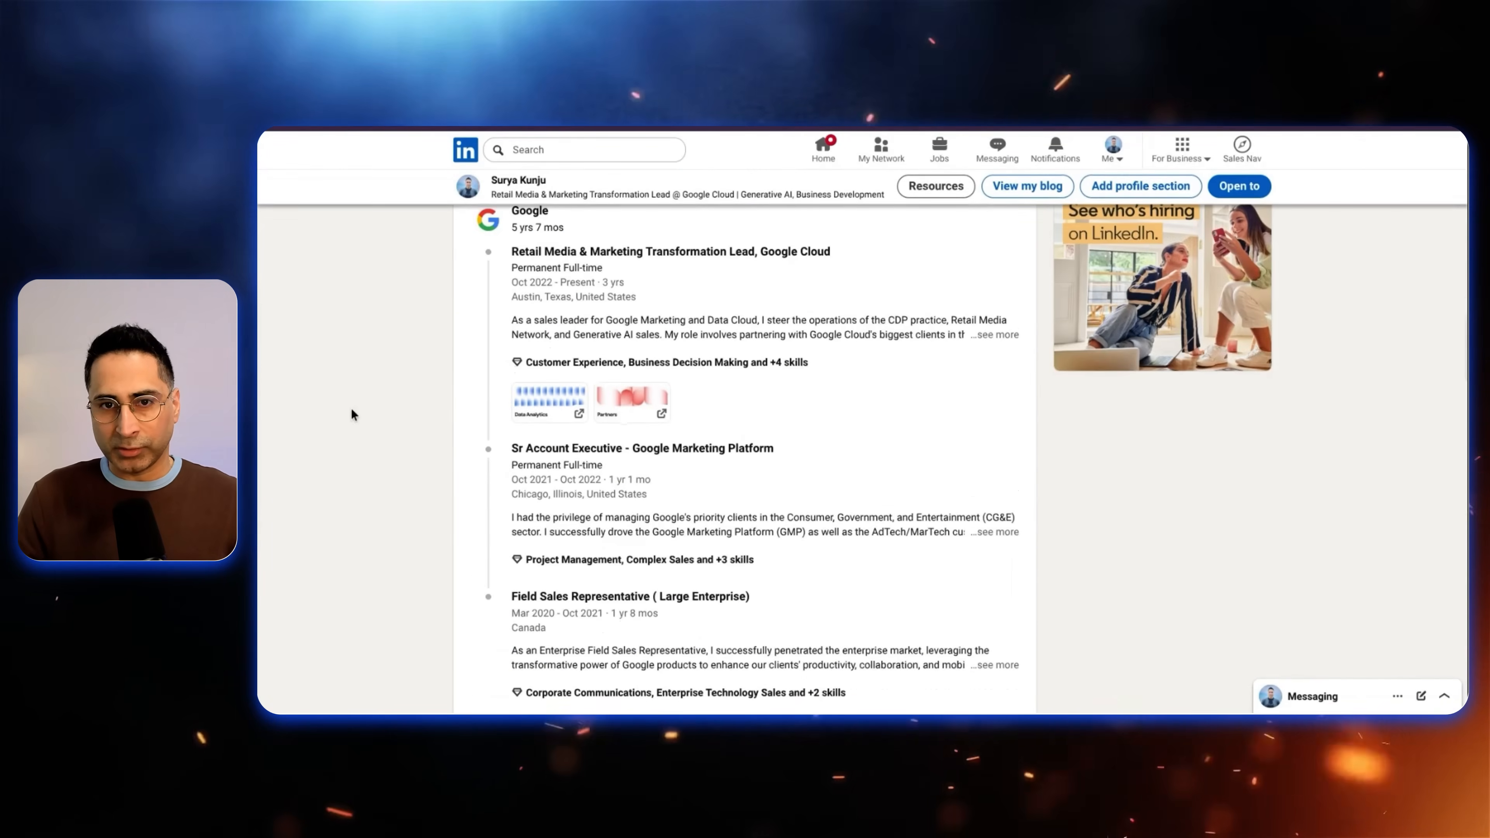
scroll("down", 3)
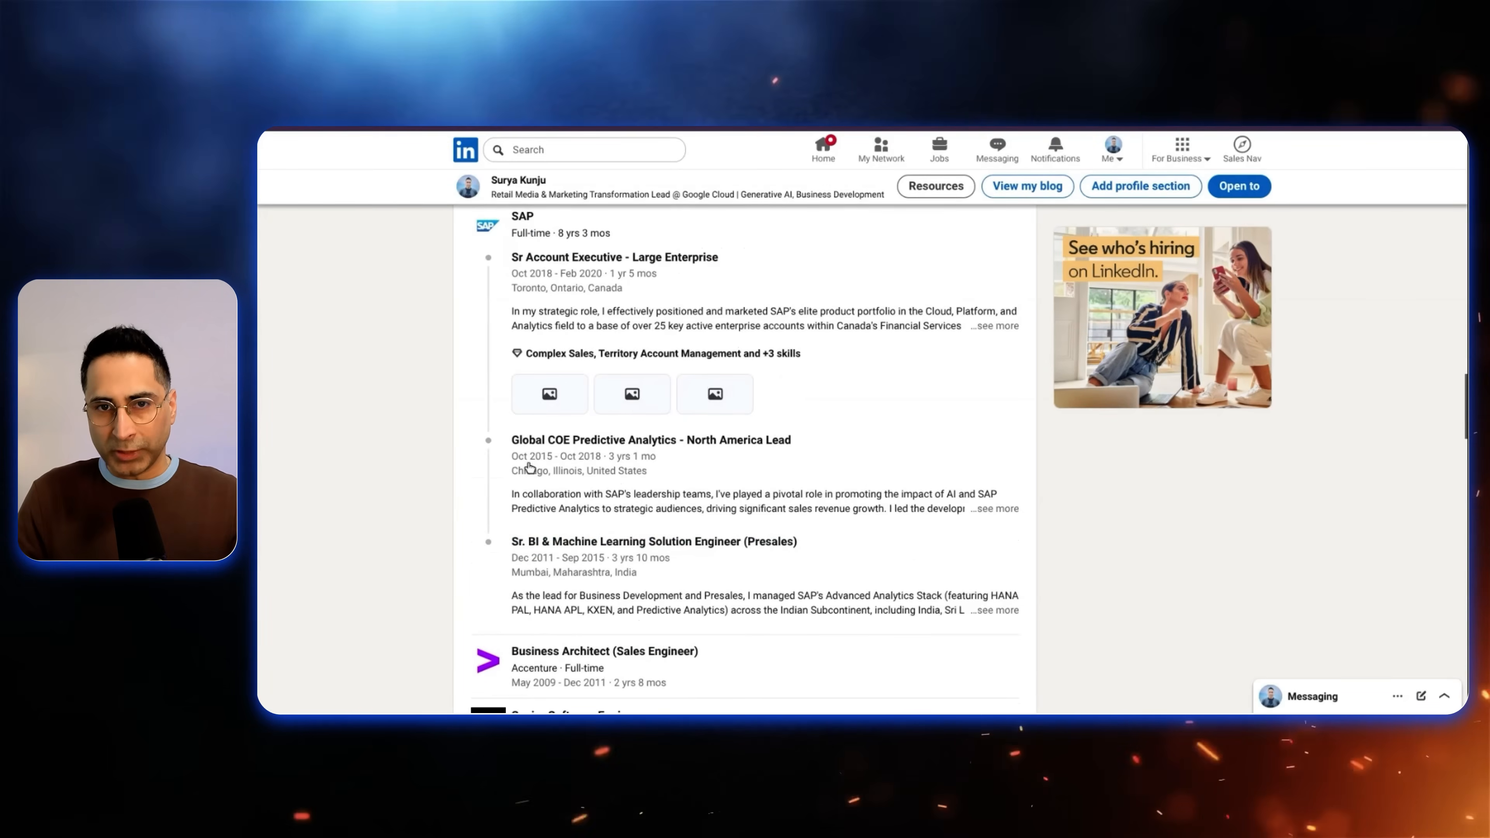
scroll("up", 3)
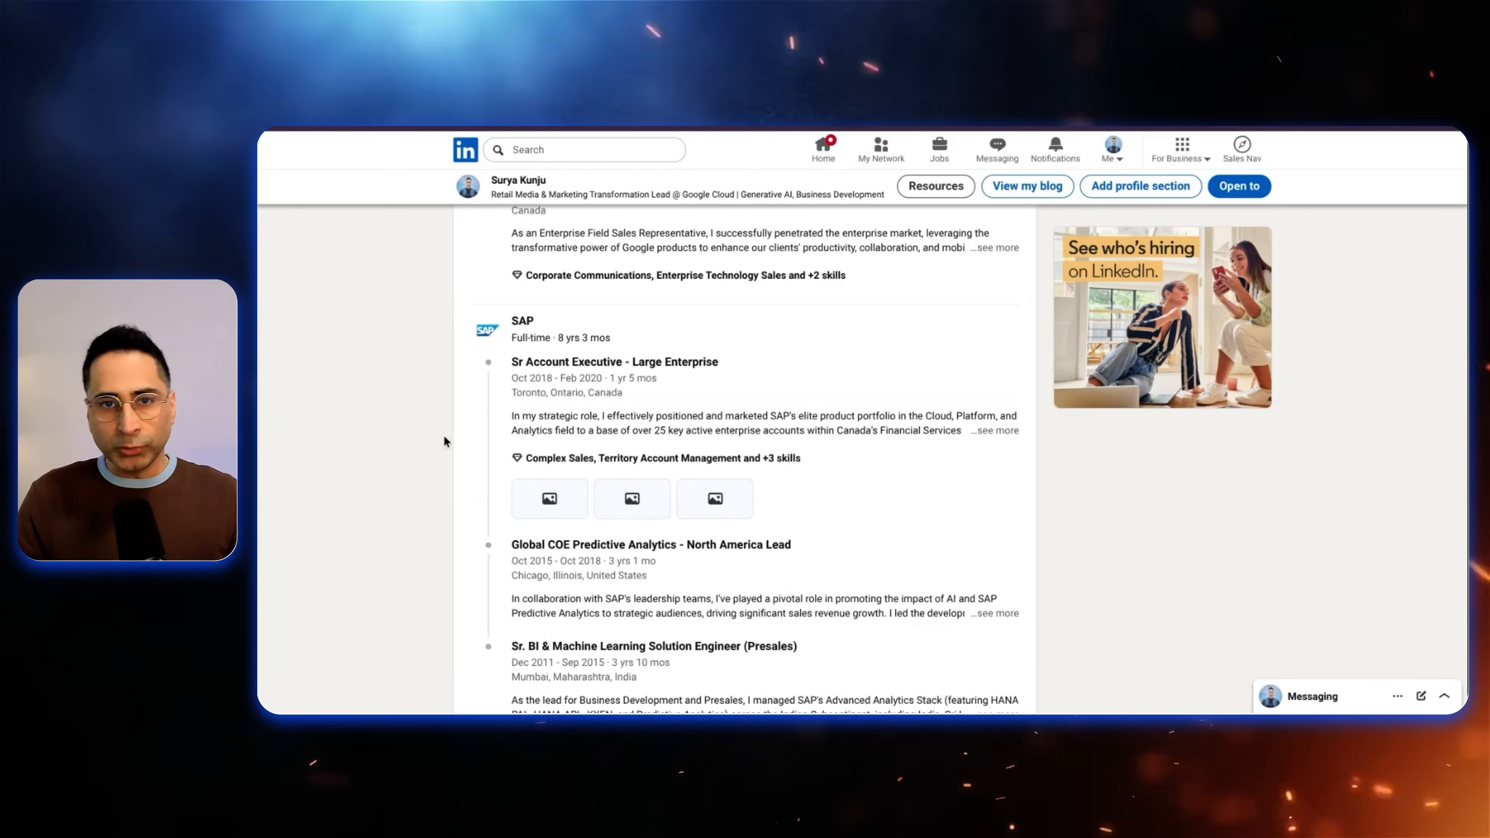
scroll("up", 3)
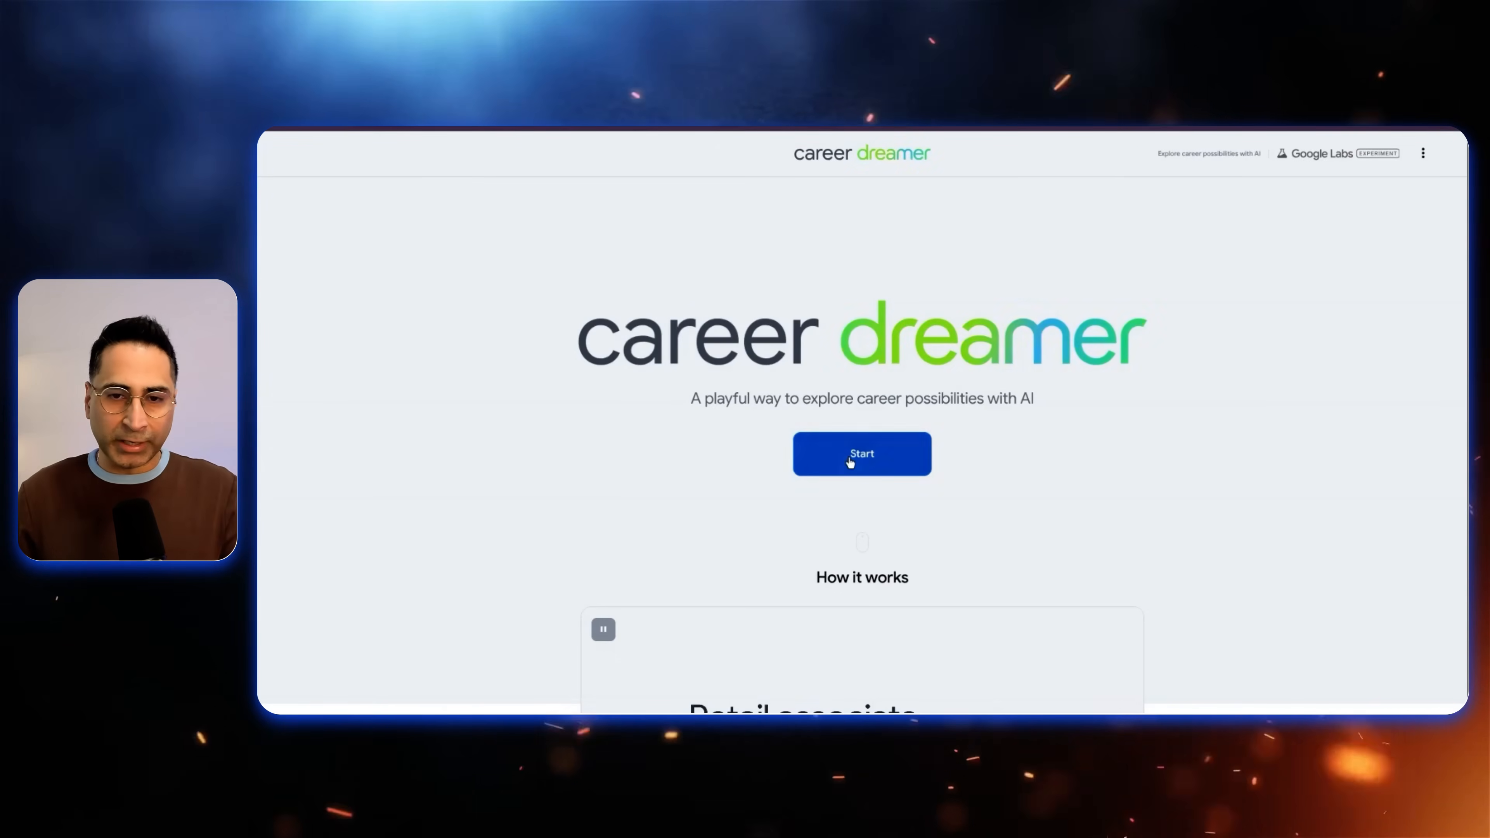
Start a session with role Sales Engineer in Analytics, MAchine Learning, AI and reach the tasks.
left_click(861, 453)
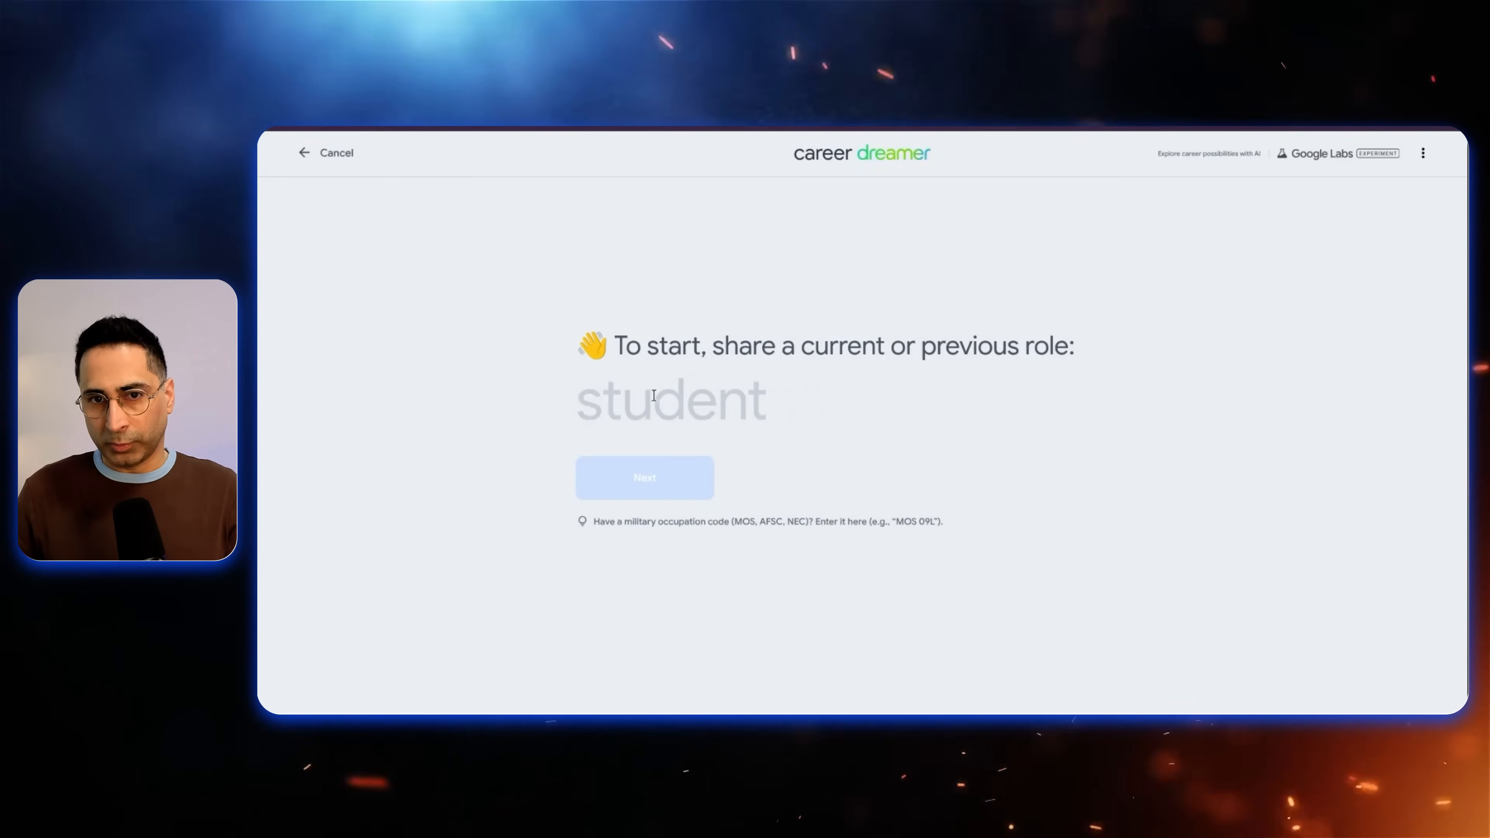
type("parent")
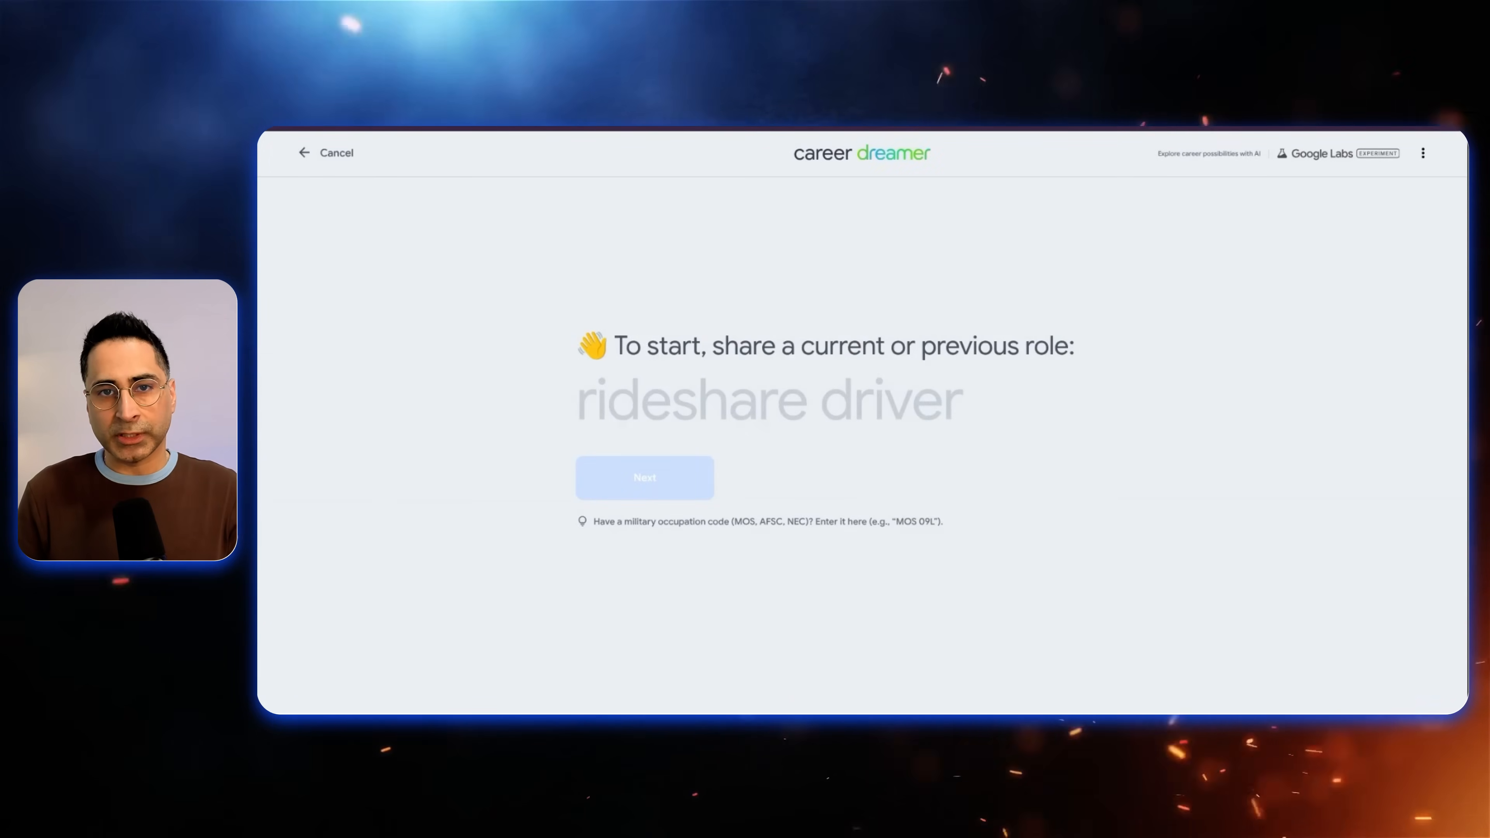
type("Sales Engineer")
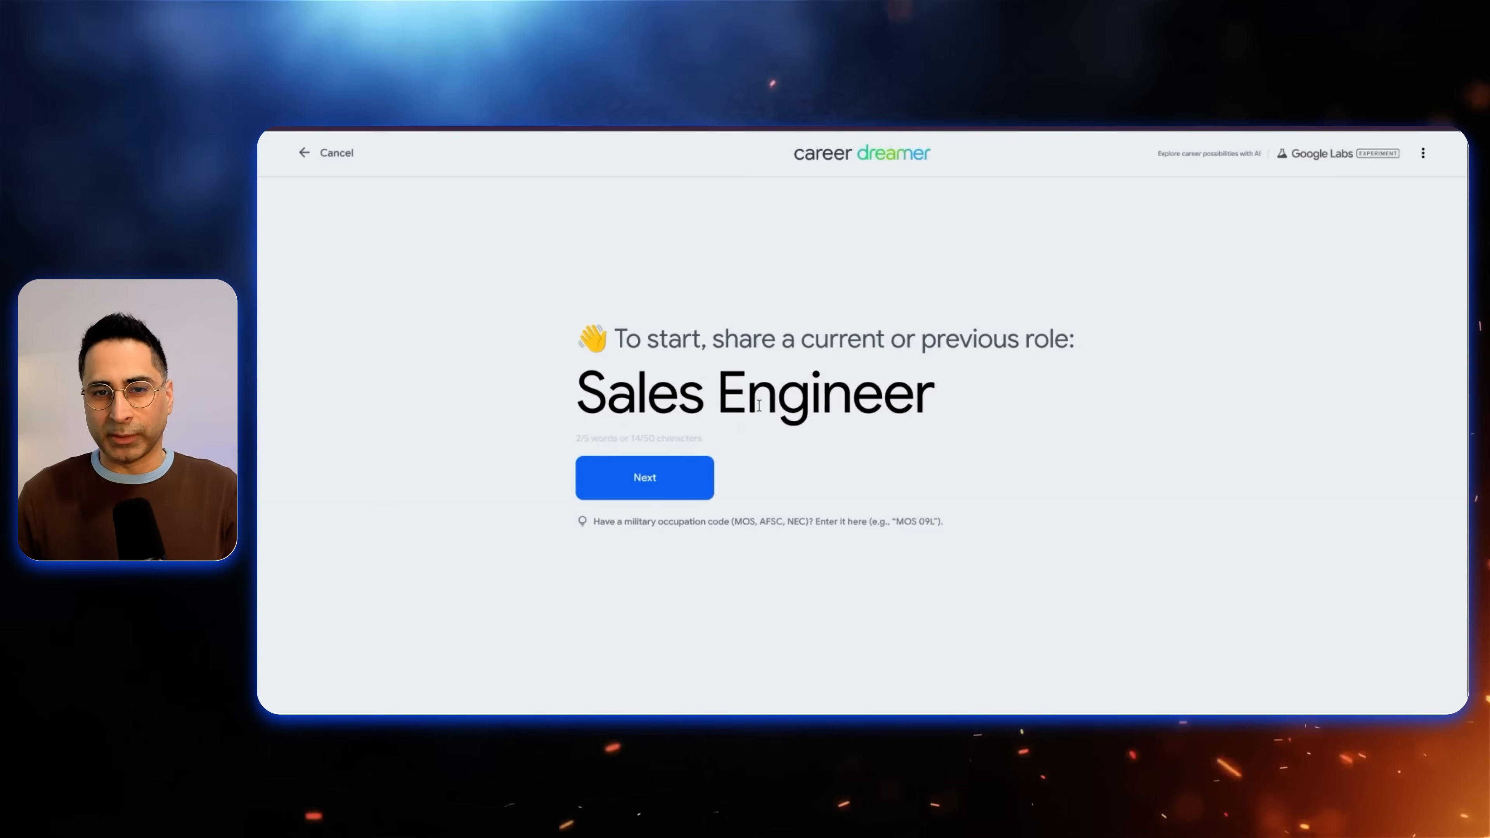
left_click(644, 477)
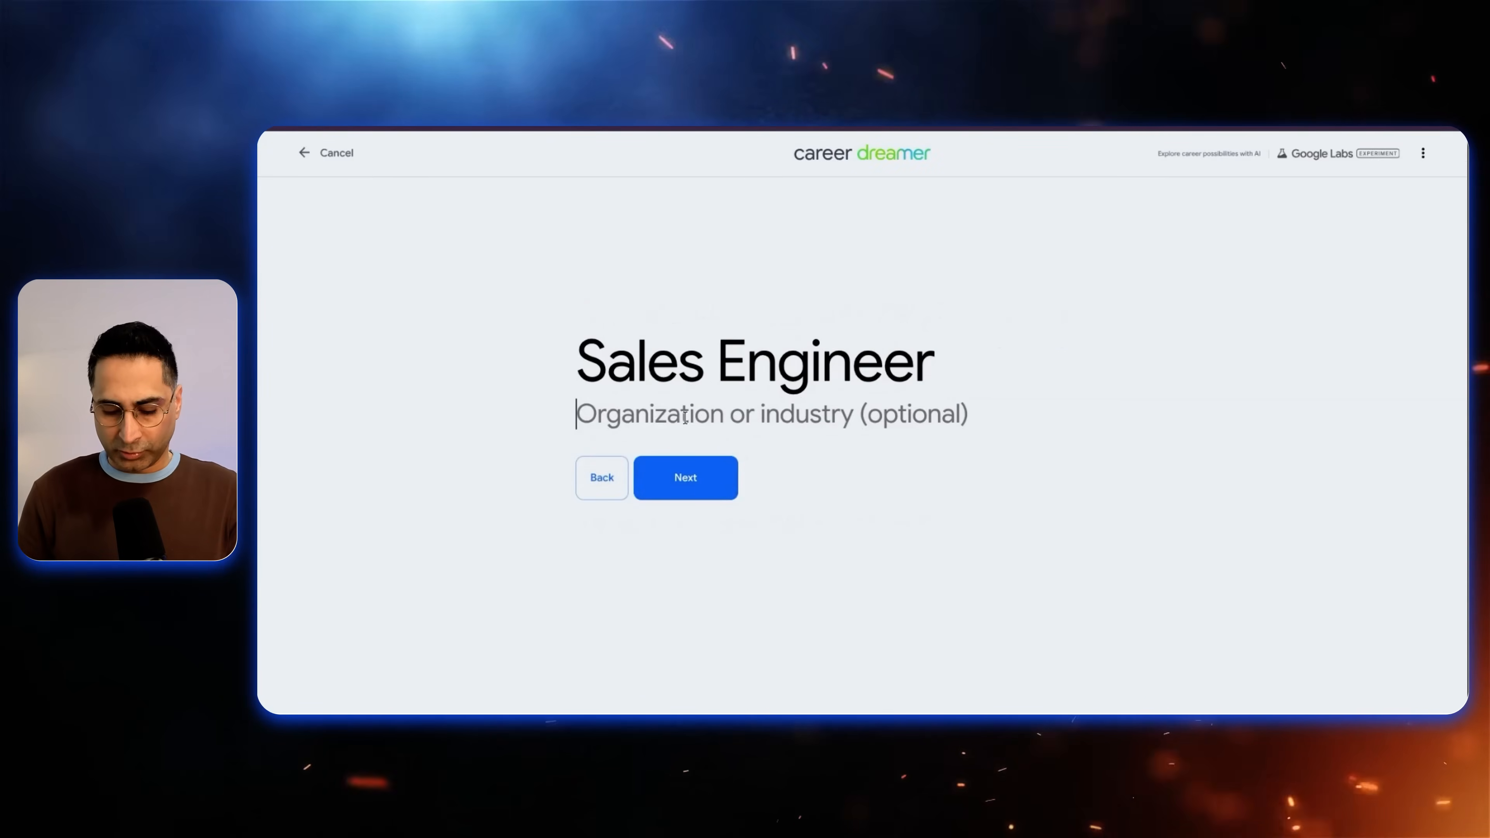
type("Analytics, MAchine")
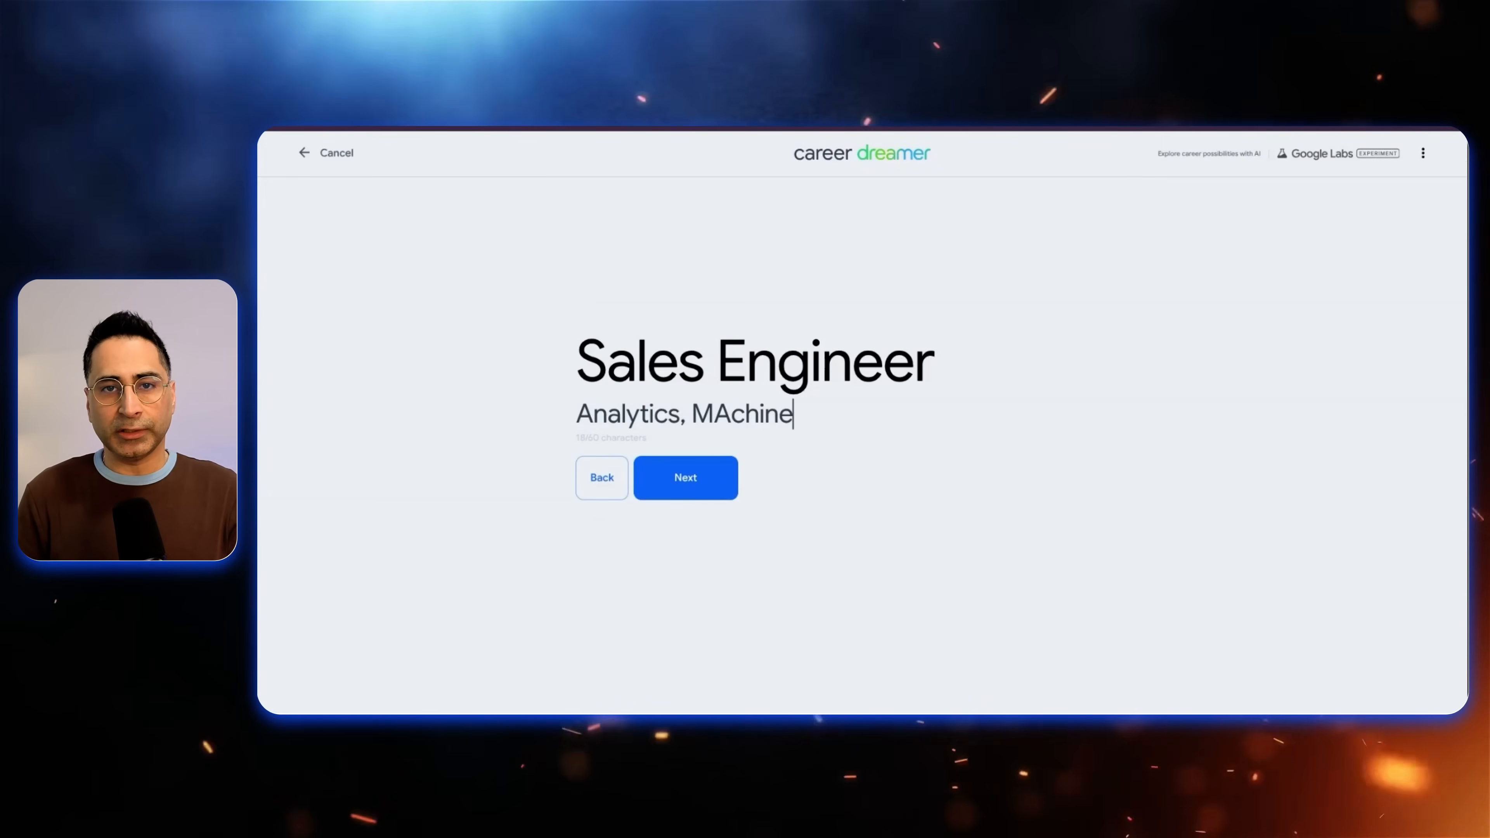
left_click(686, 478)
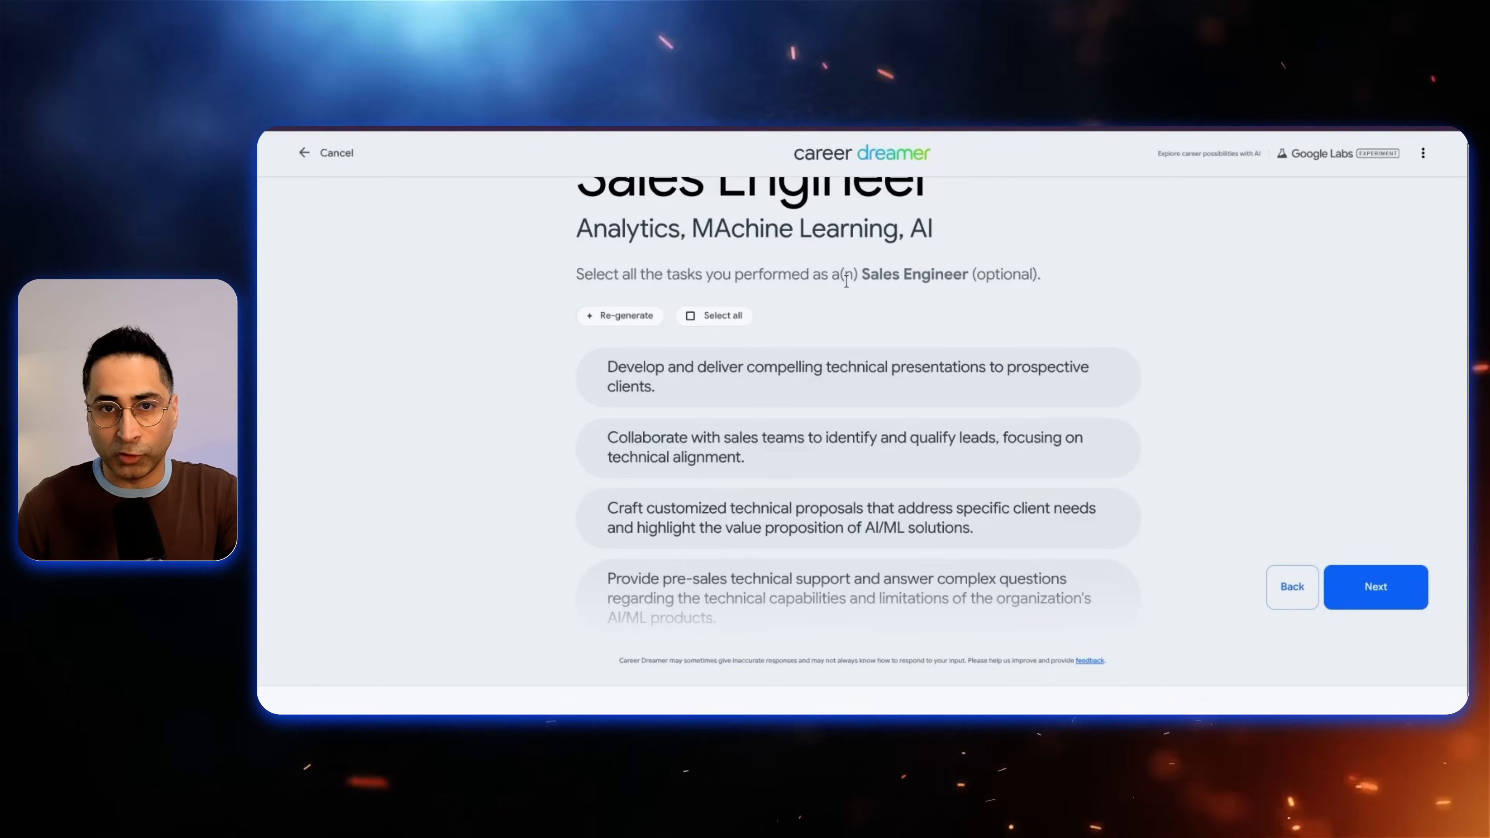
Mark technical presentations and other Sales Engineer tasks as performed and continue to skills.
scroll("down", 3)
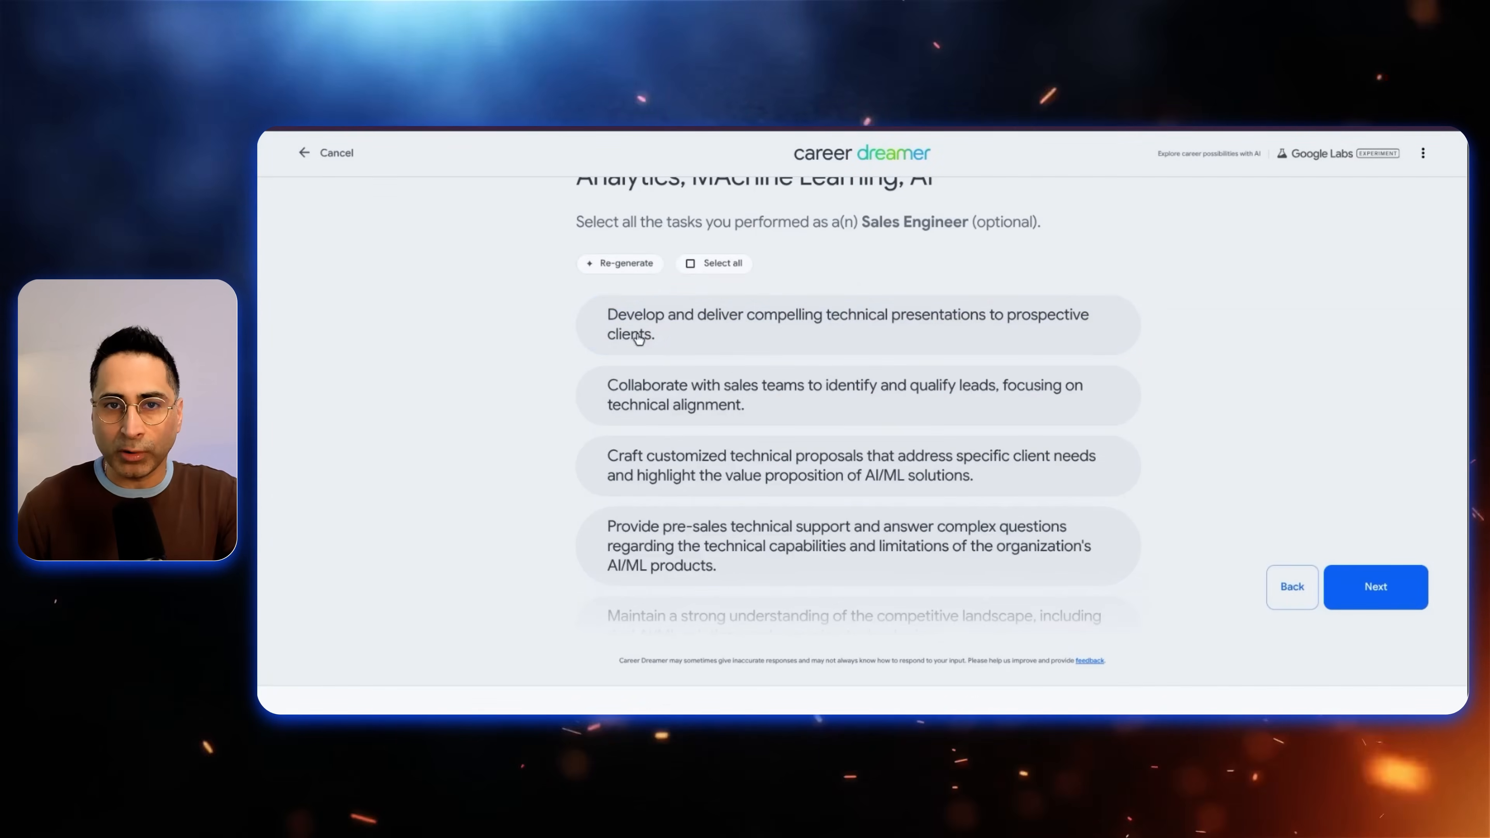
left_click(832, 318)
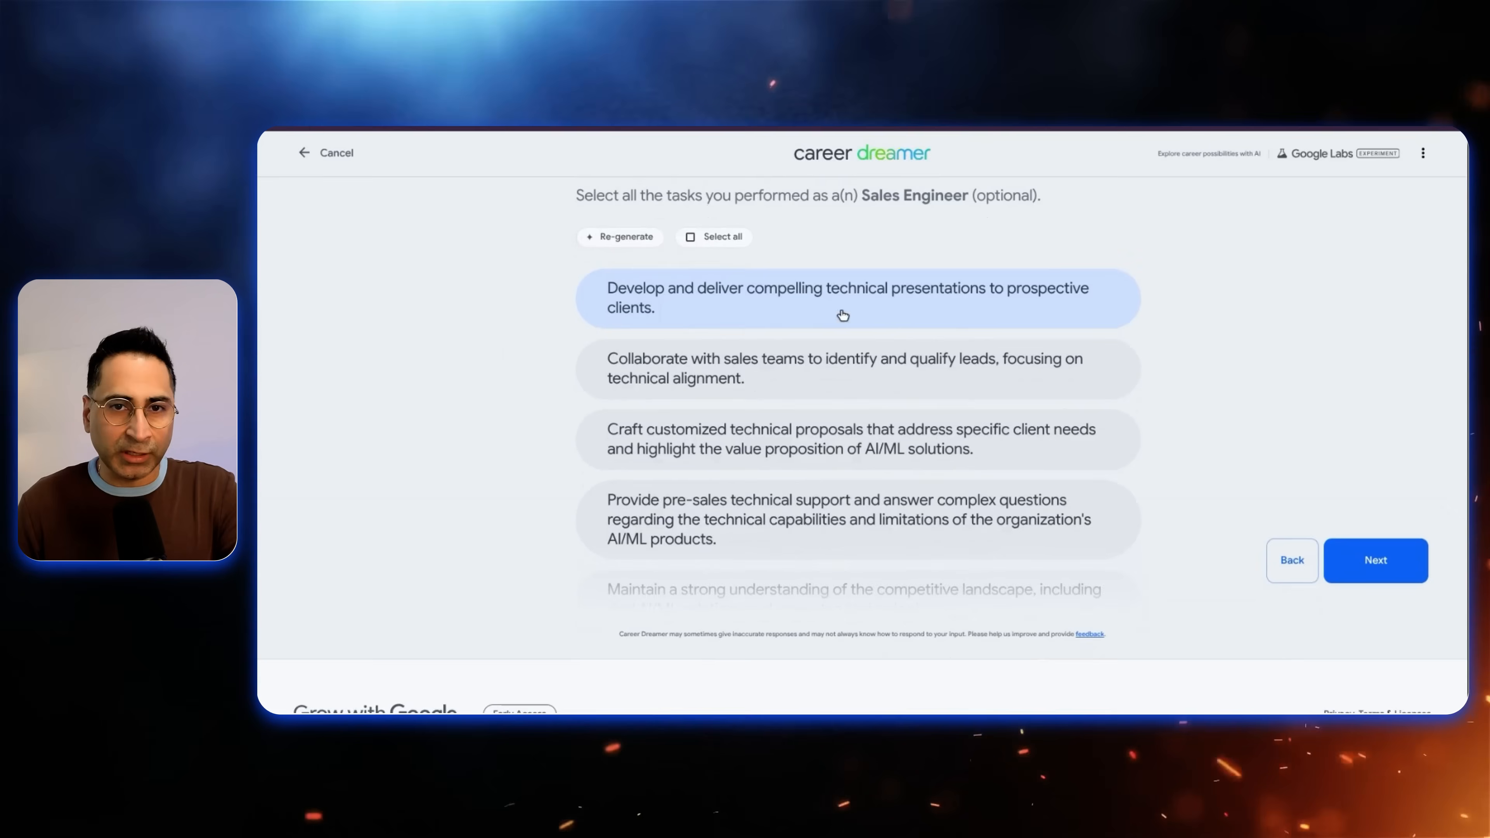
left_click(832, 368)
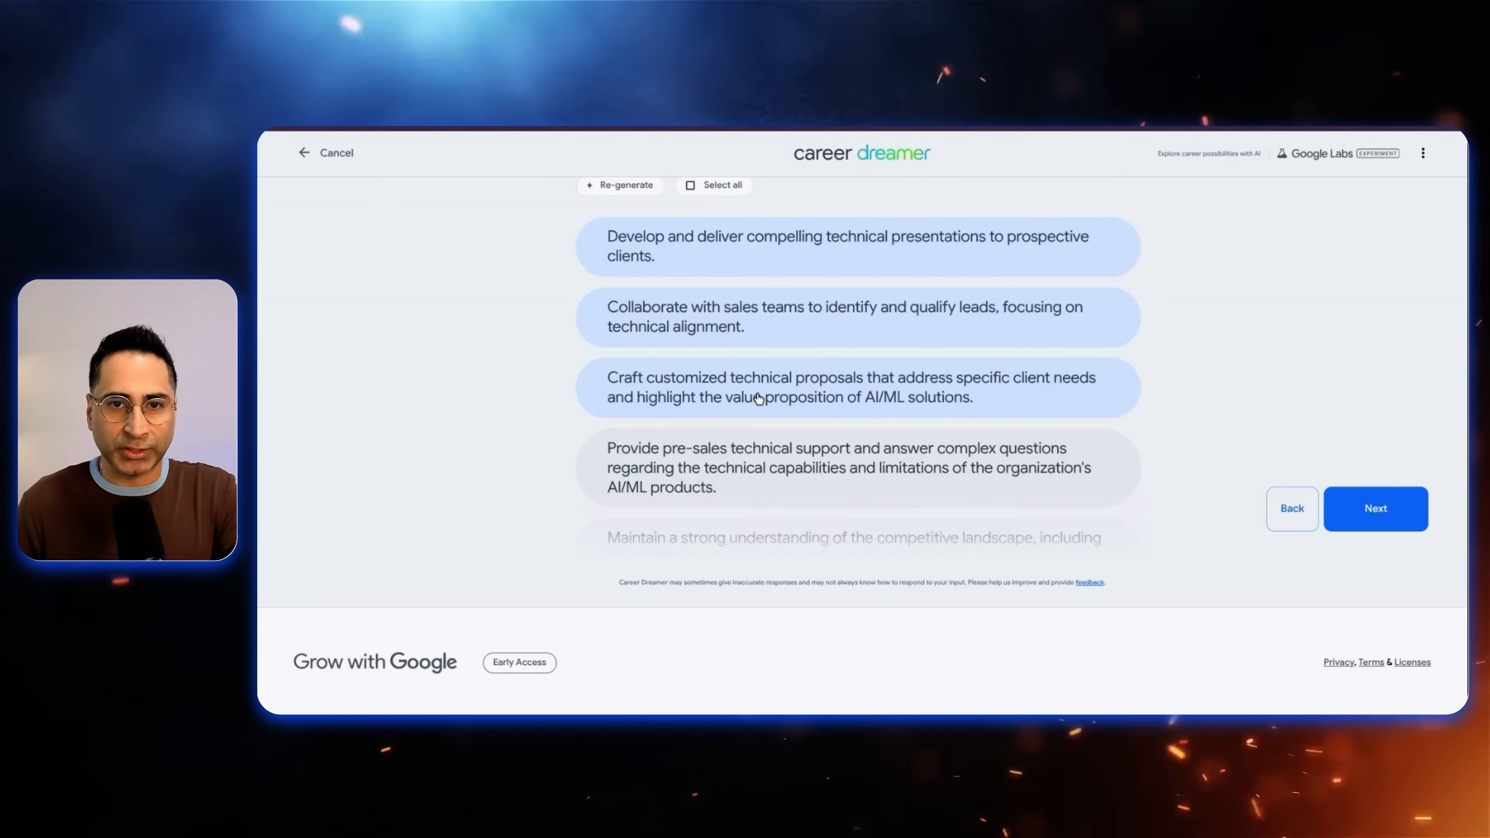
scroll("down", 3)
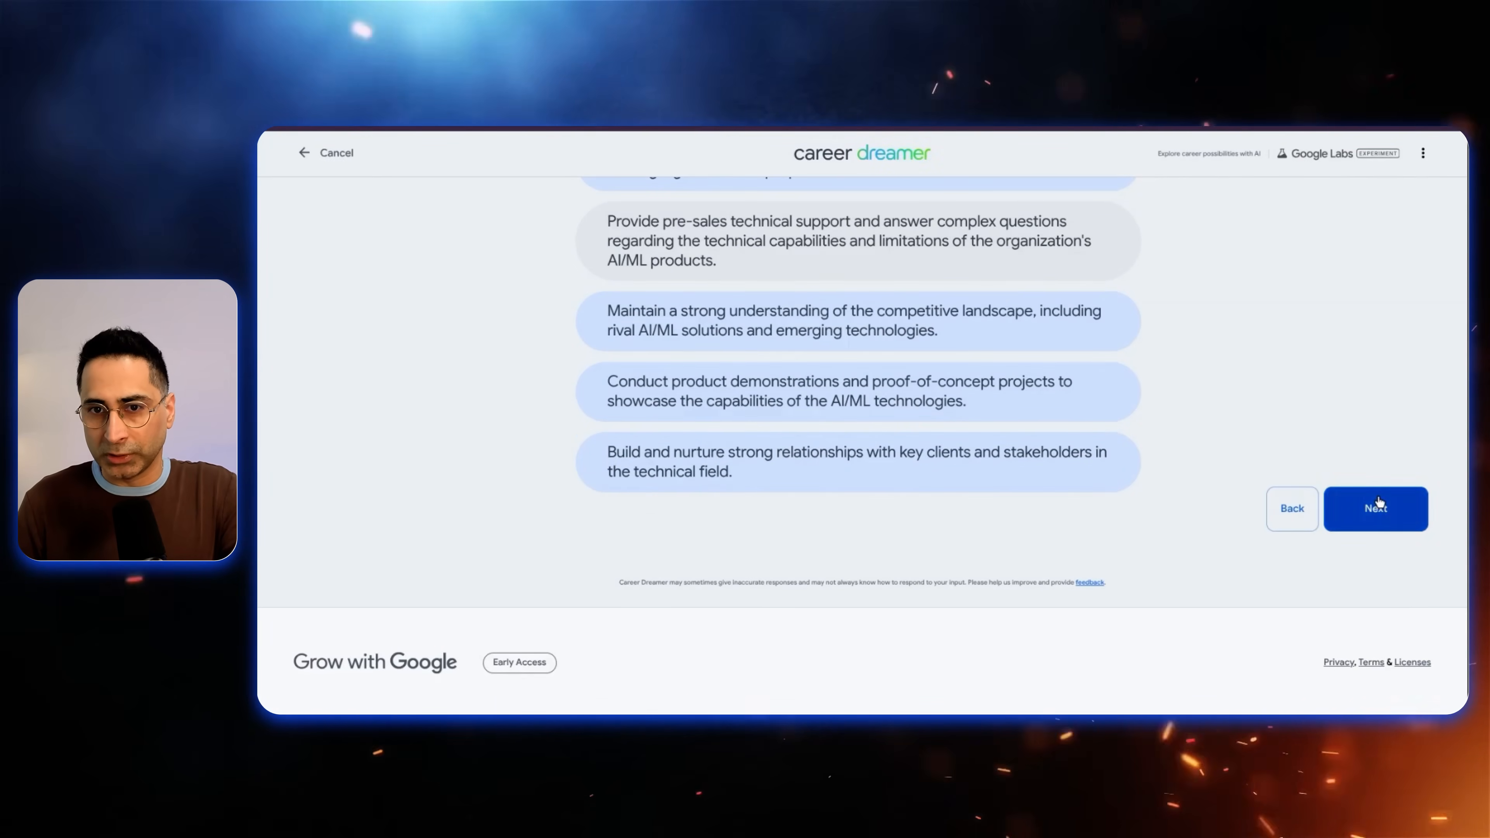
left_click(1376, 509)
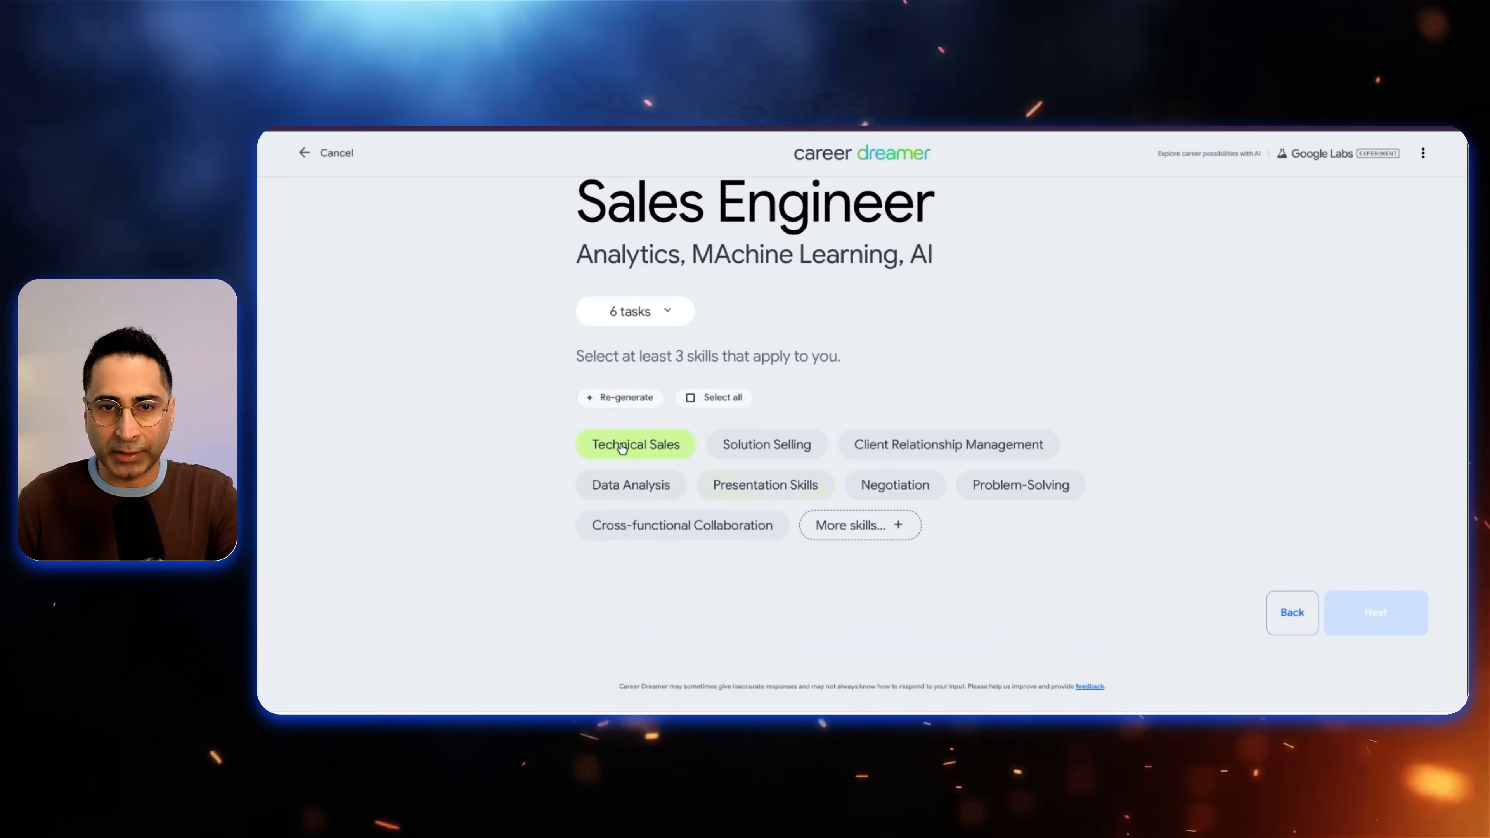
Choose Technical Sales and Solution Selling skills and generate the Career Identity Statement.
left_click(767, 444)
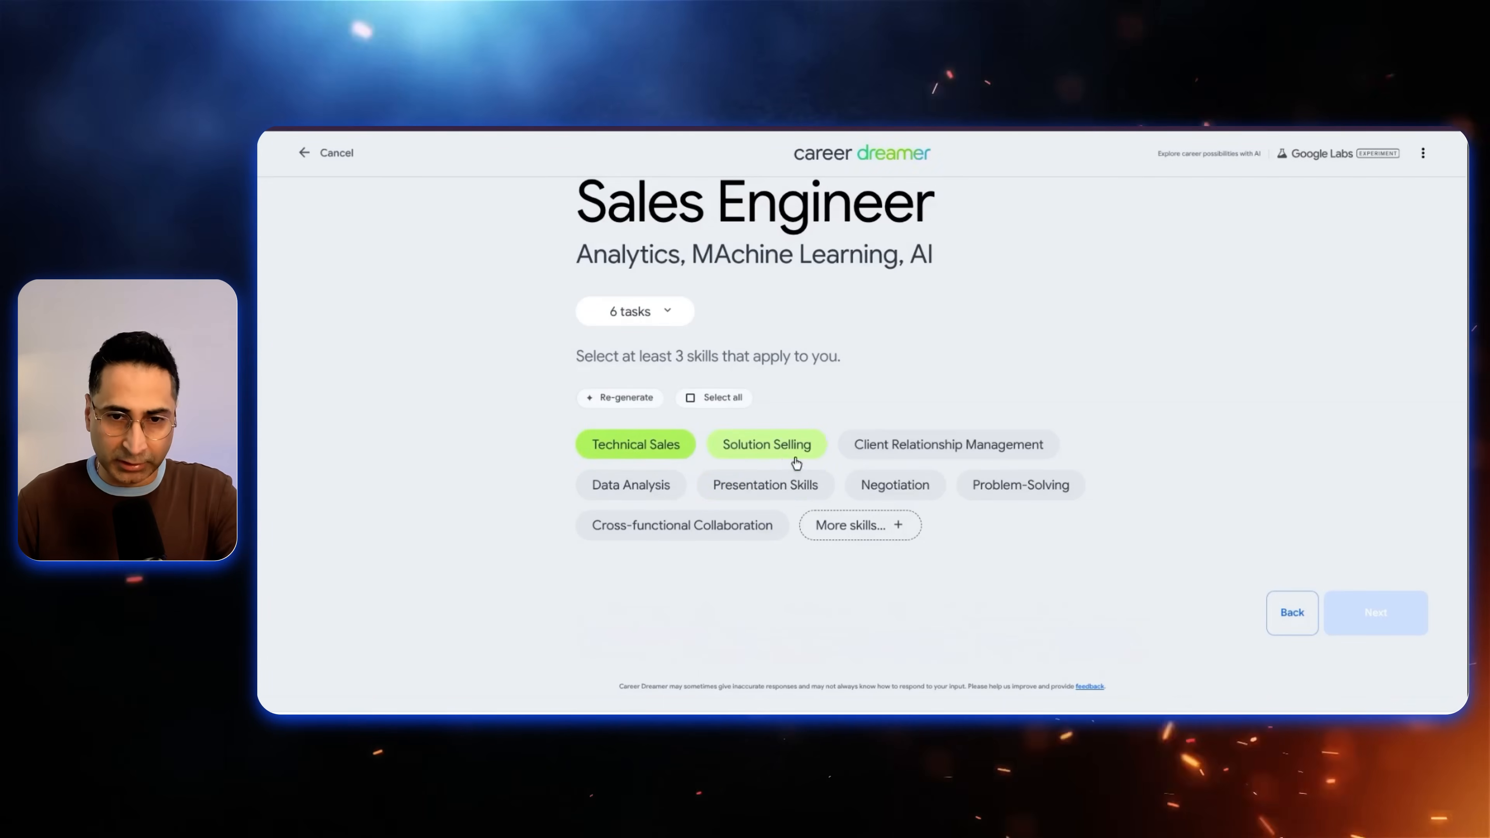
left_click(749, 485)
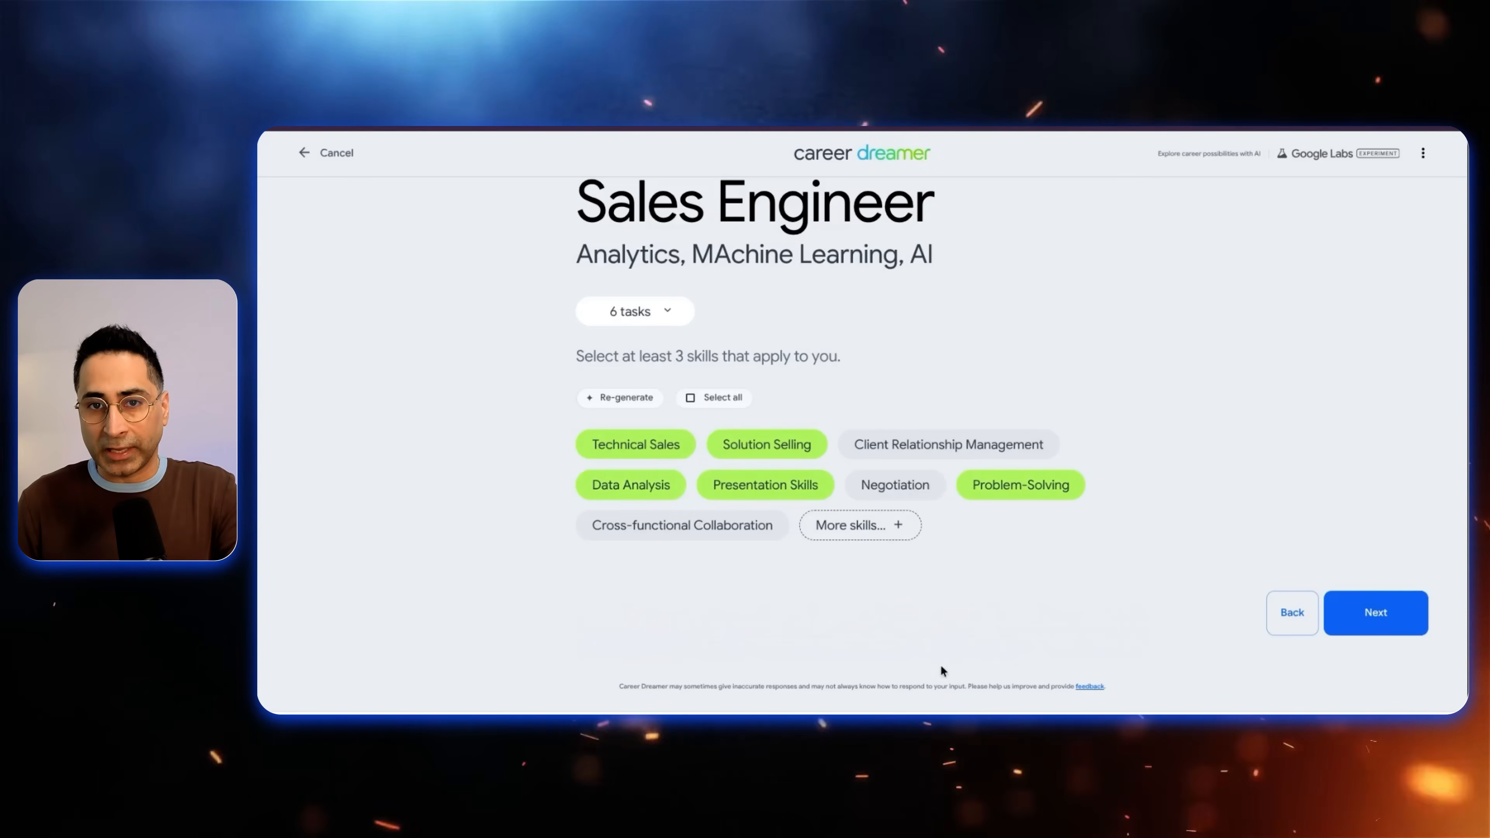
left_click(1375, 612)
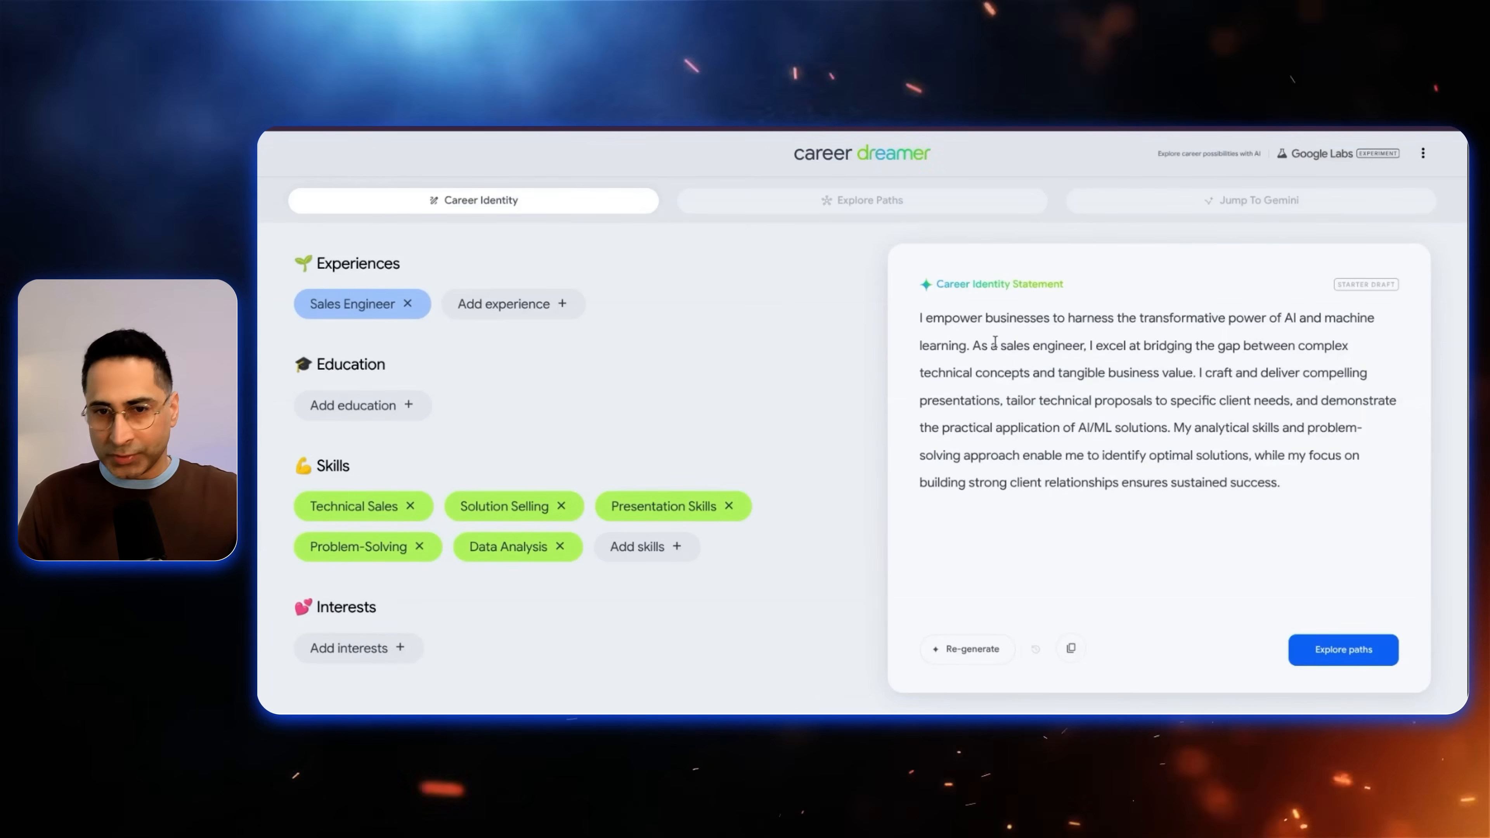
mouse_move(1151, 342)
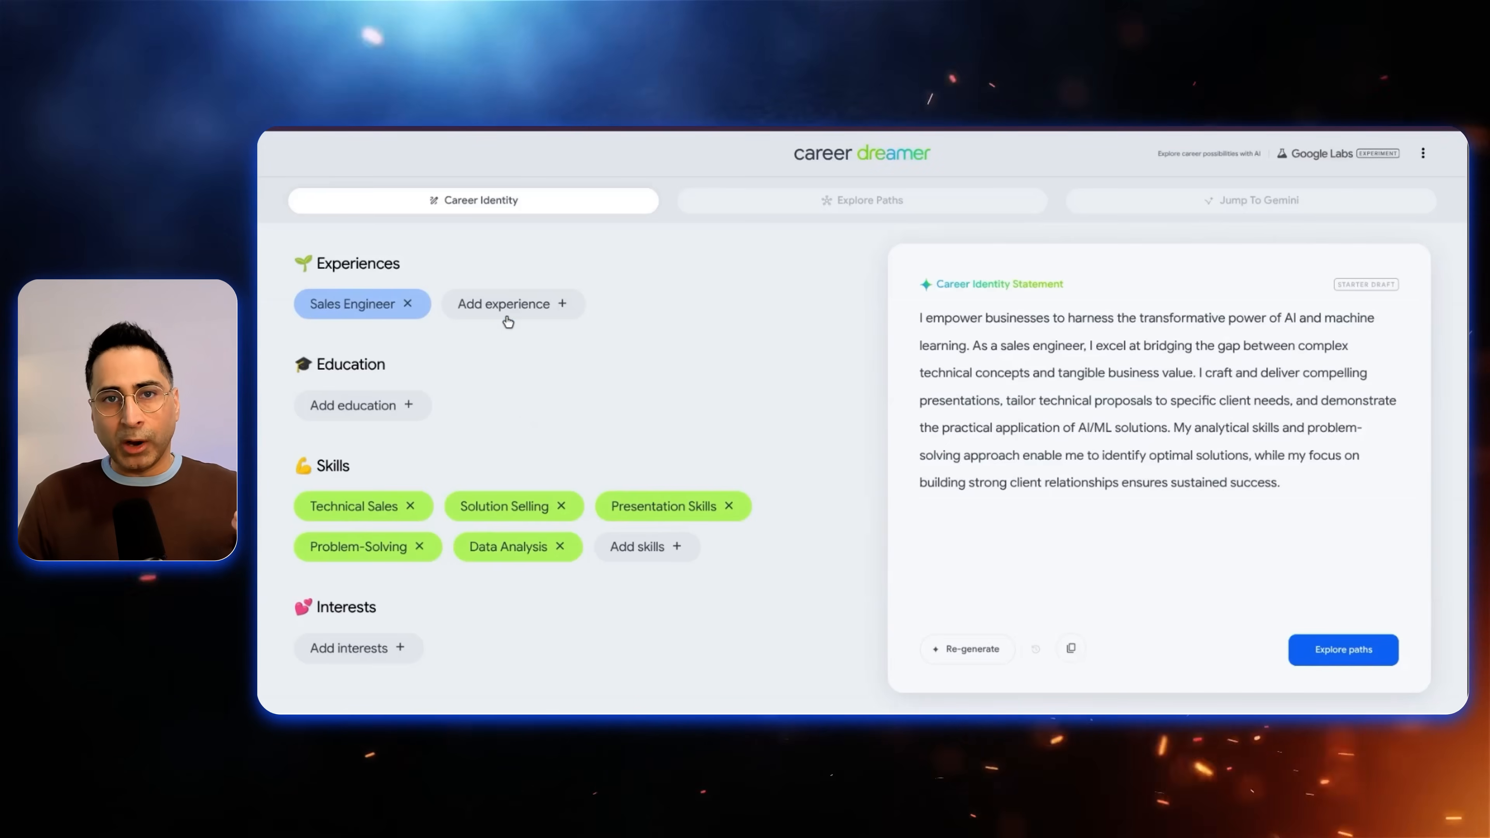
mouse_move(509, 327)
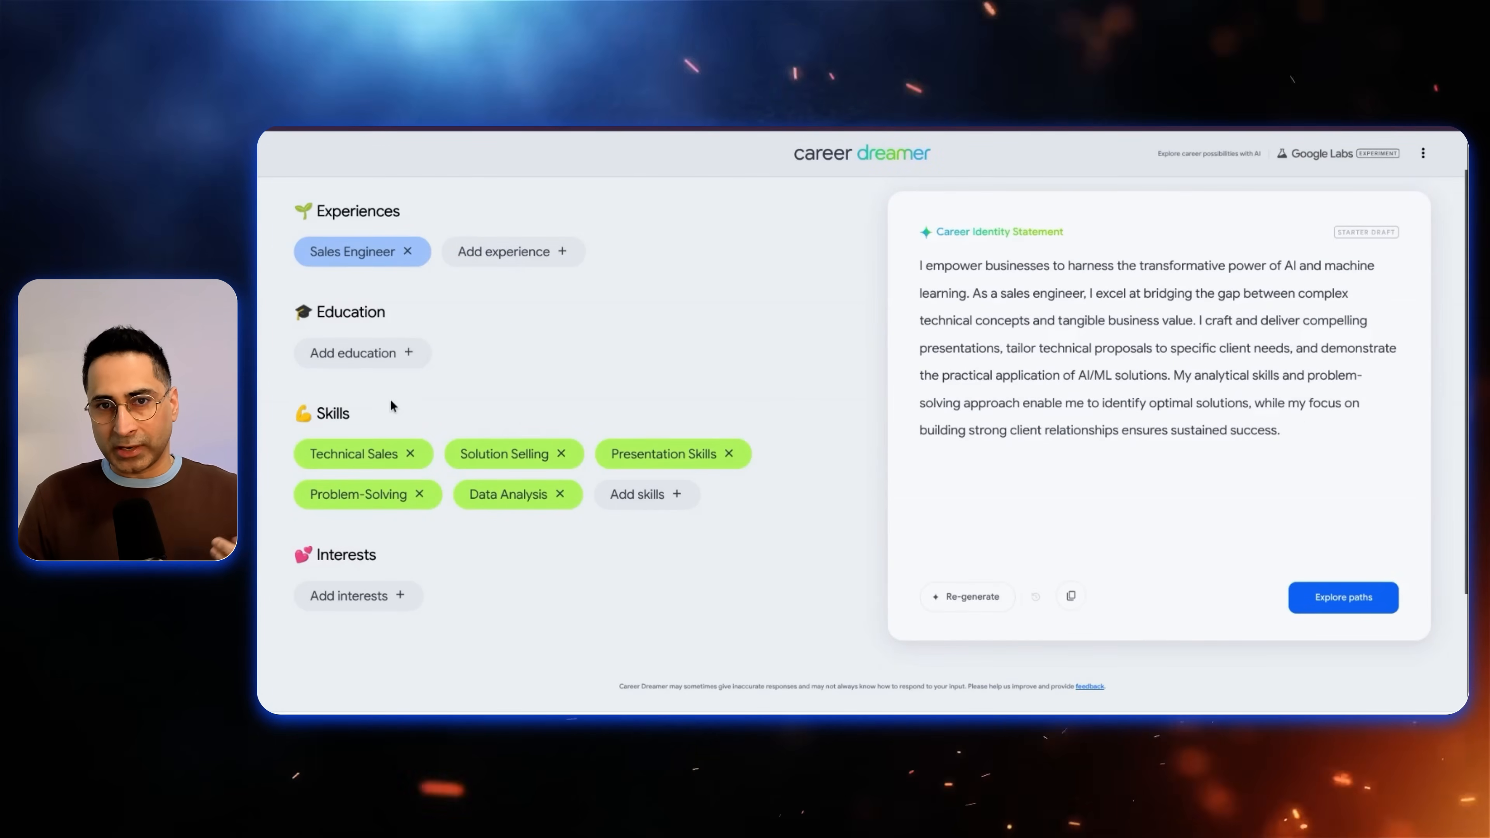
Add MBA (Marketing) education with Marketing Strategy and related marketing skills, refreshing the statement.
left_click(1343, 598)
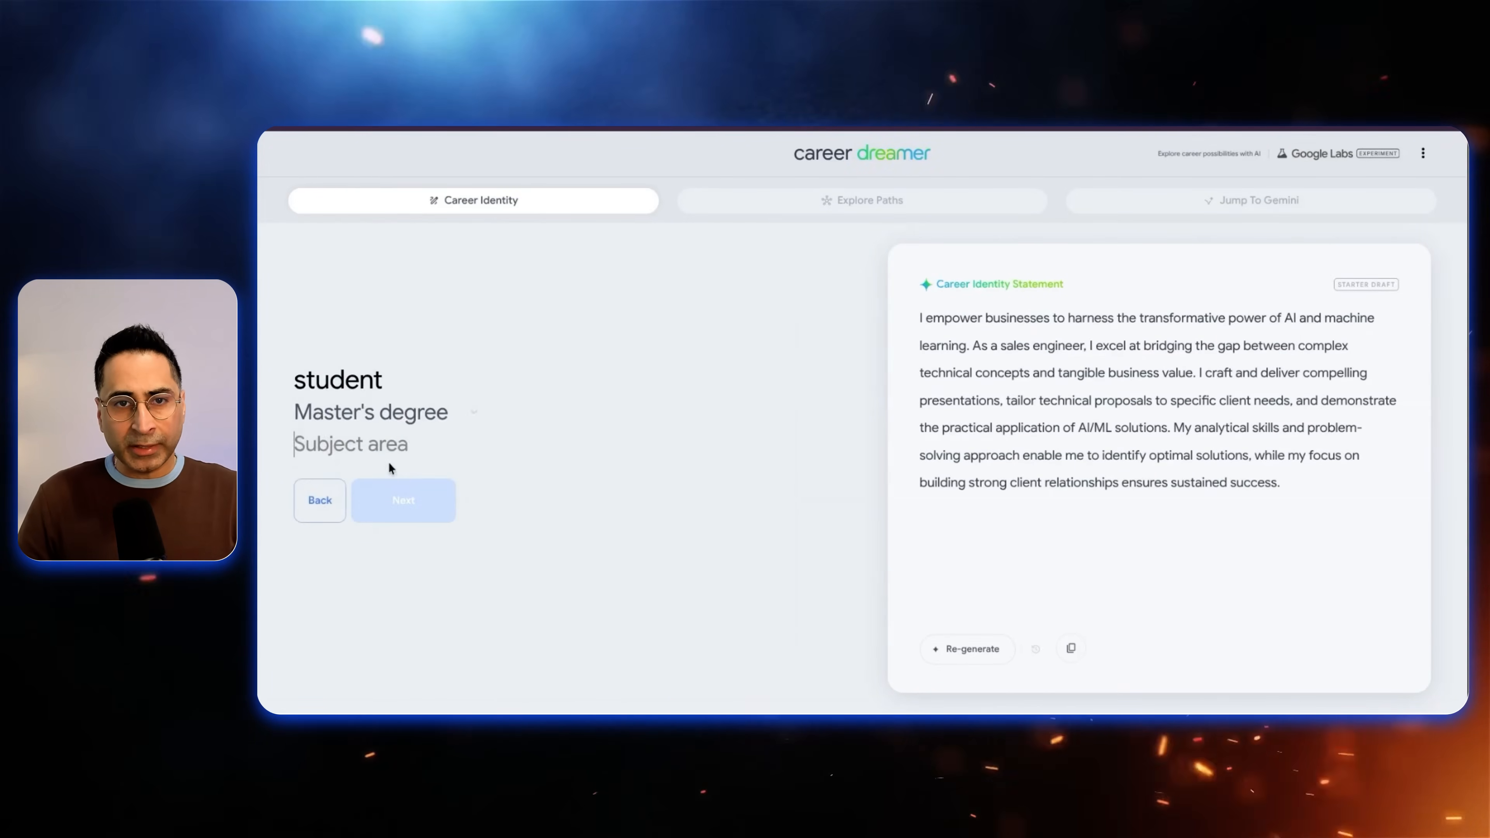
type("MBA (Marketing")
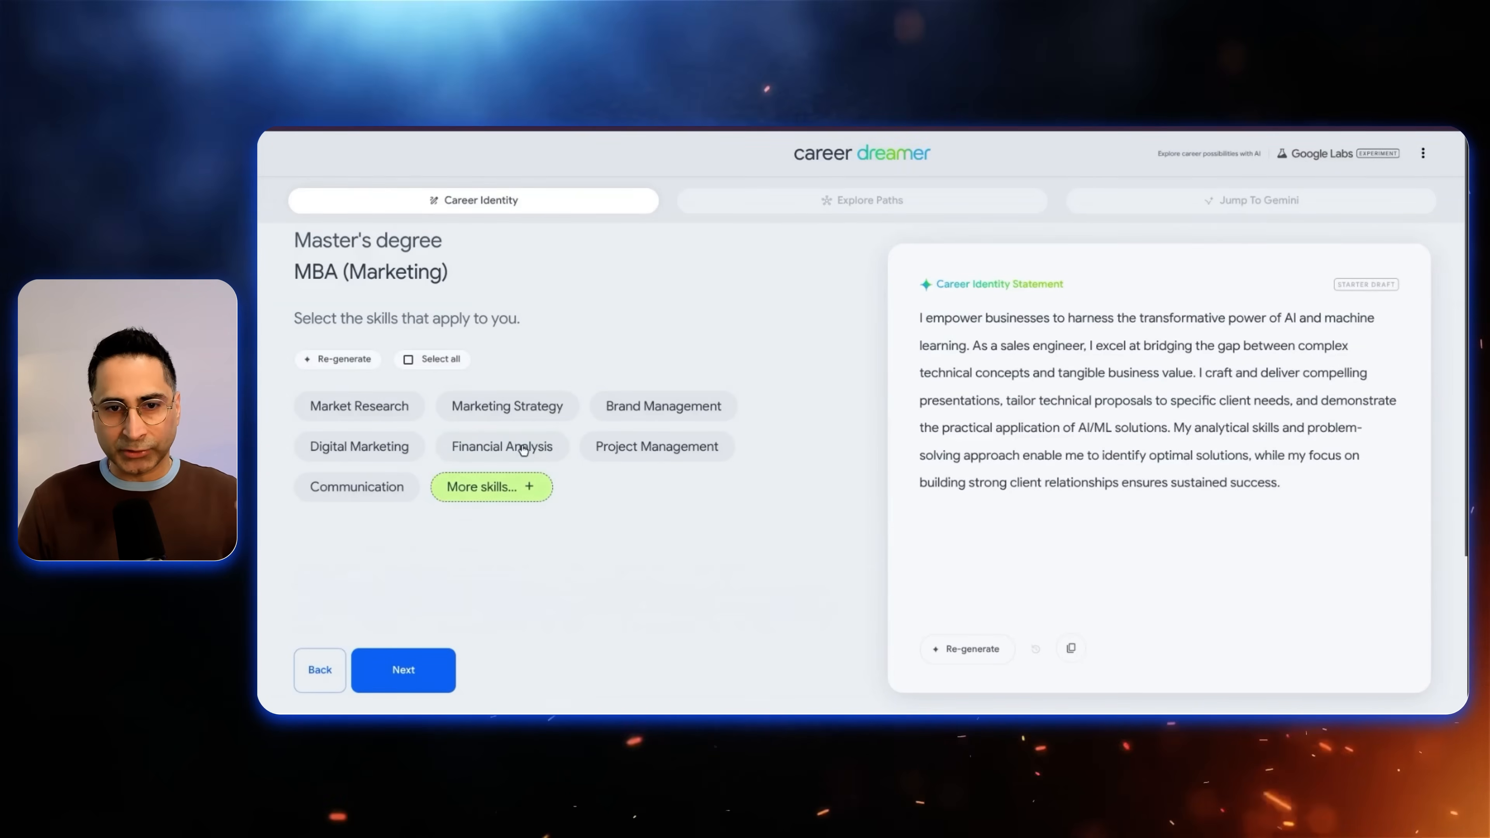
left_click(508, 406)
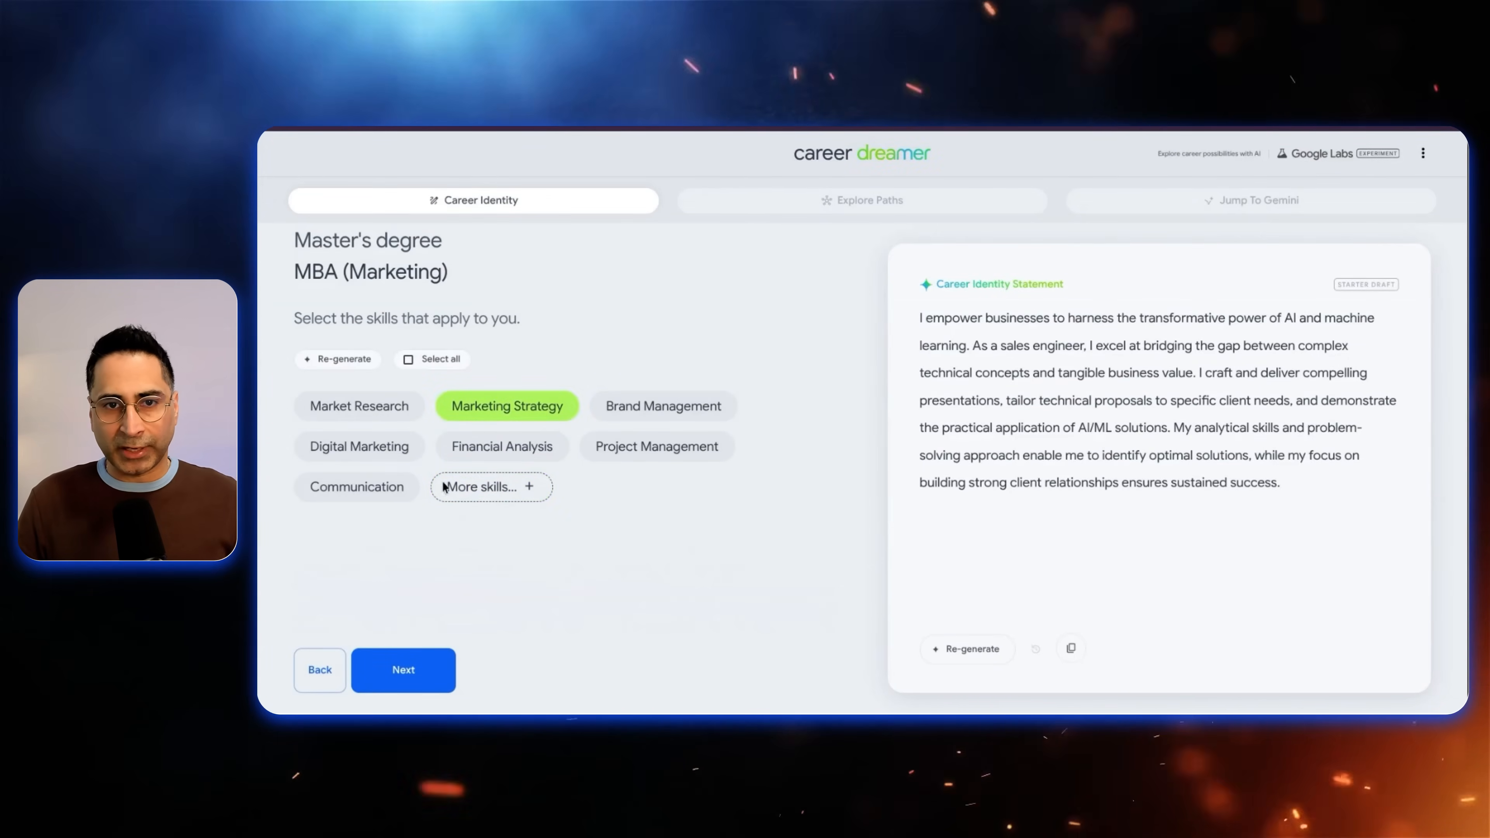
left_click(358, 446)
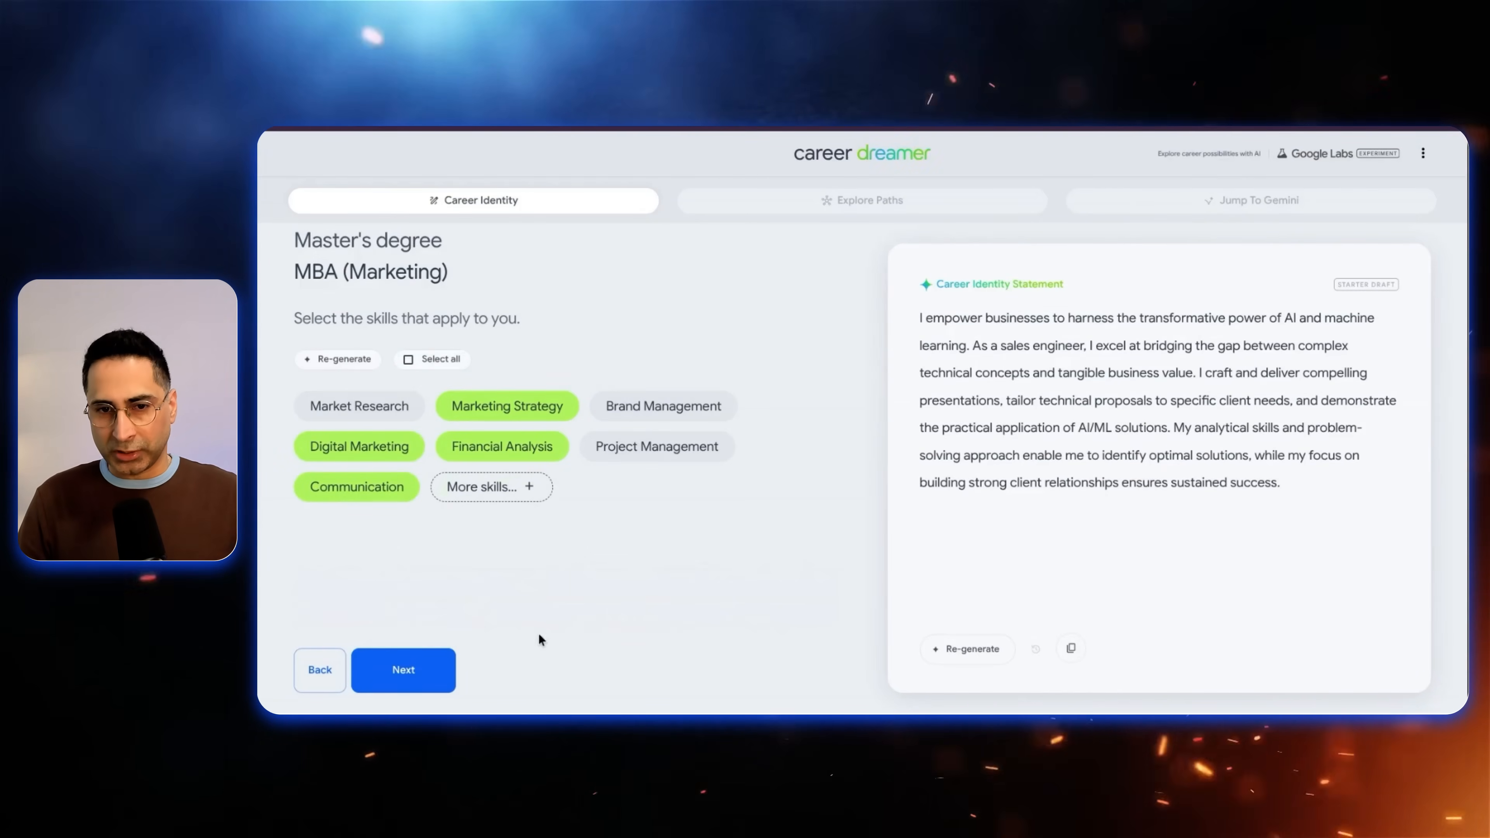
left_click(404, 670)
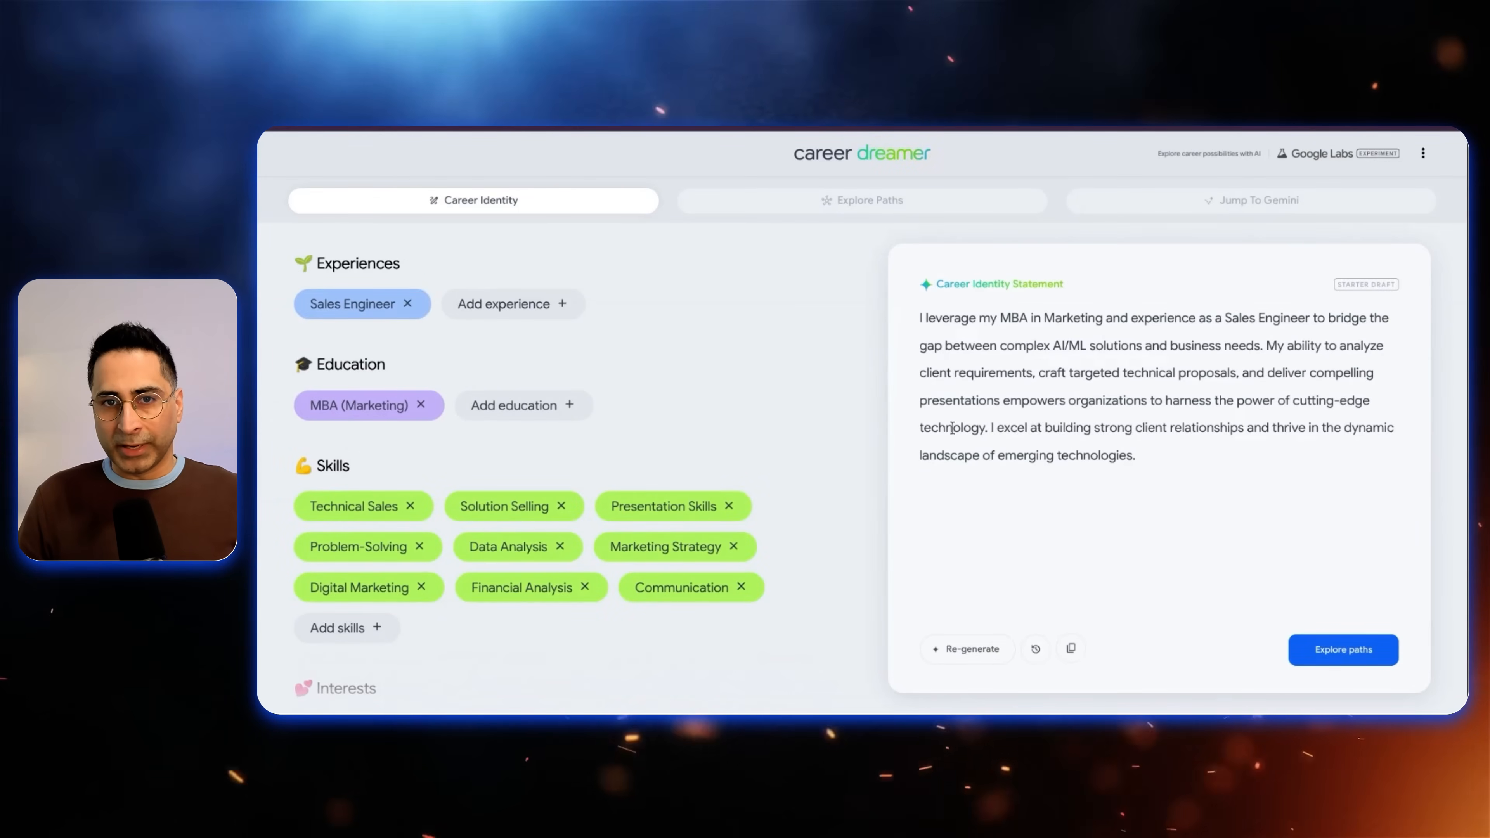
Add Engineering in IT education with Systems Analysis skills, updating the identity statement.
scroll("down", 3)
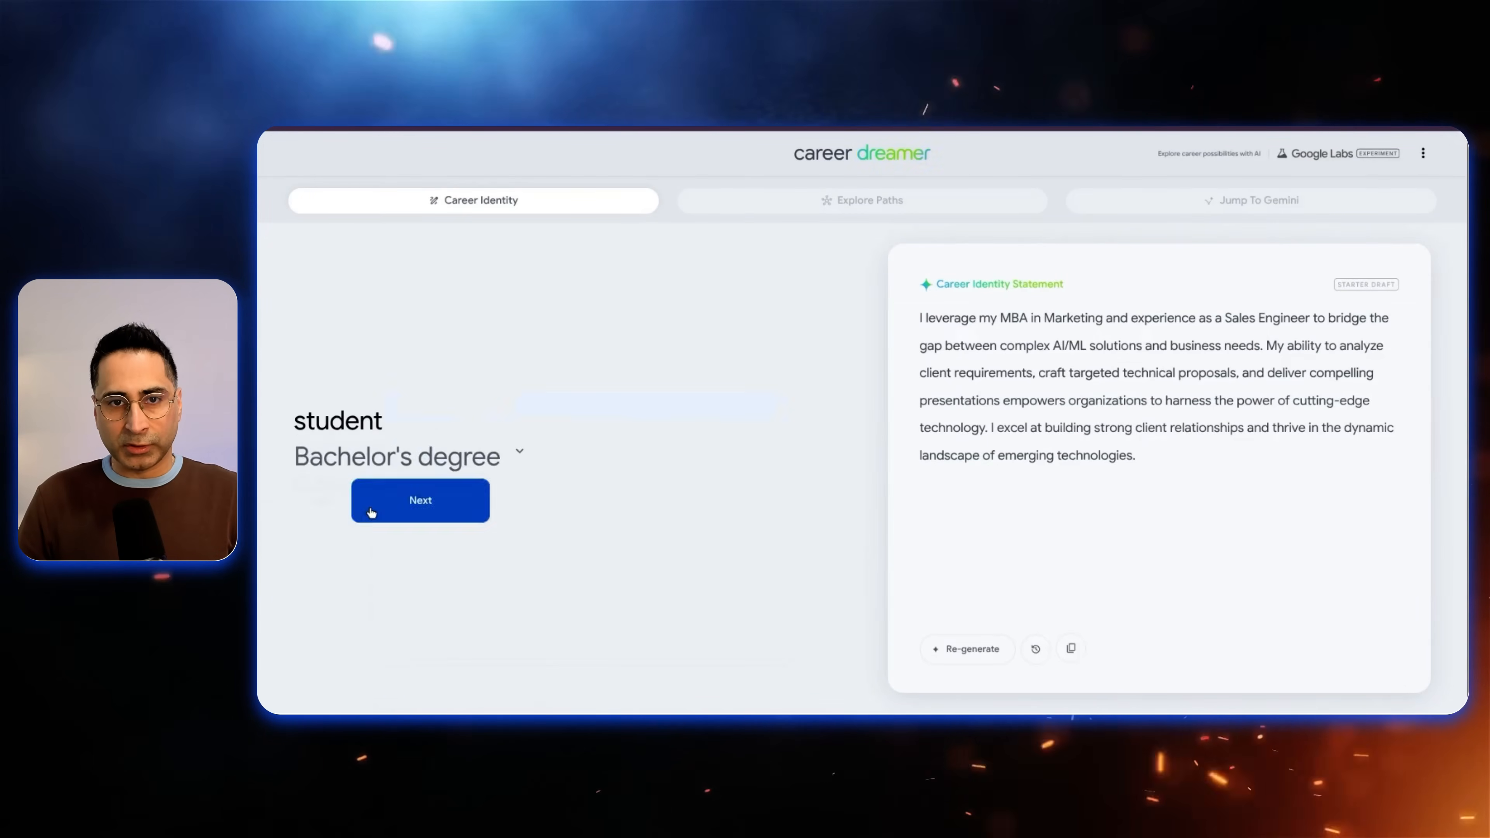
type("Engineering in IT")
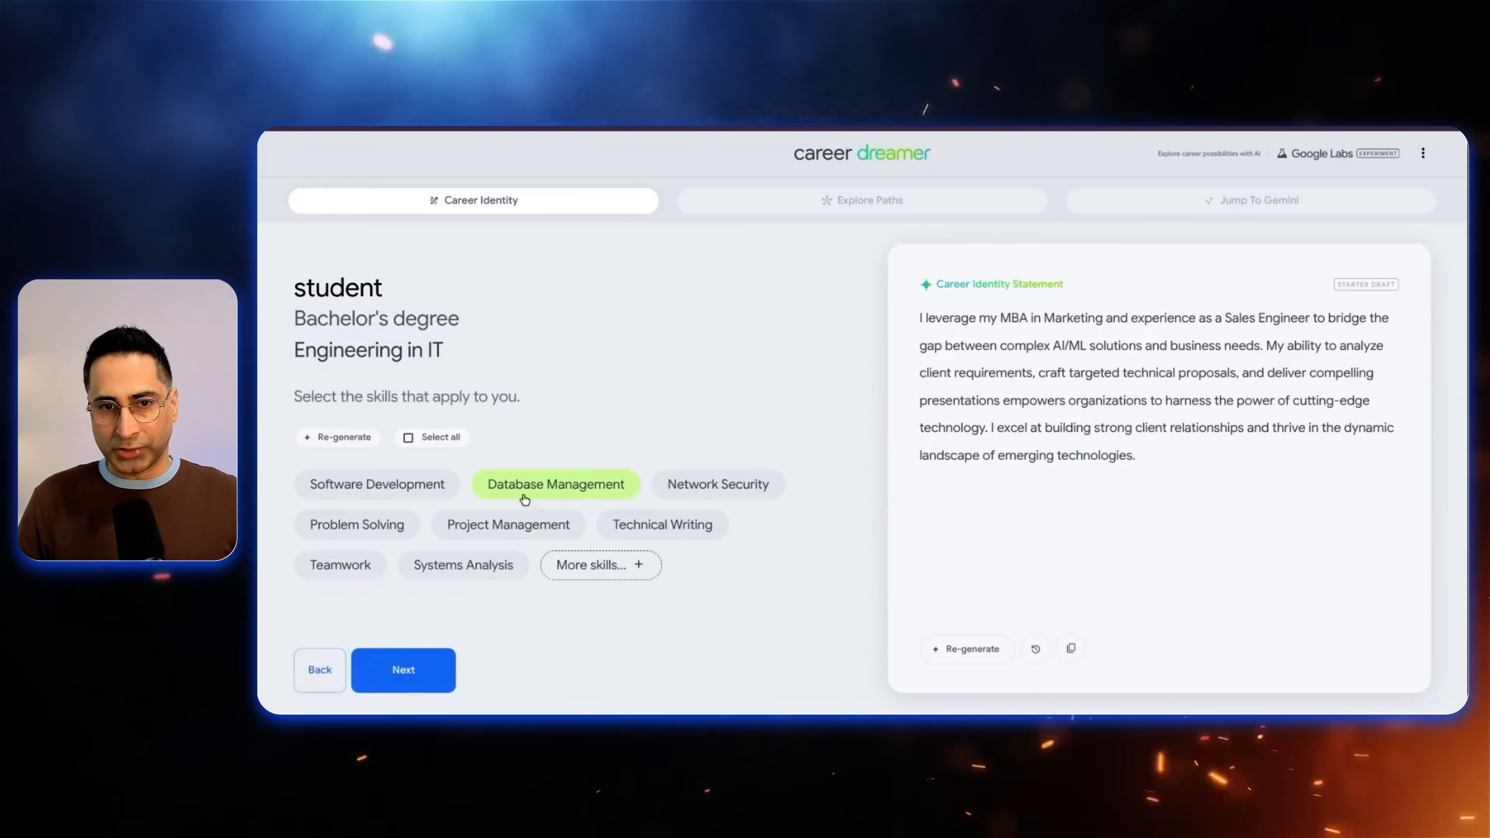
mouse_move(657, 556)
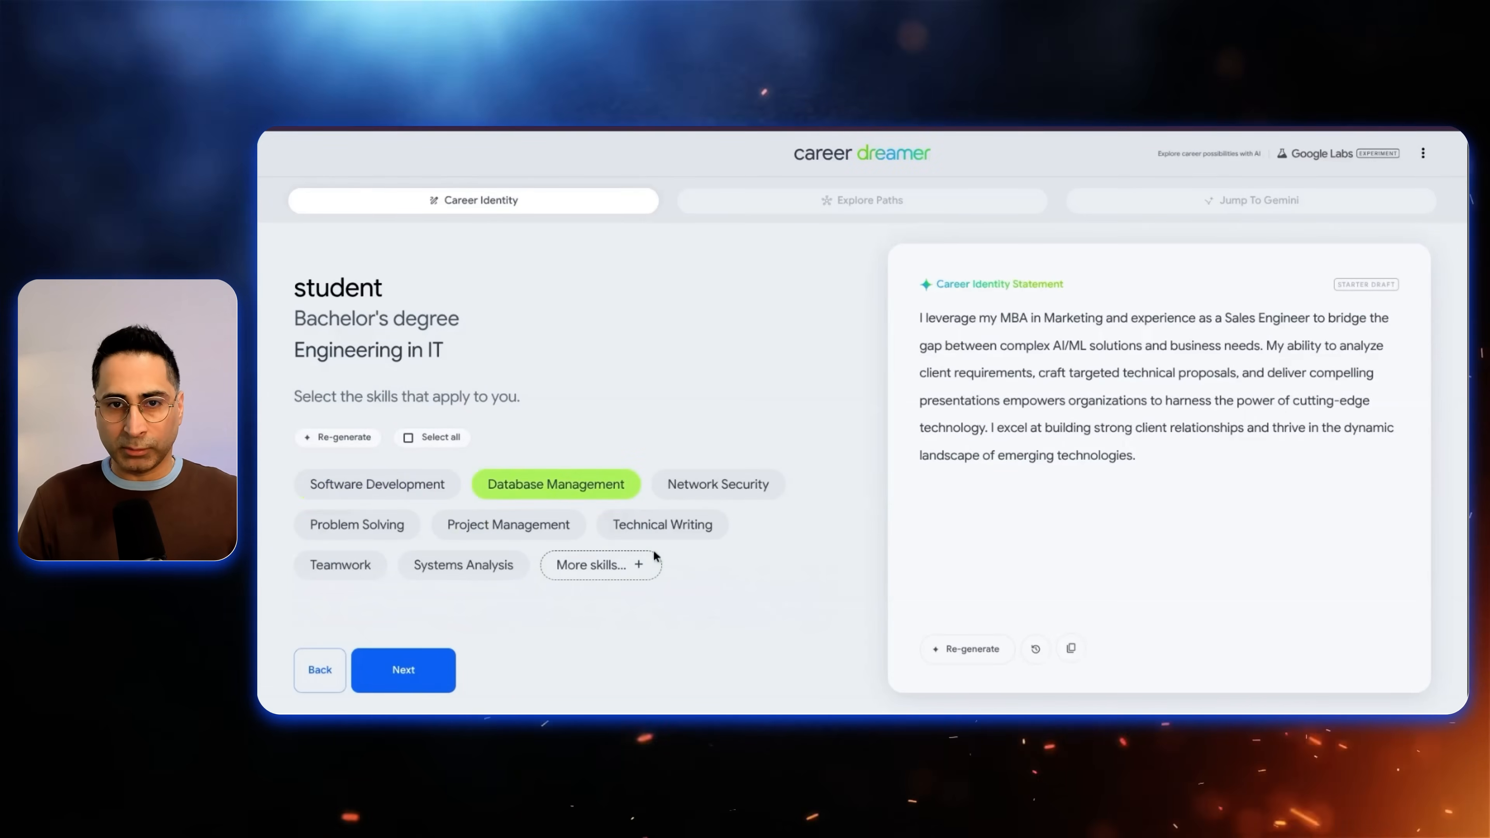
left_click(464, 564)
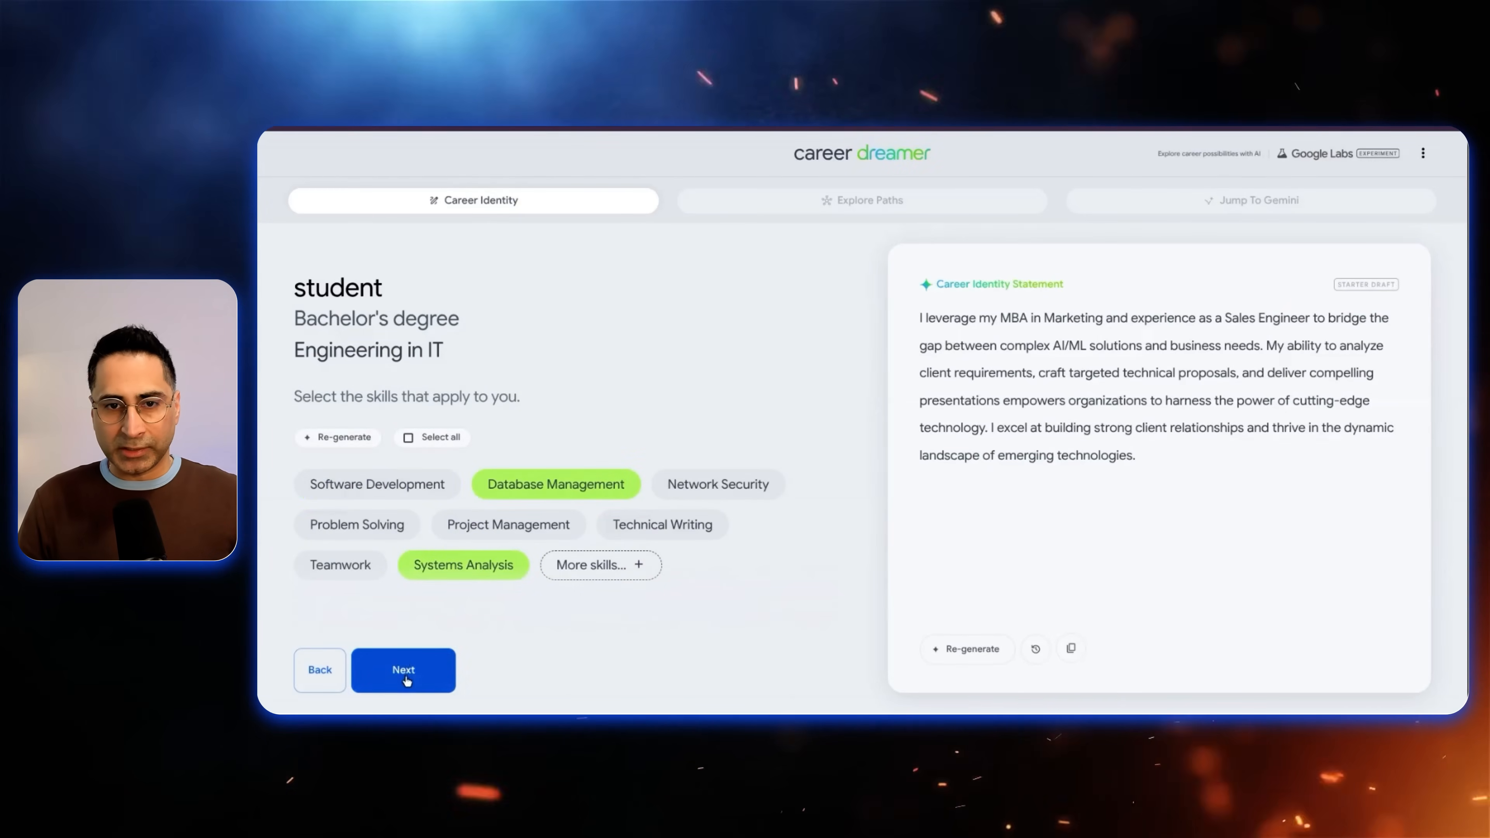
left_click(403, 670)
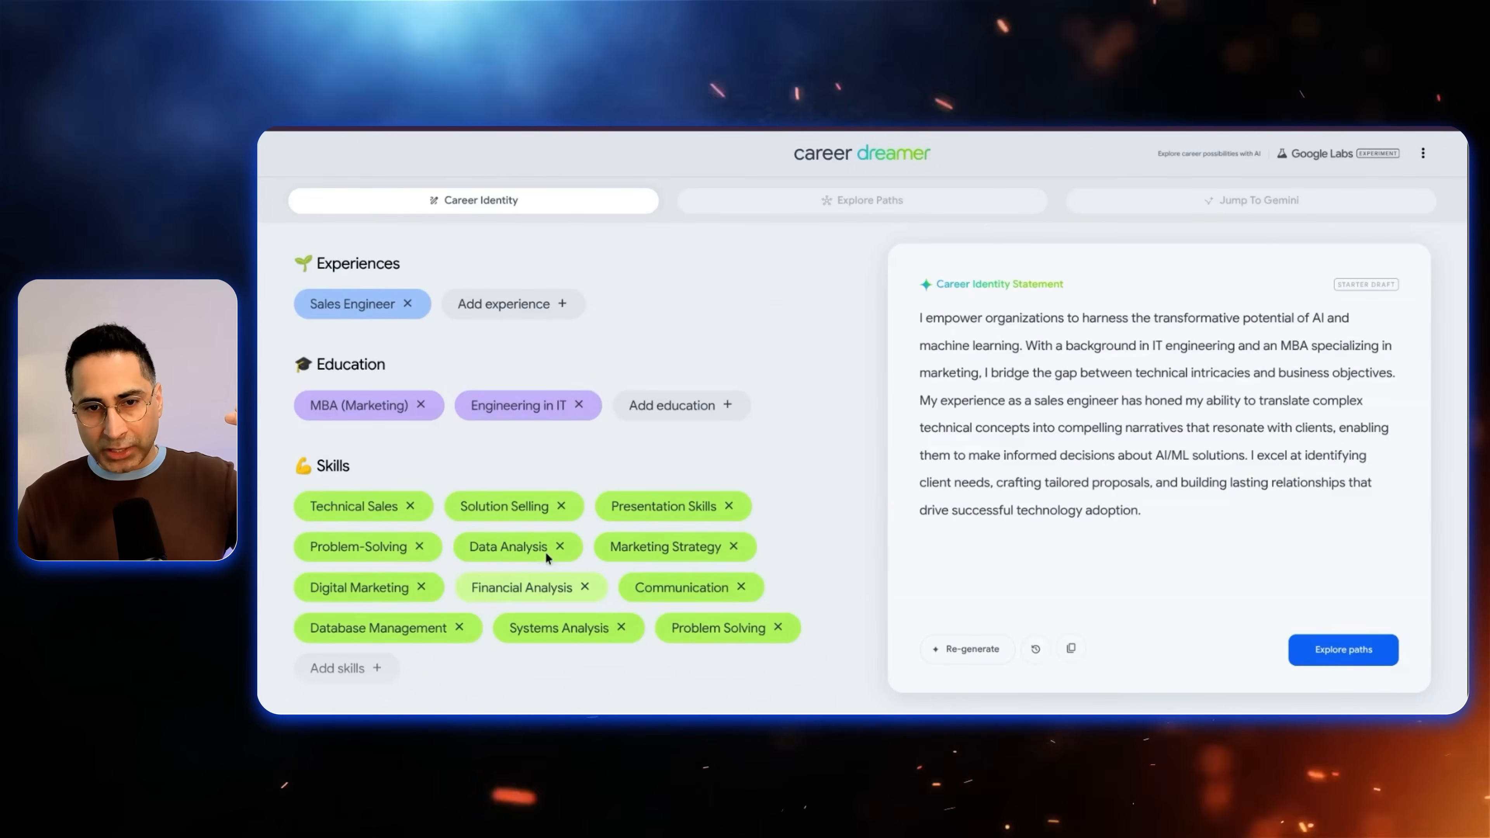
Add Artificial Intelligence, Marketing, Data interests and submit two chosen interest statements.
scroll("down", 3)
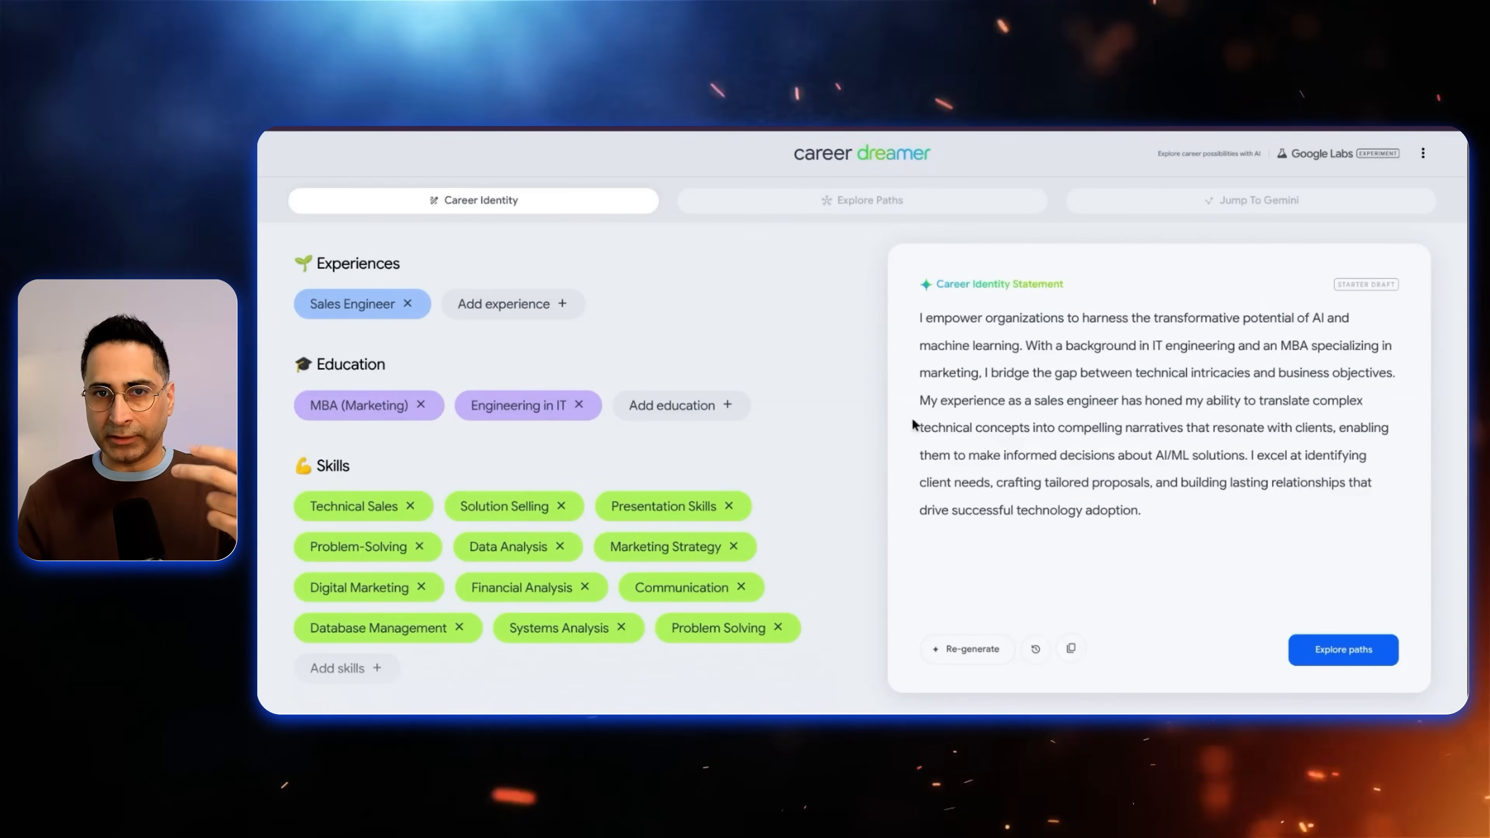
mouse_move(891, 384)
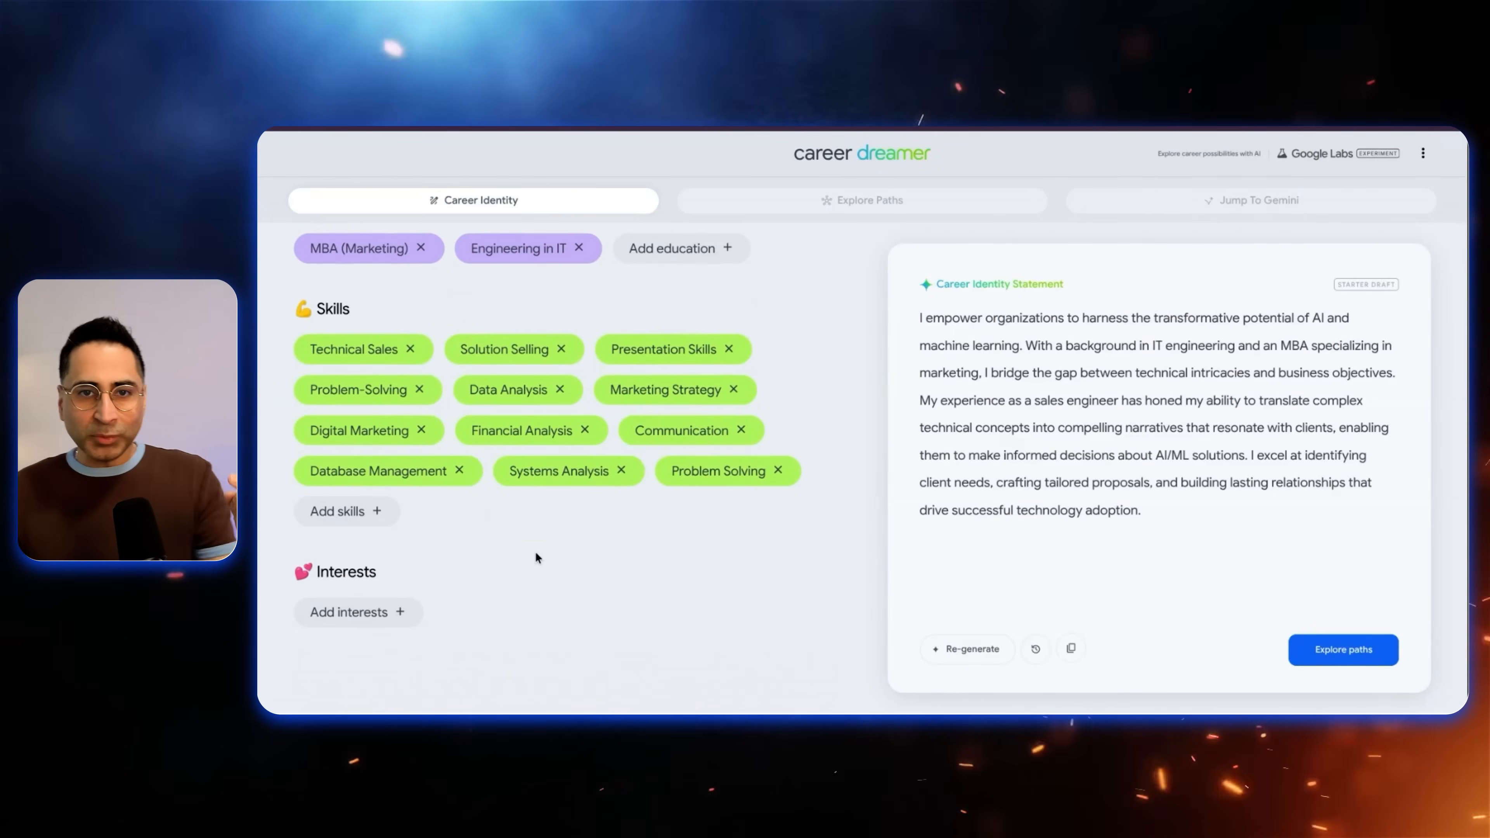
mouse_move(396, 618)
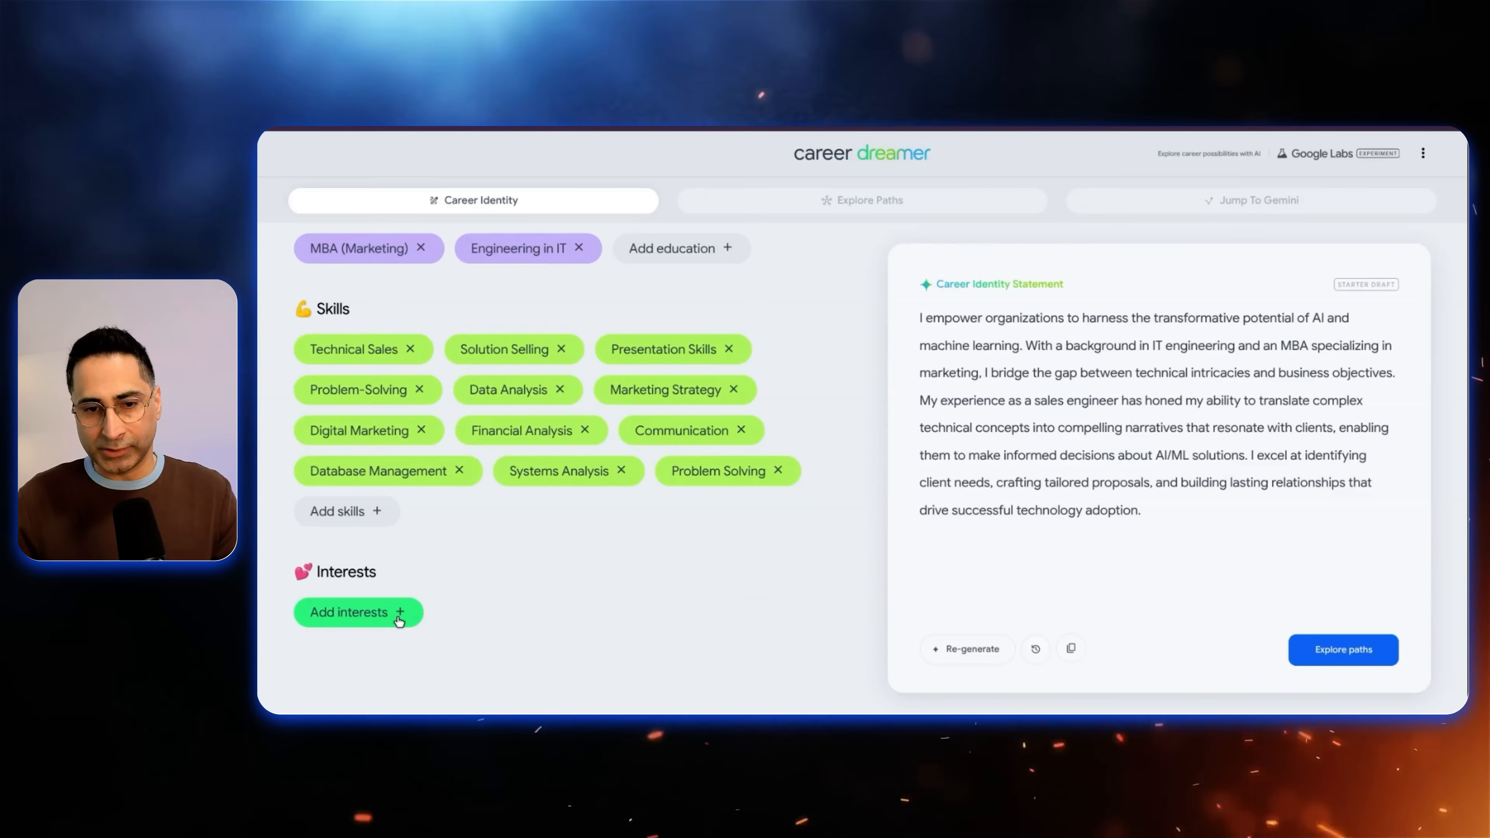
mouse_move(399, 622)
type("Aritifical Int")
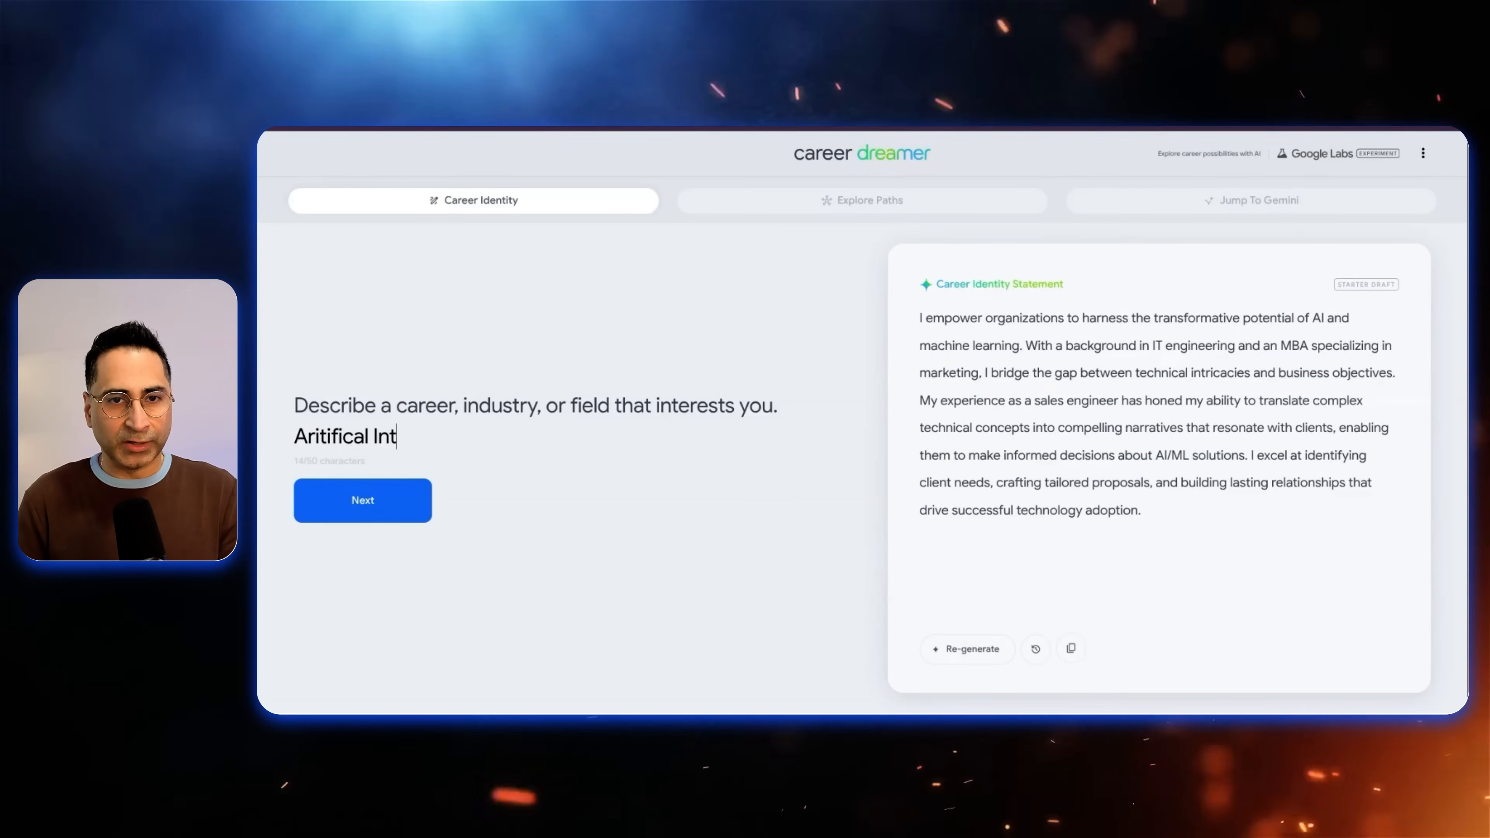
type("elligence, Marketing")
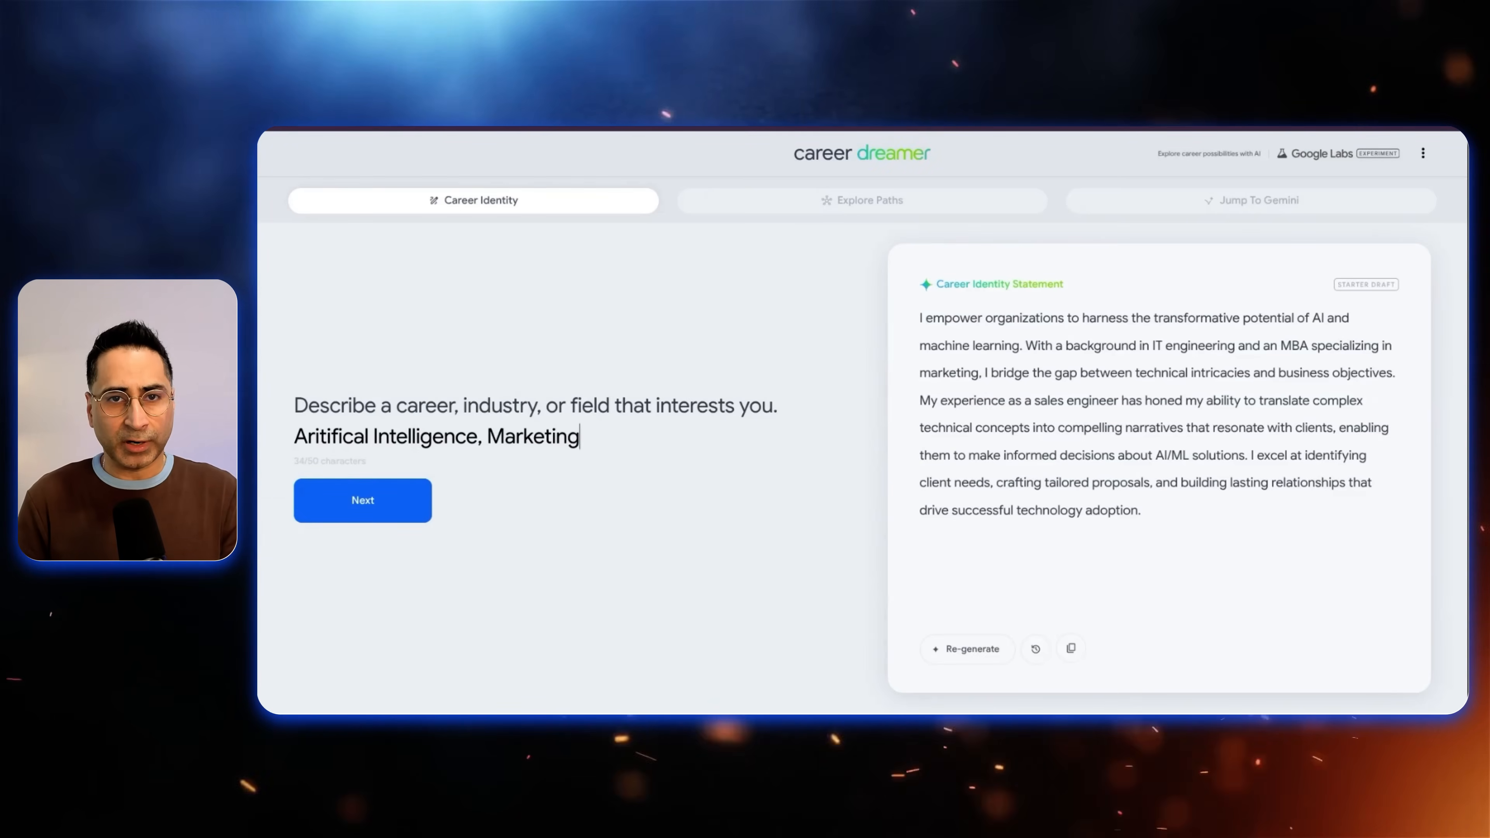
type(", Data")
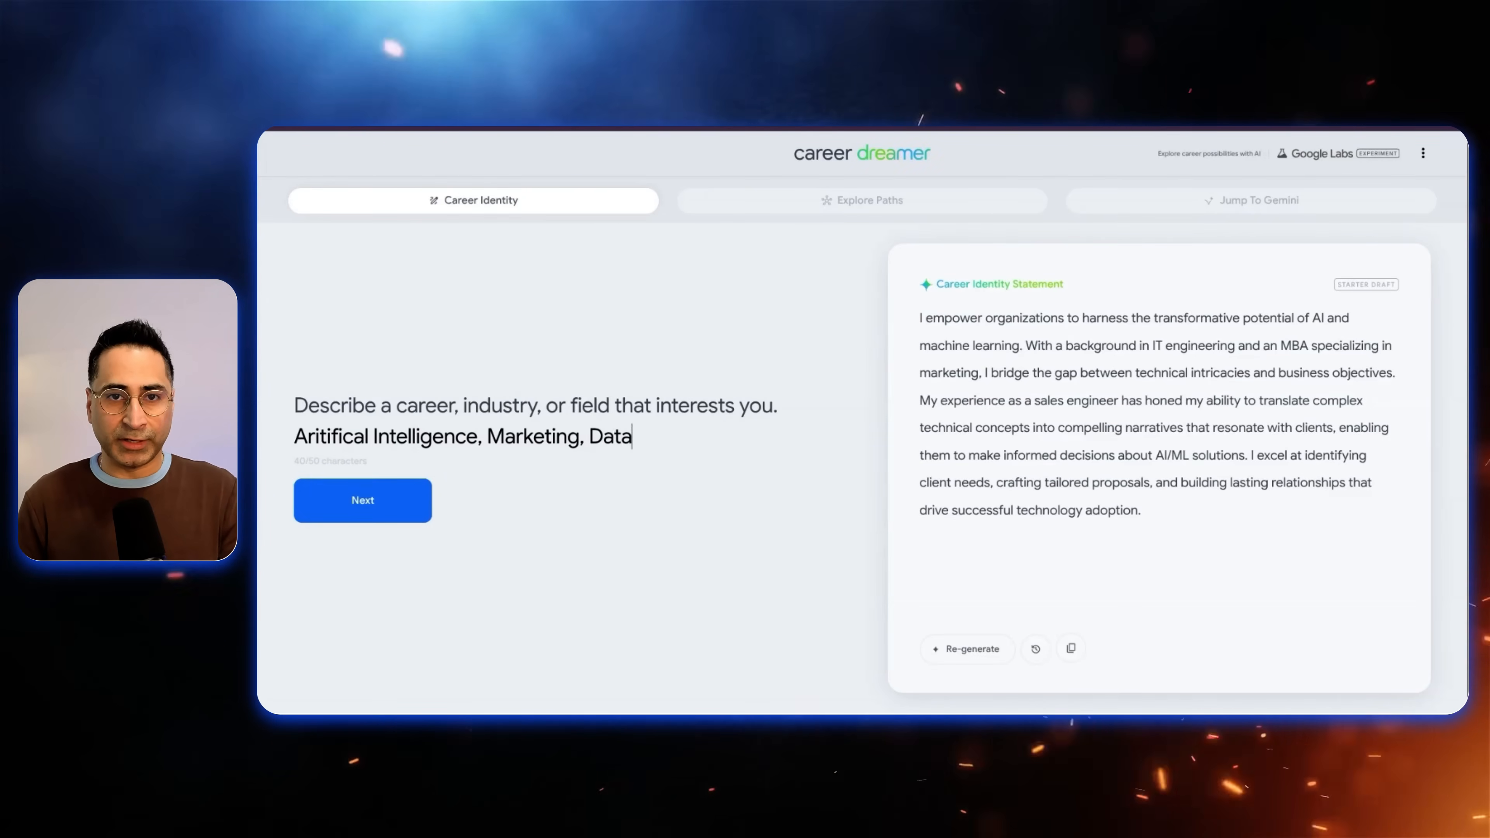
left_click(363, 501)
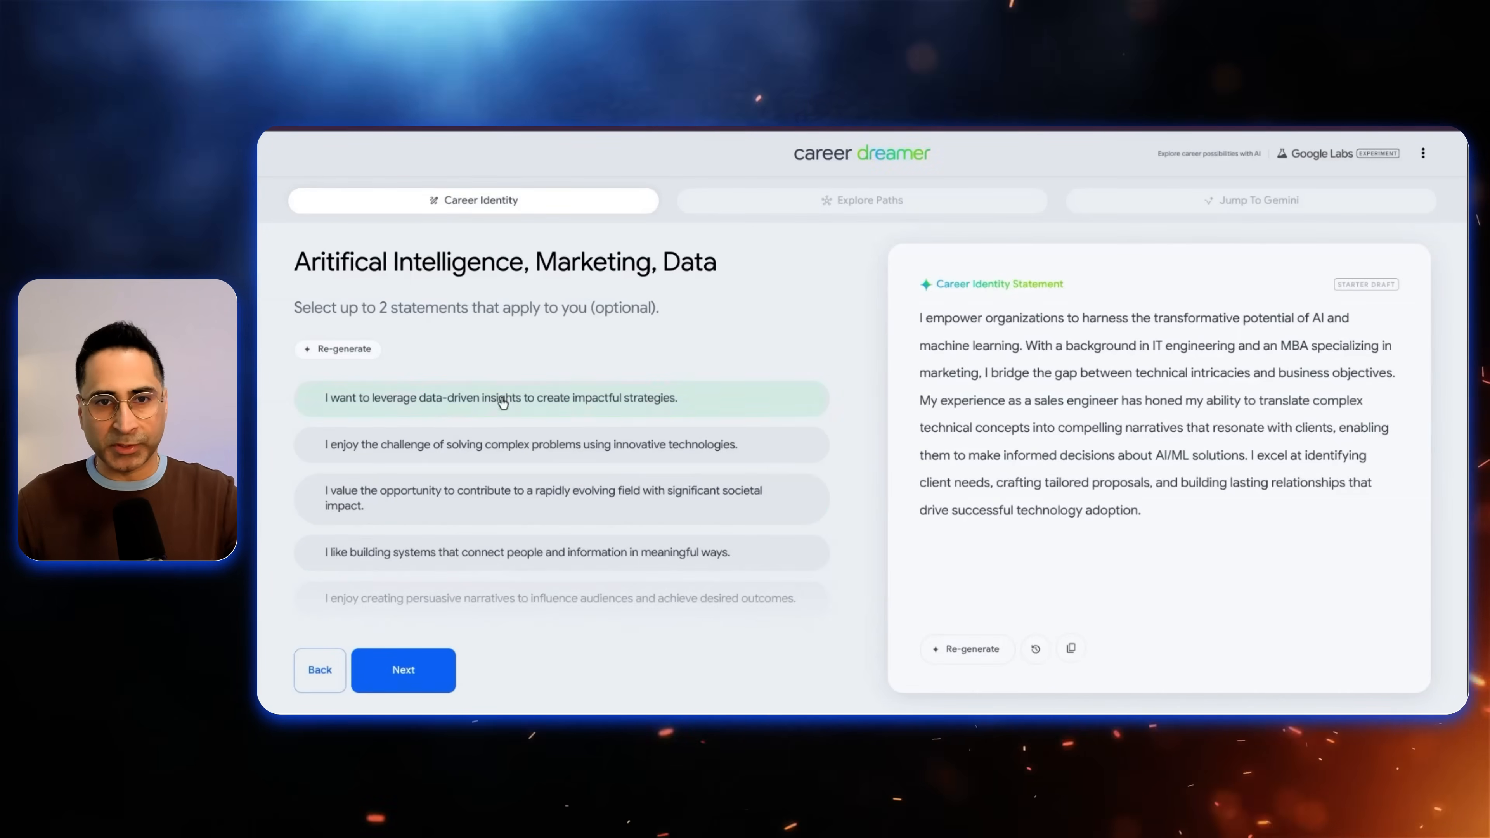
scroll("down", 3)
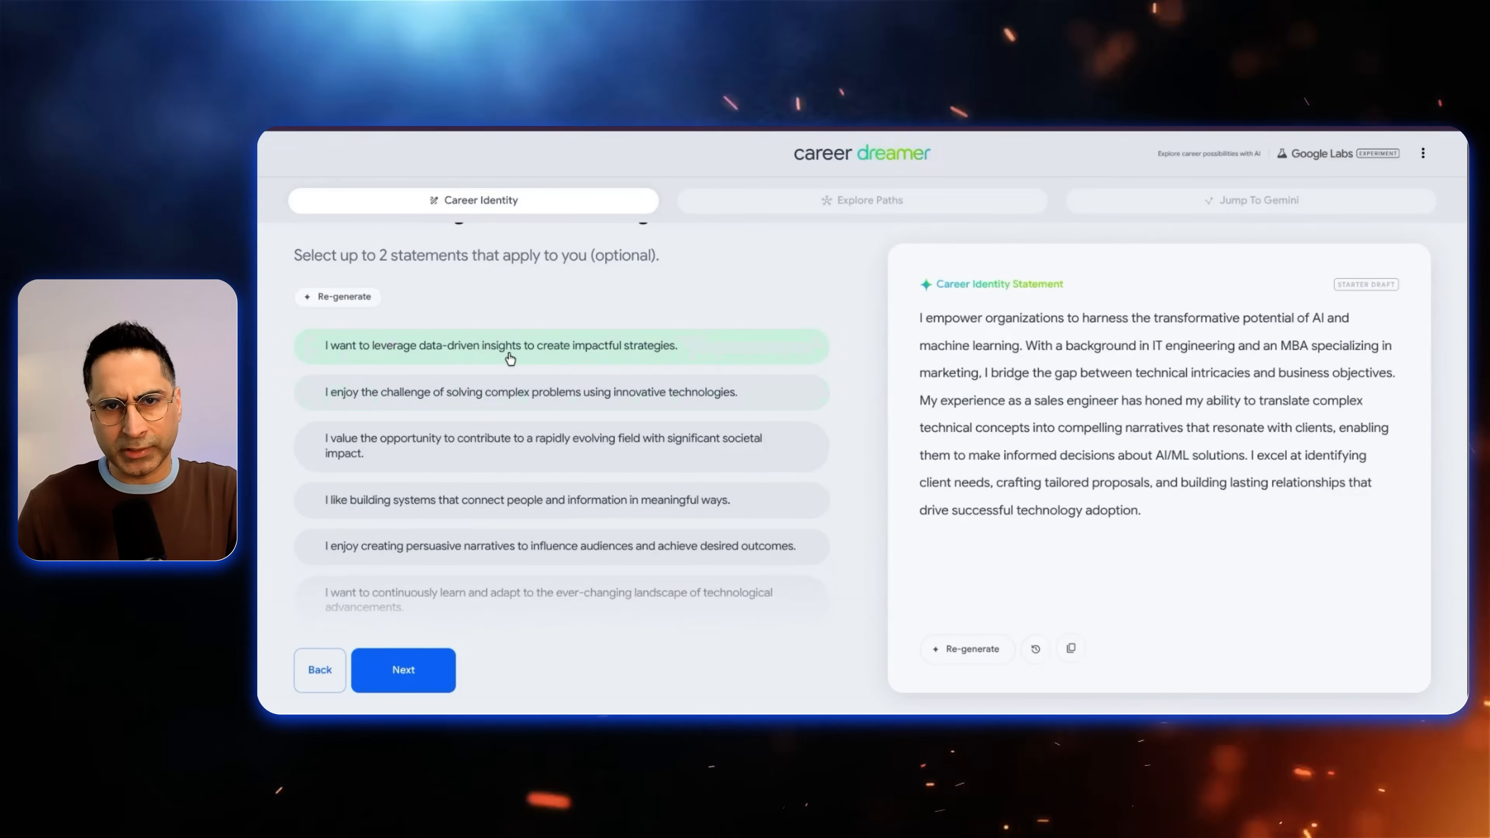
mouse_move(498, 491)
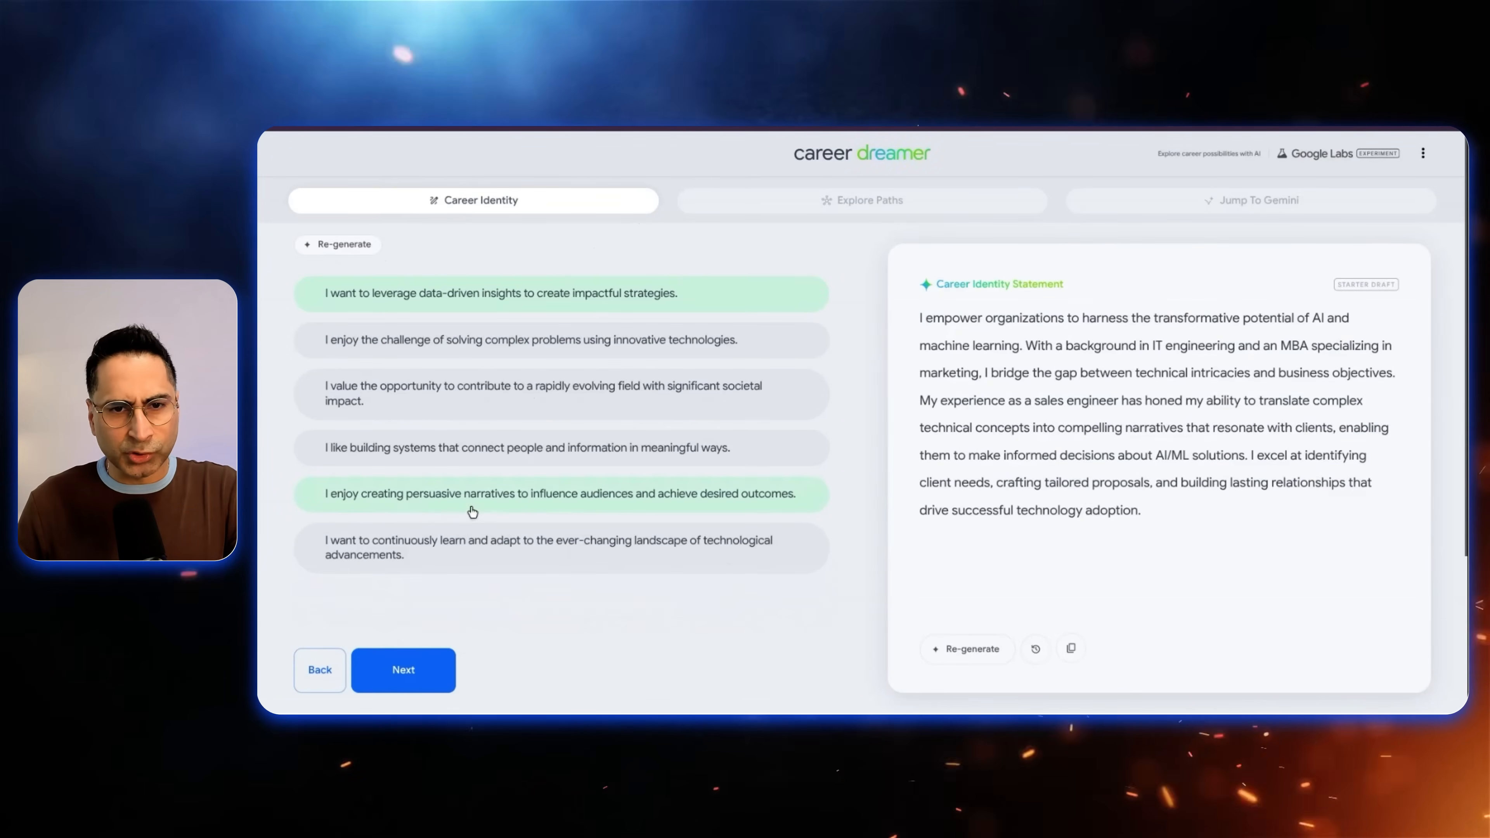
left_click(559, 558)
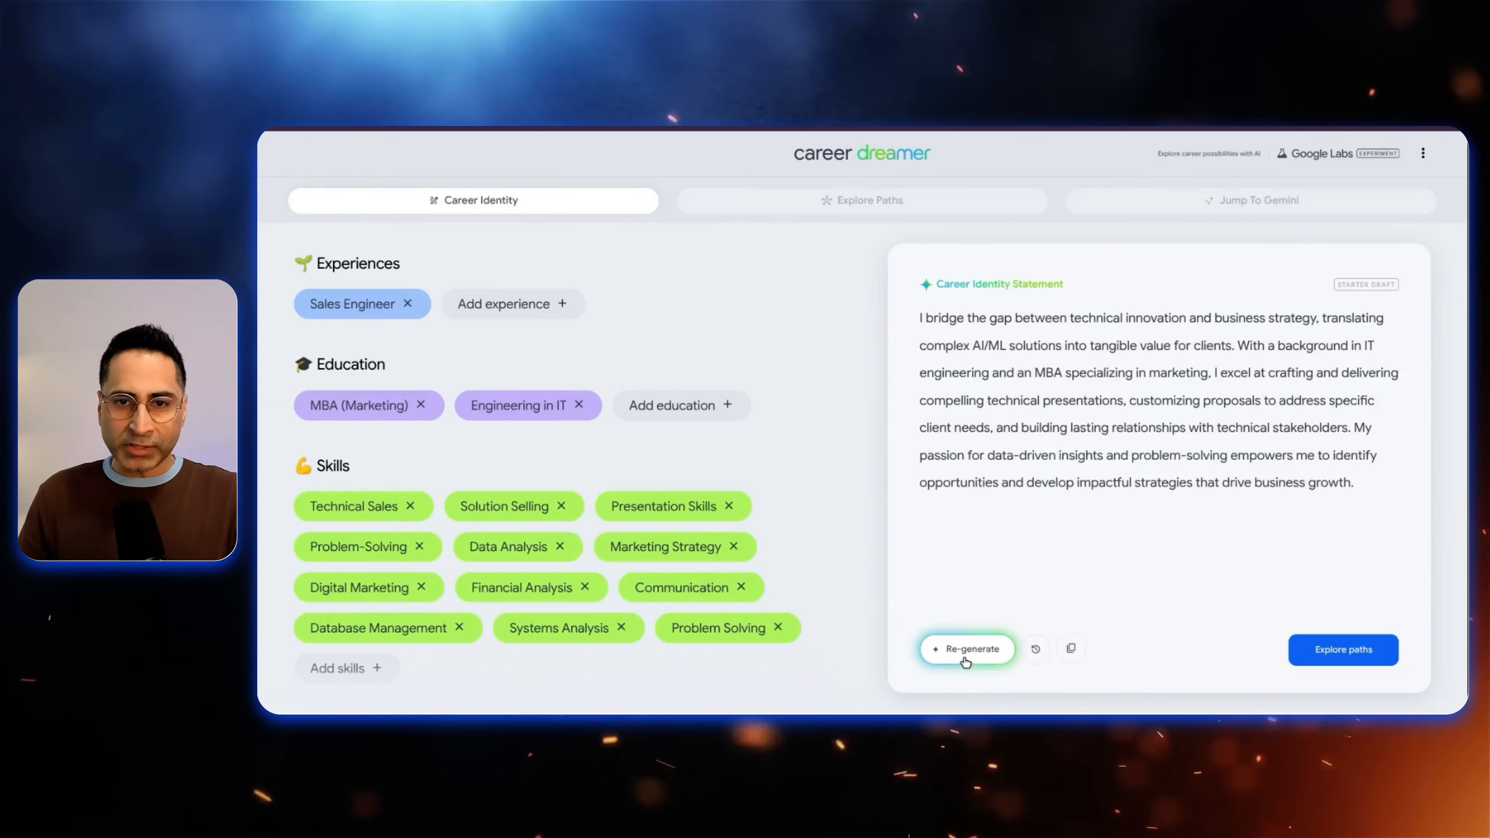
Regenerate the identity statement and review its version history.
left_click(967, 649)
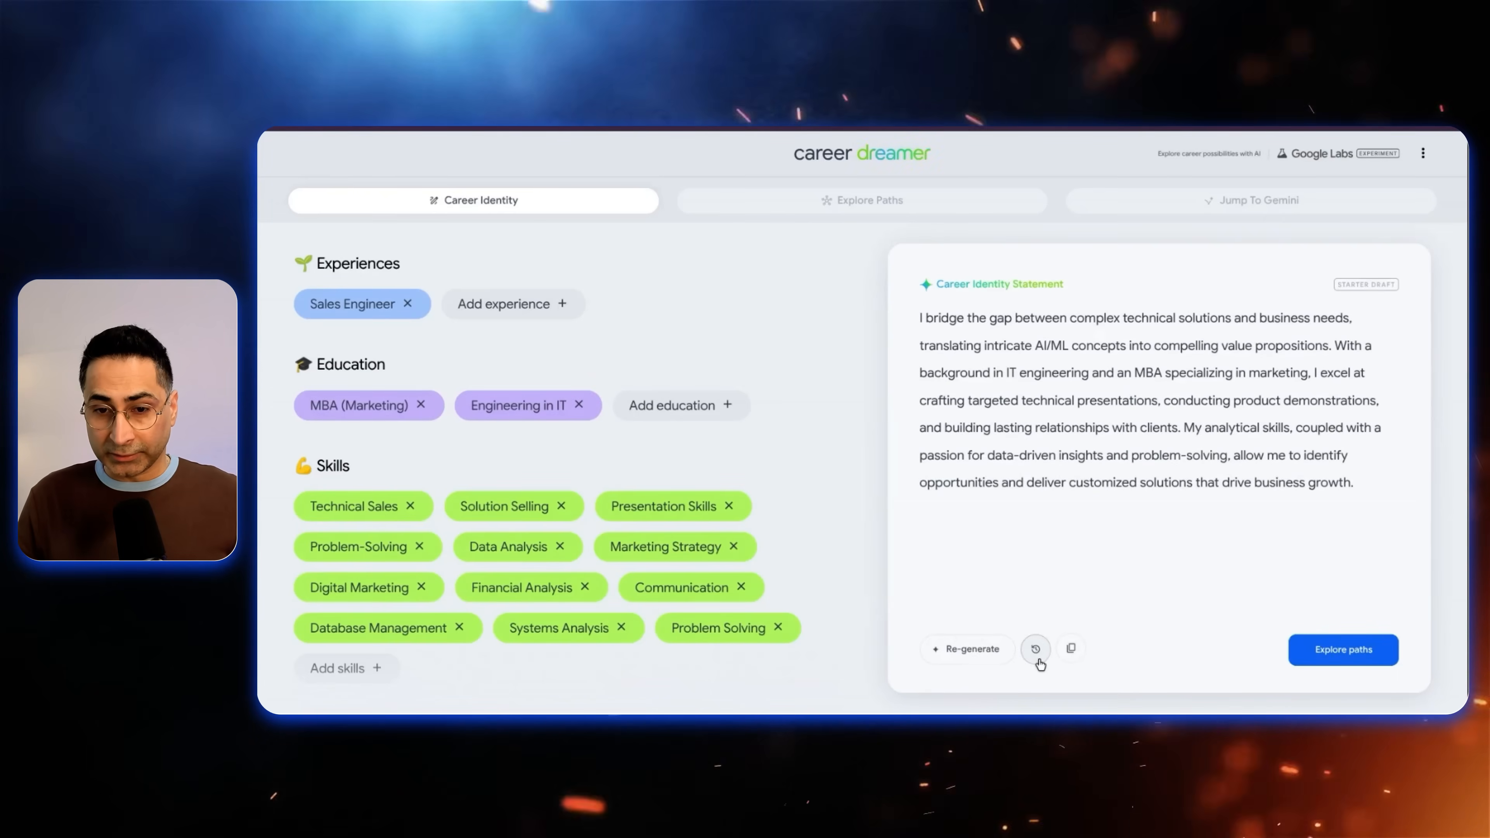
left_click(1035, 649)
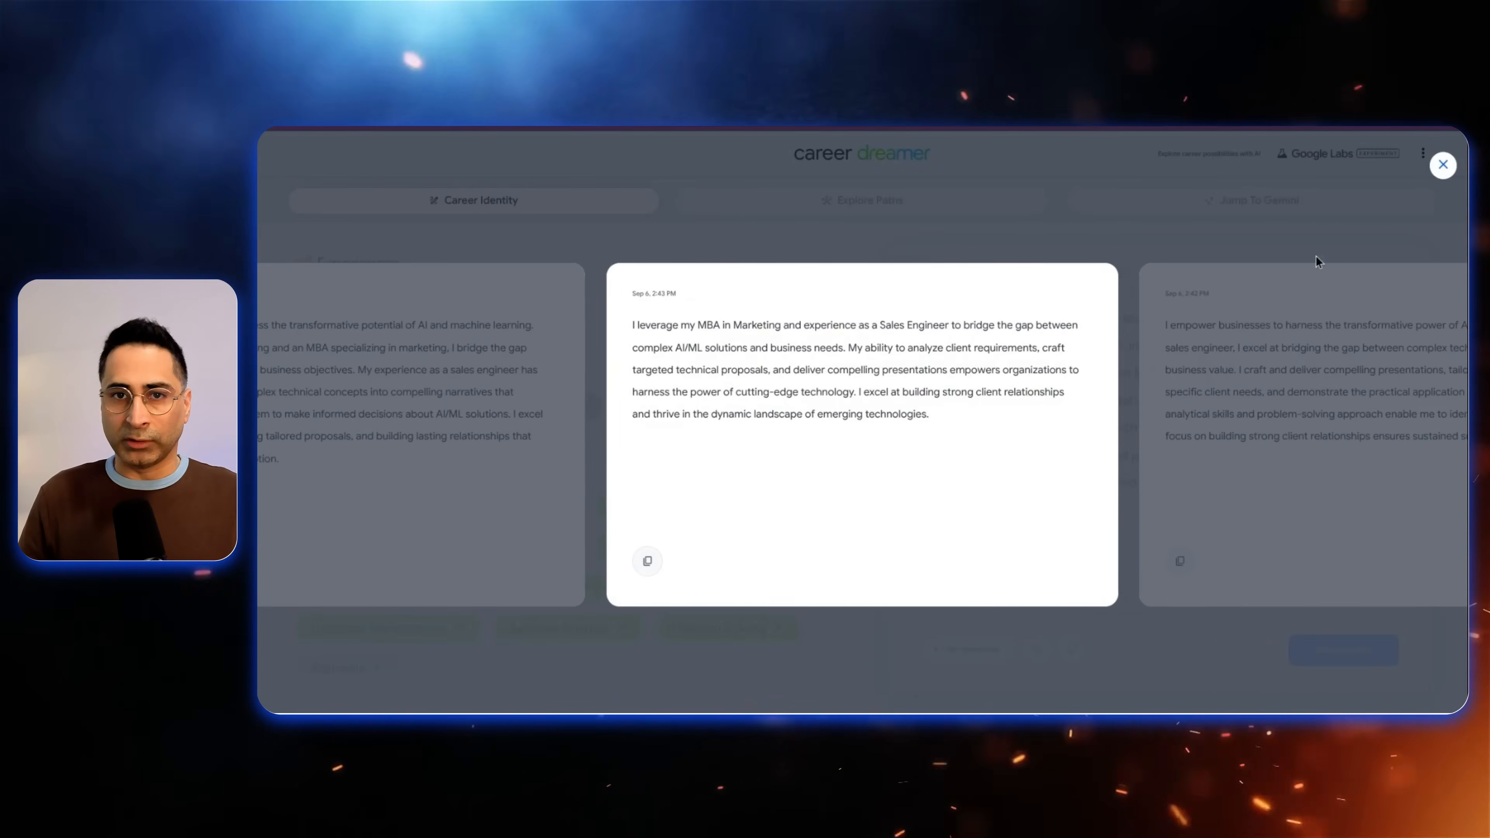
left_click(1443, 164)
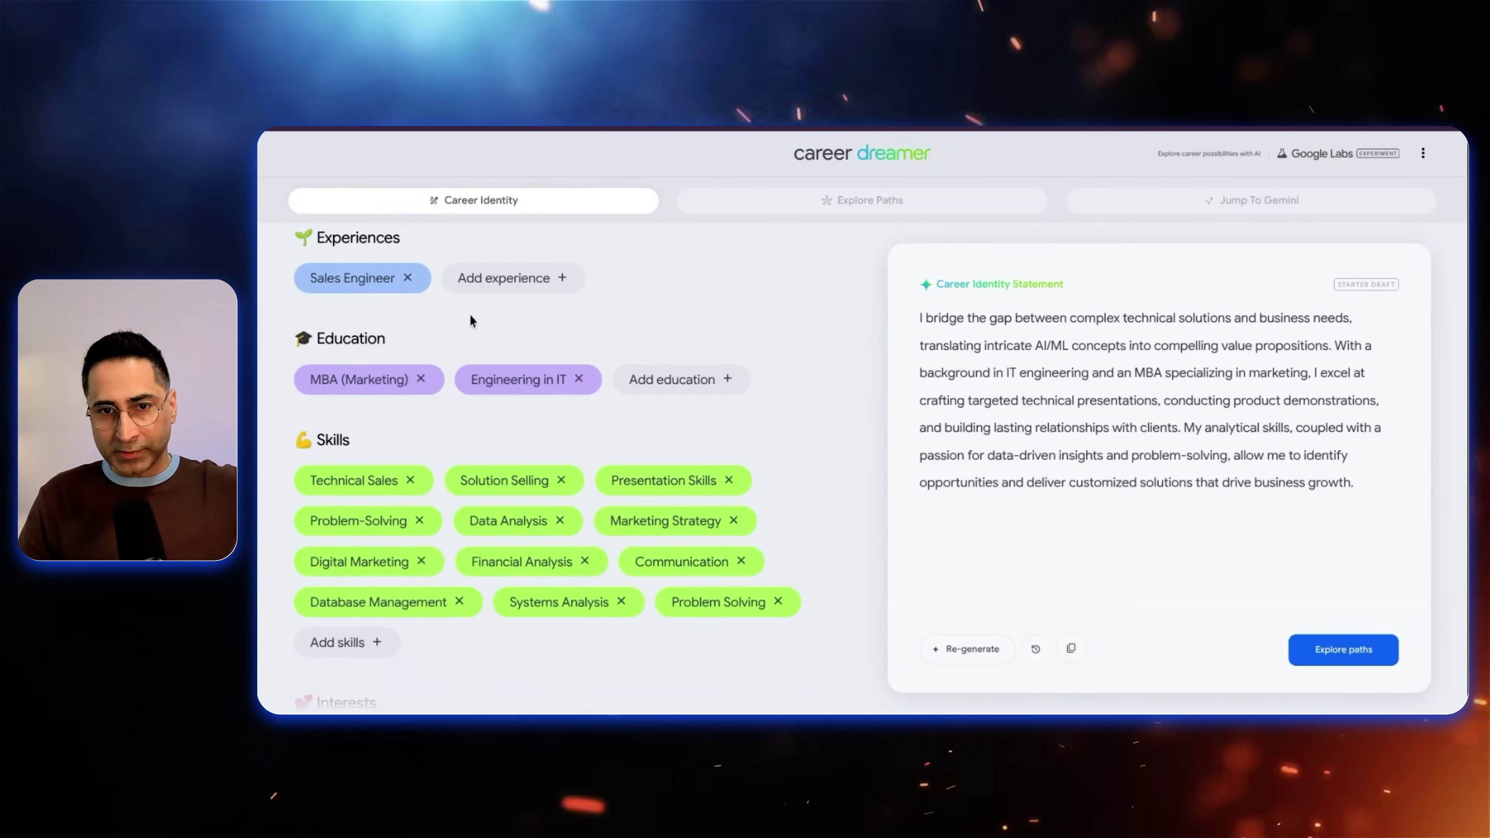
Start exploring career paths from the completed profile.
scroll("down", 3)
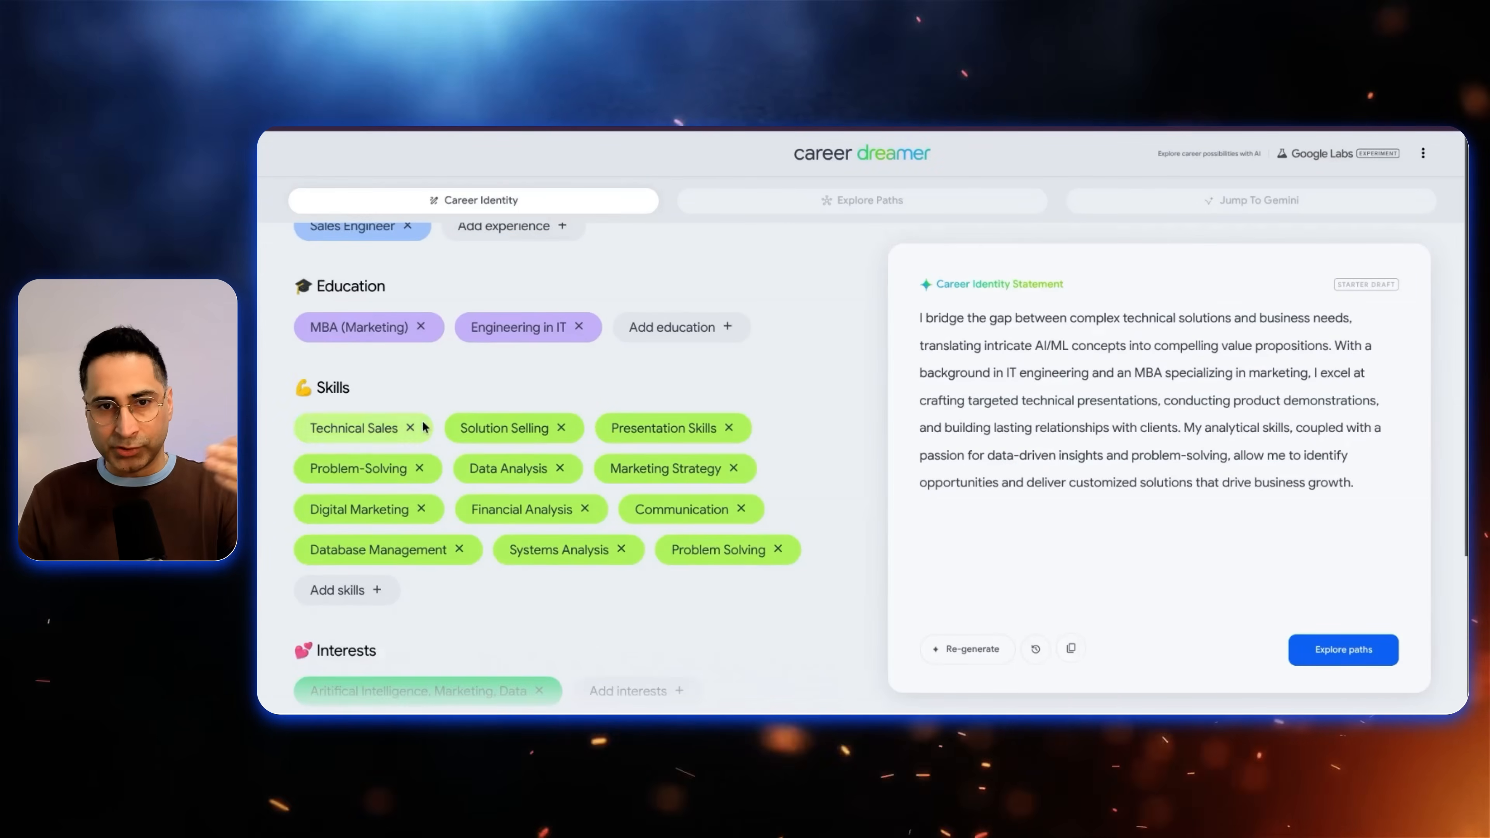
scroll("down", 3)
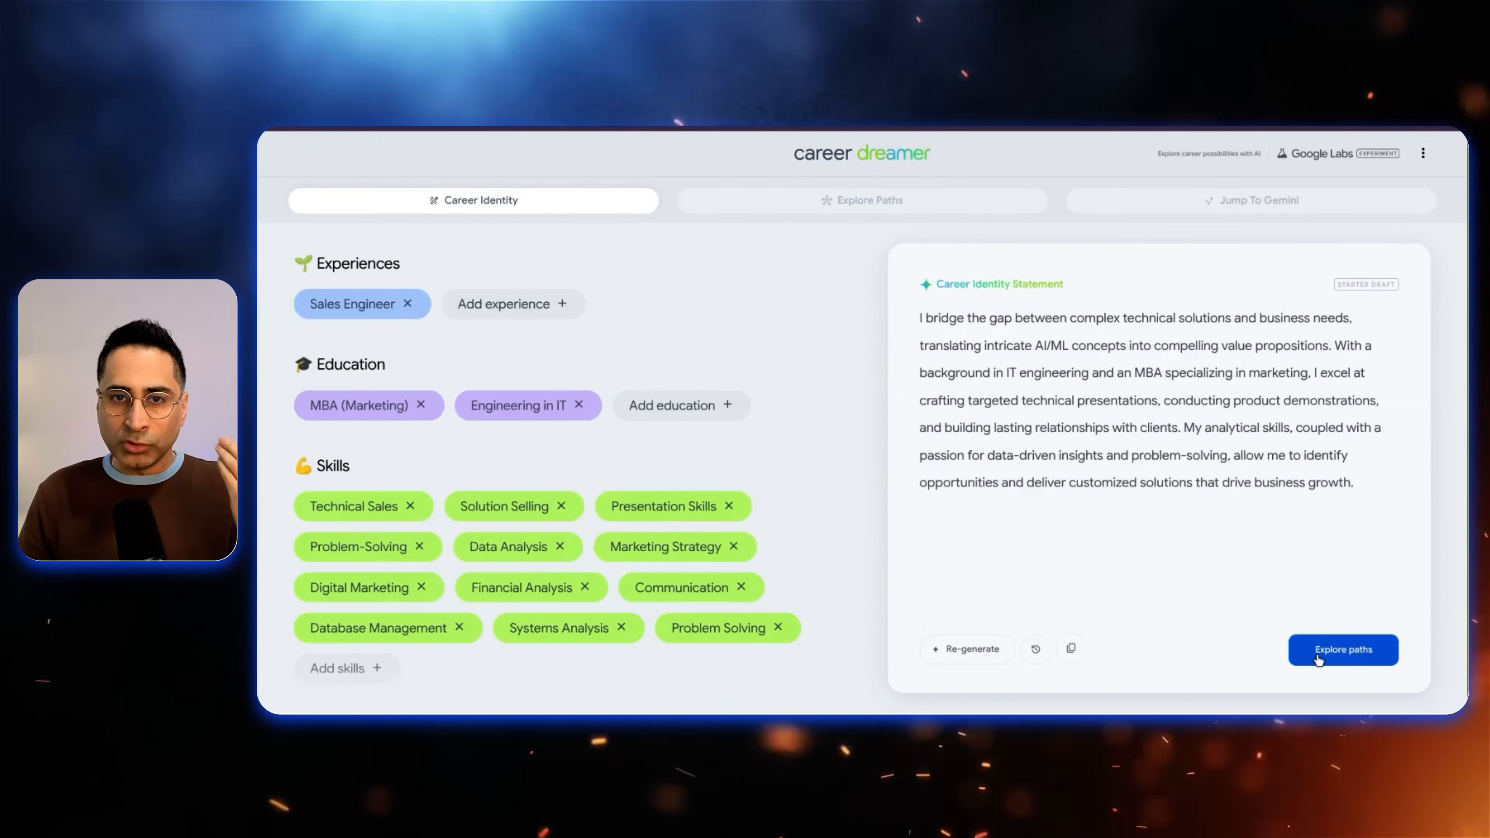
left_click(1343, 650)
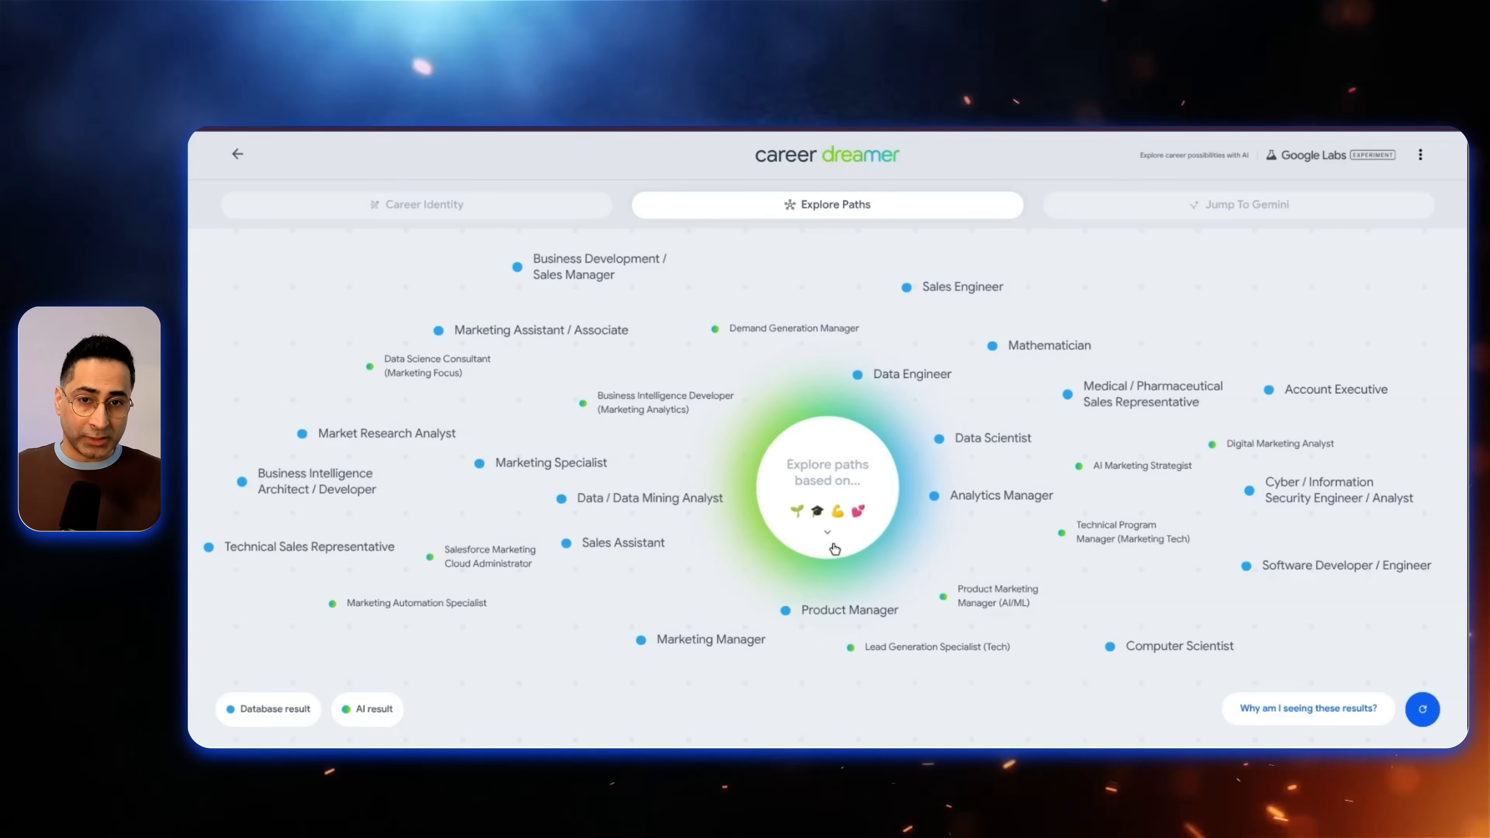
View the 'Explore paths based on' options with all four categories checked, then cancel.
left_click(827, 532)
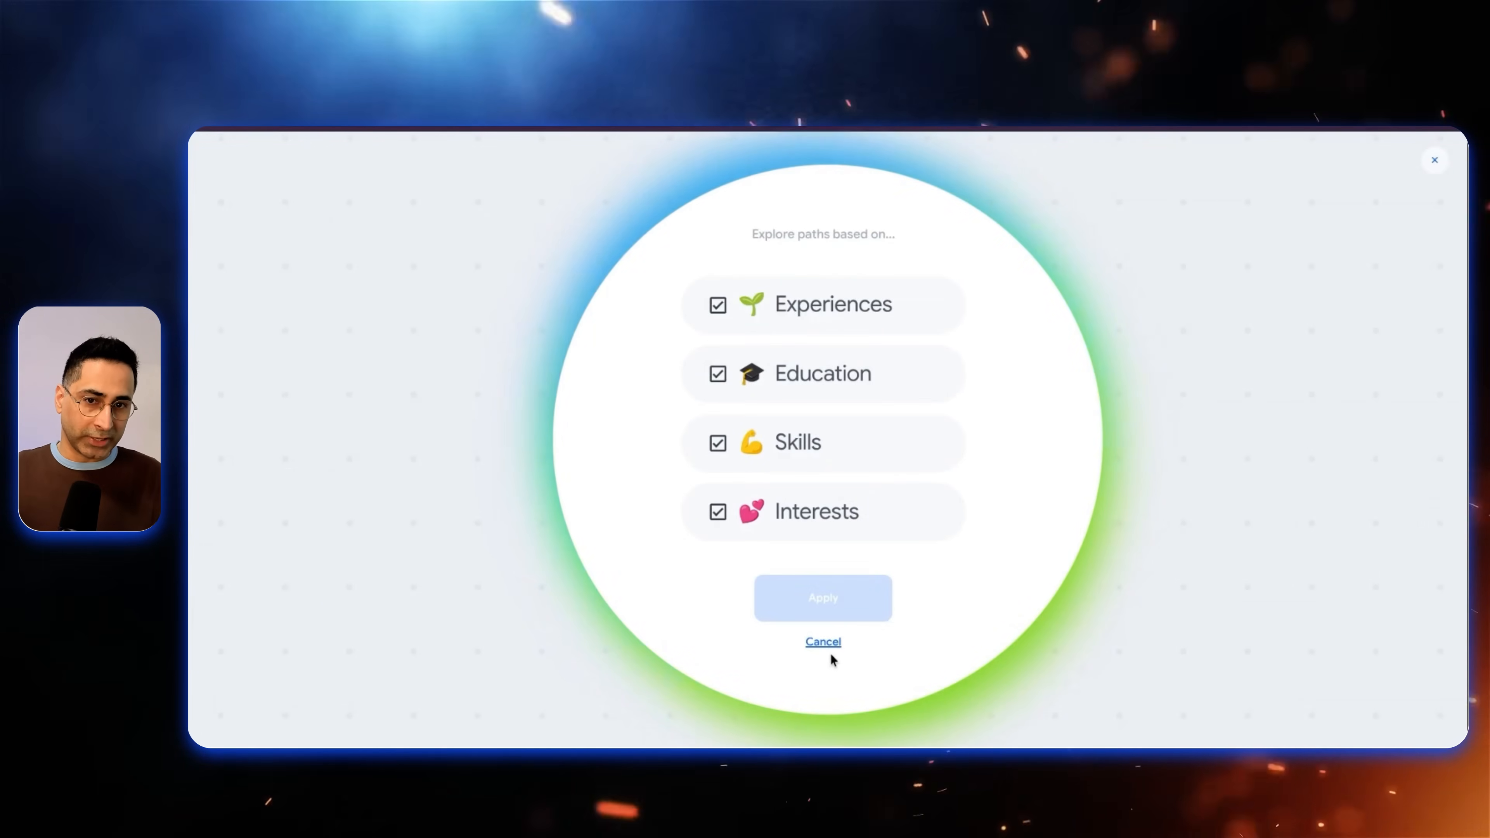
left_click(823, 598)
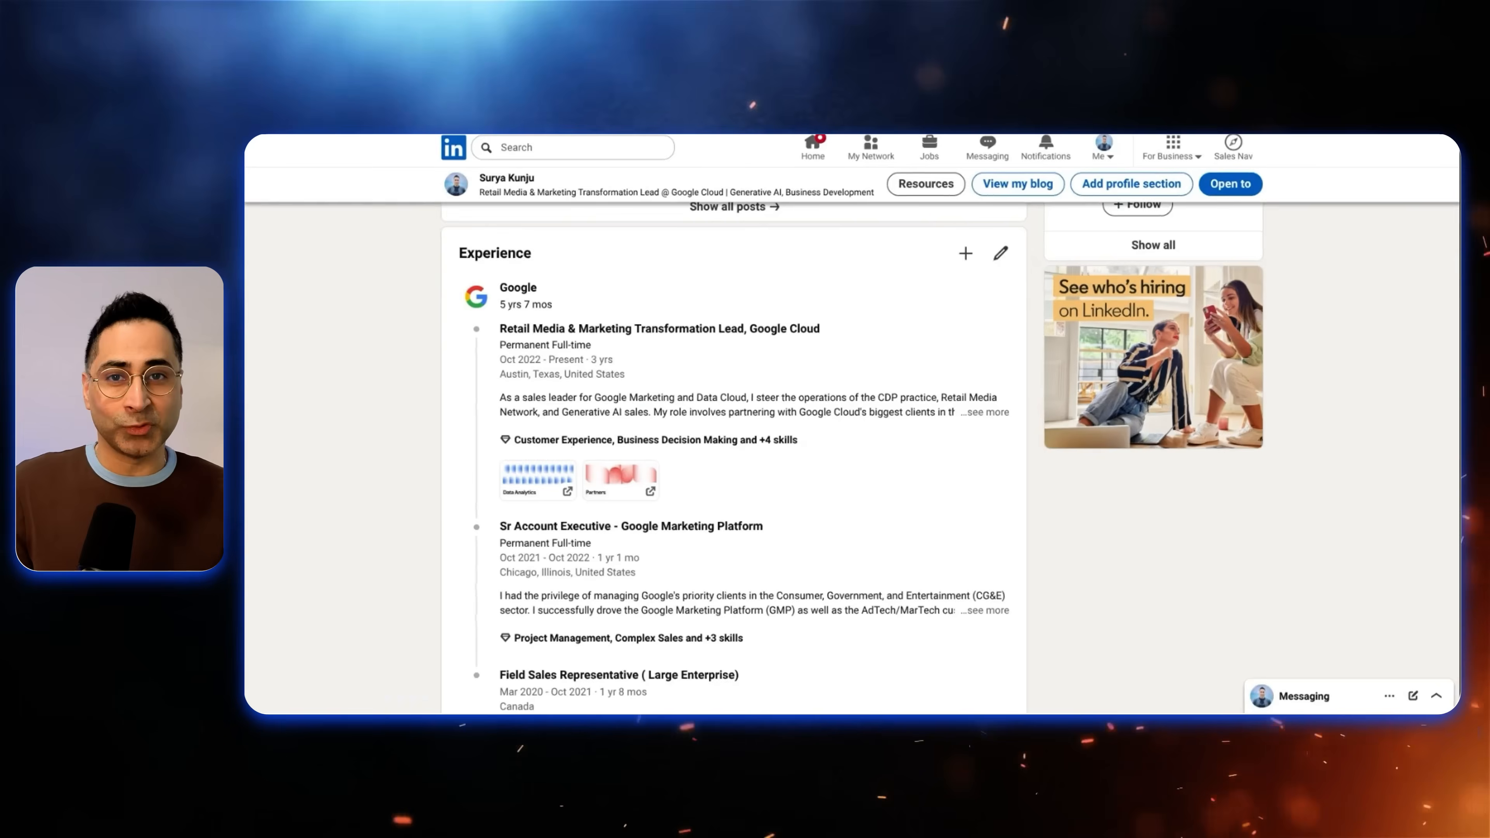
scroll("down", 3)
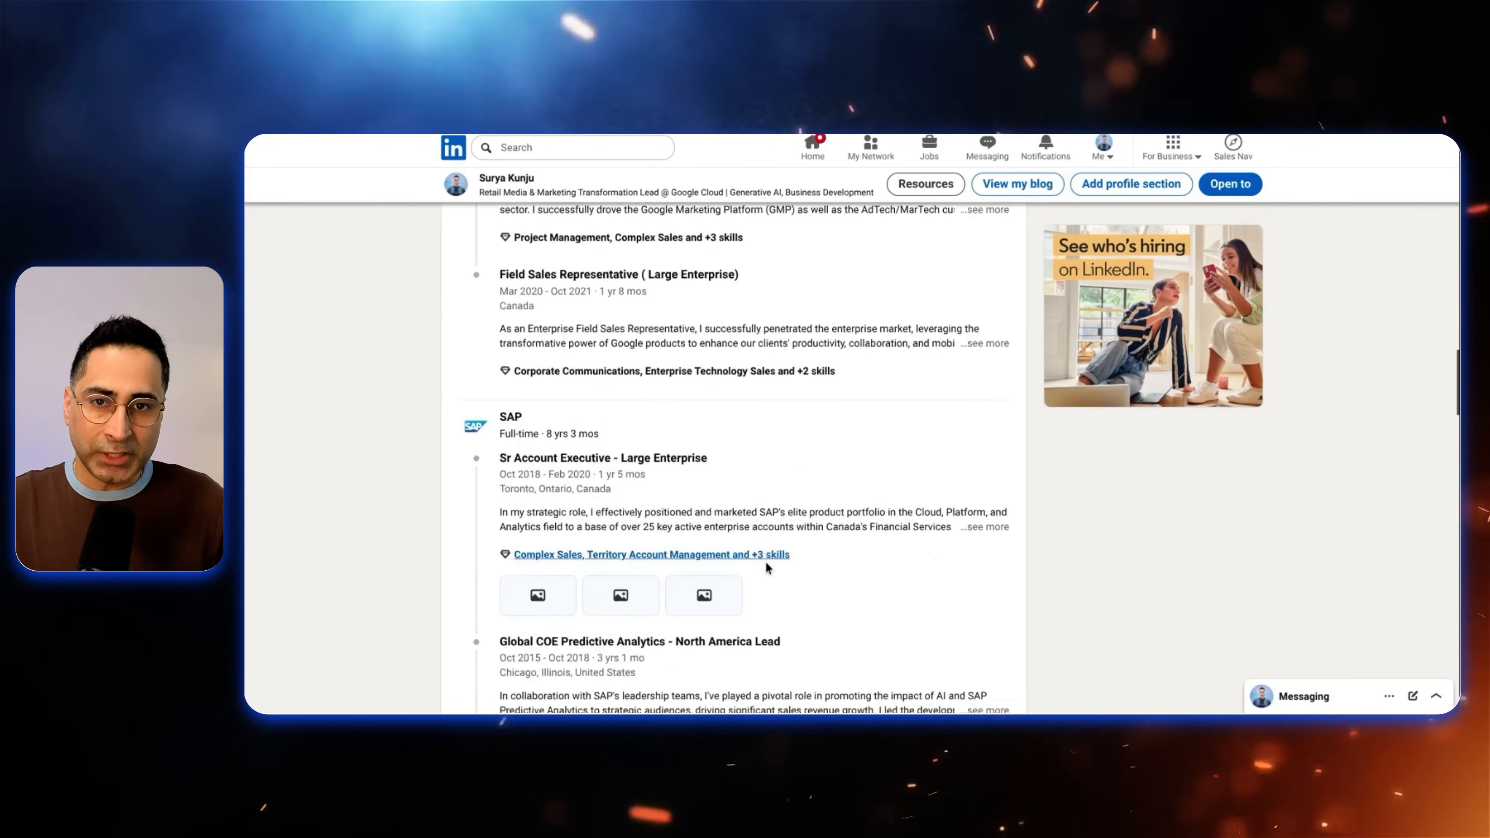
scroll("down", 3)
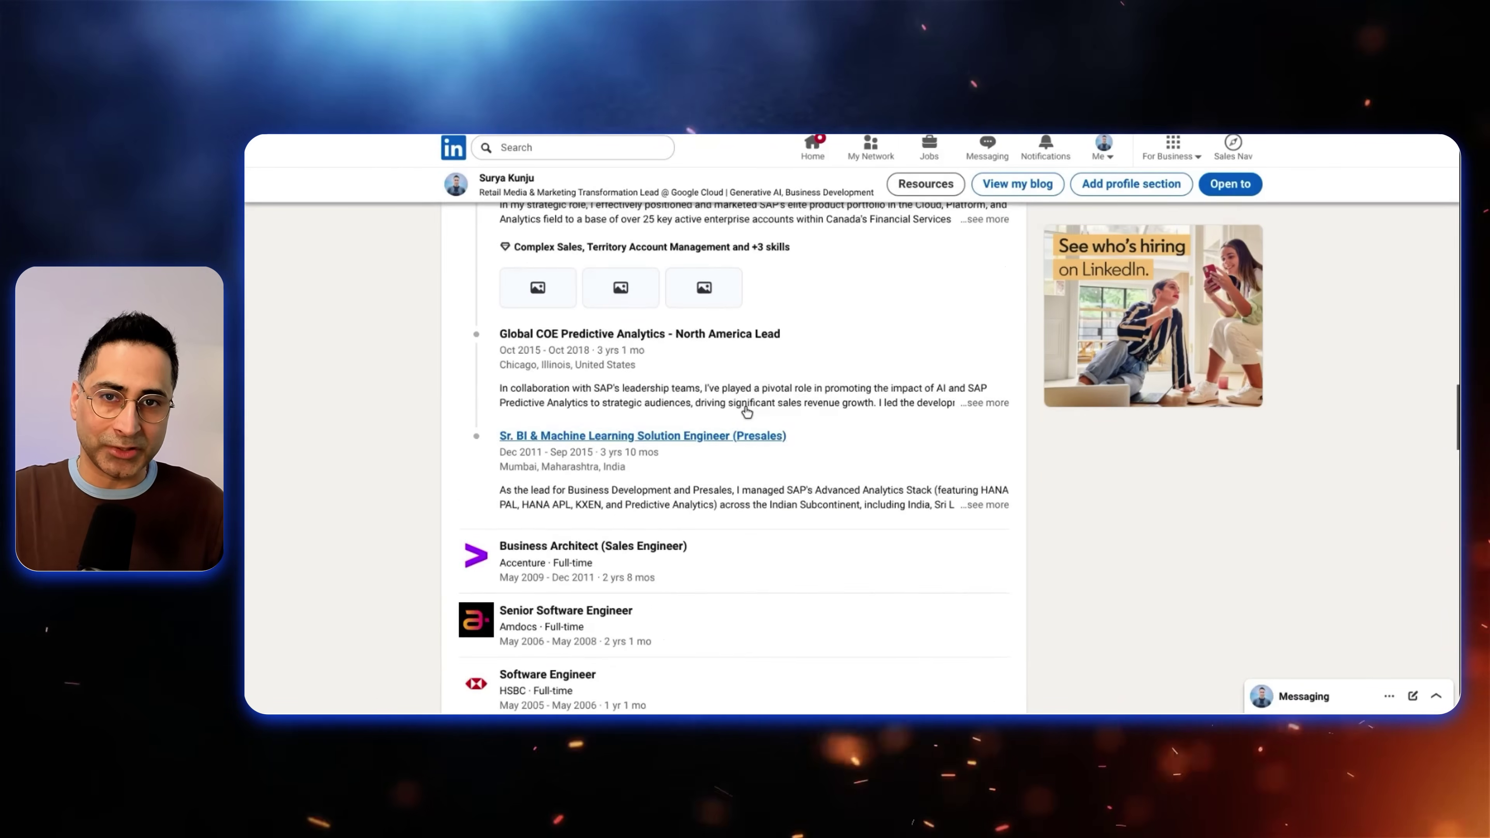
scroll("up", 3)
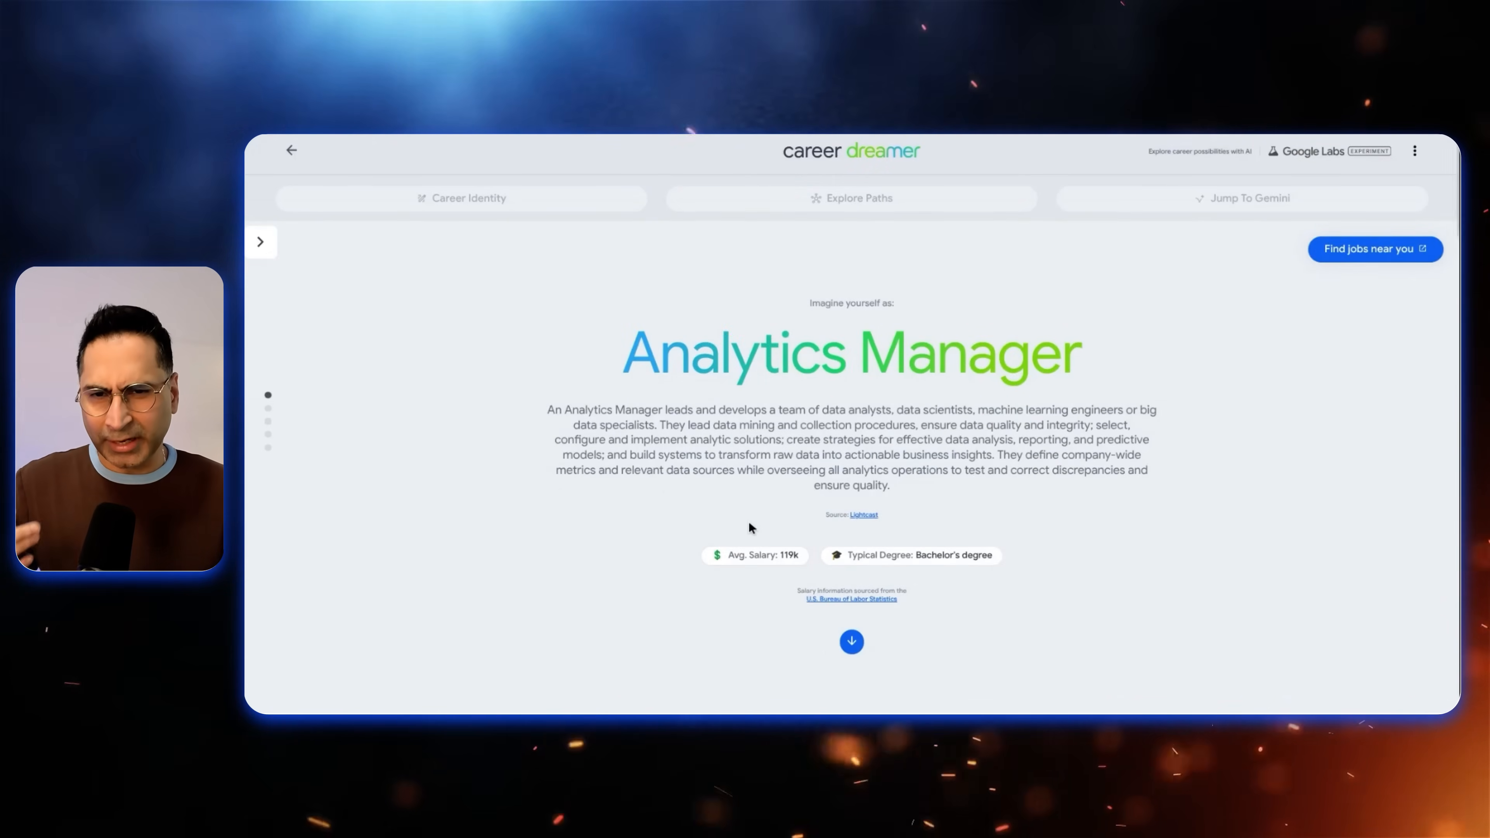
mouse_move(780, 569)
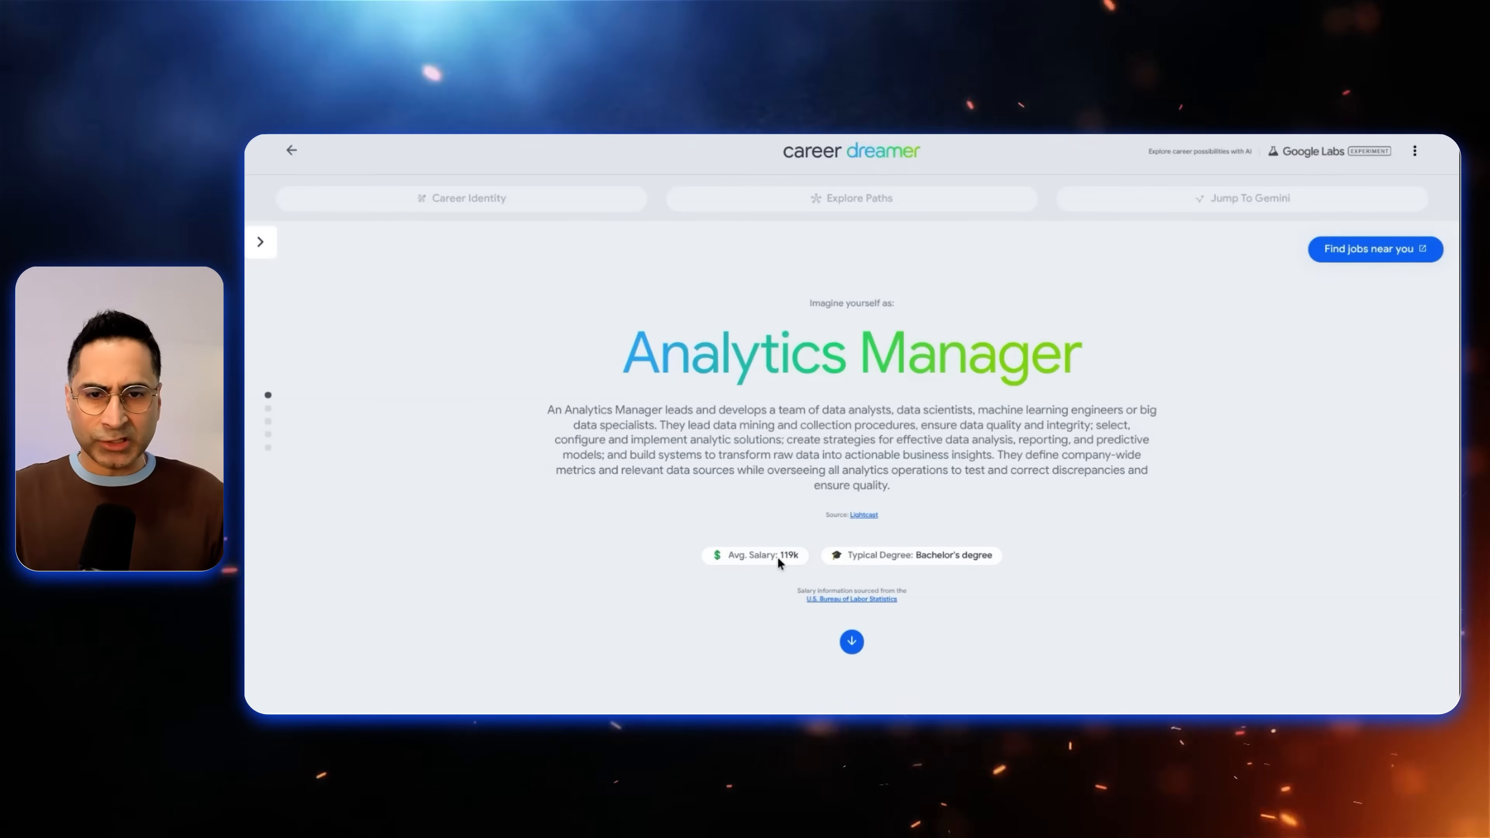
View how Data Analysis fits the Analytics Manager role under Sweet spots.
scroll("down", 3)
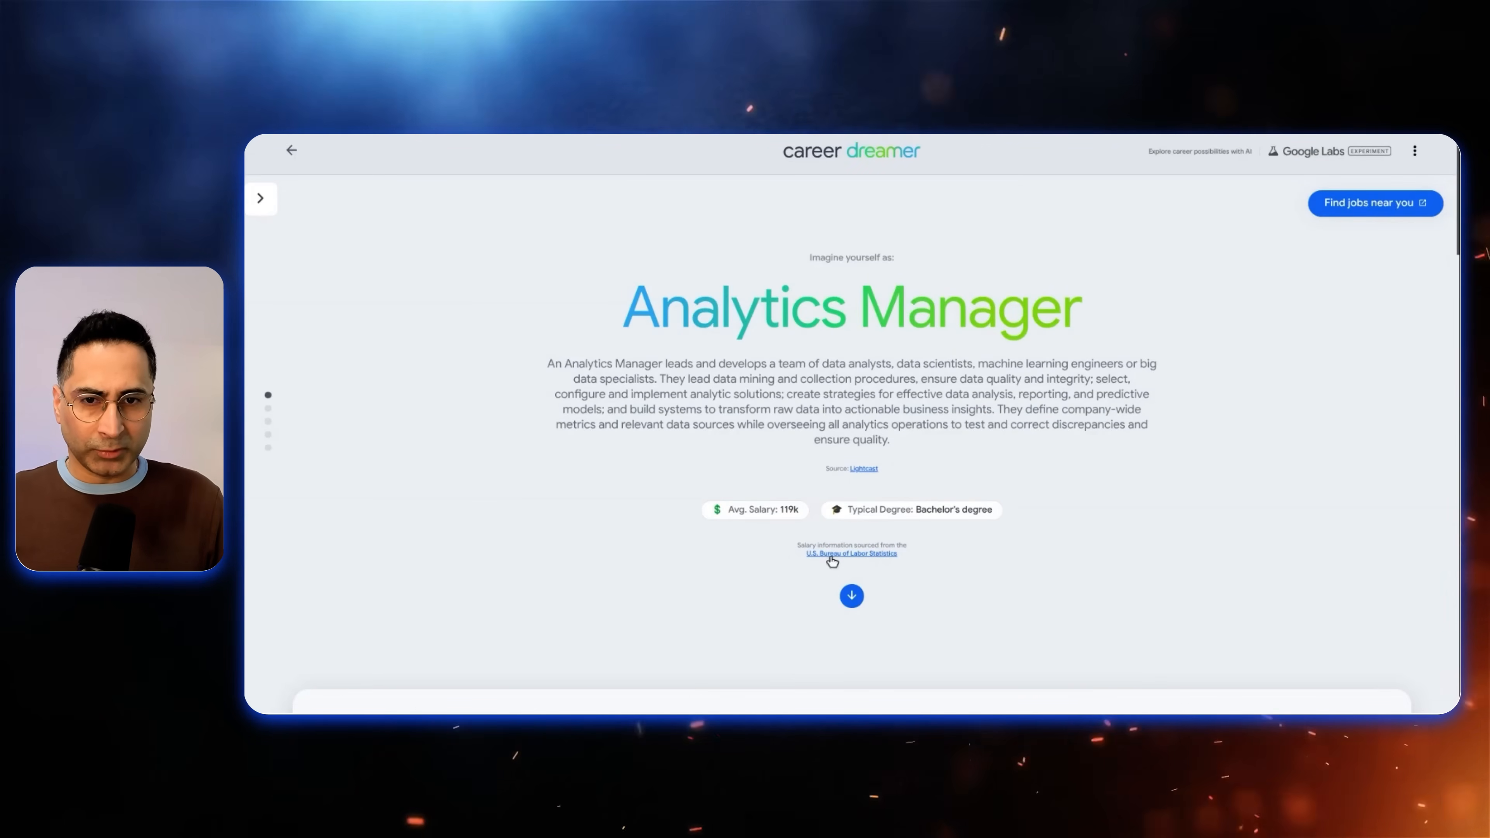
mouse_move(876, 495)
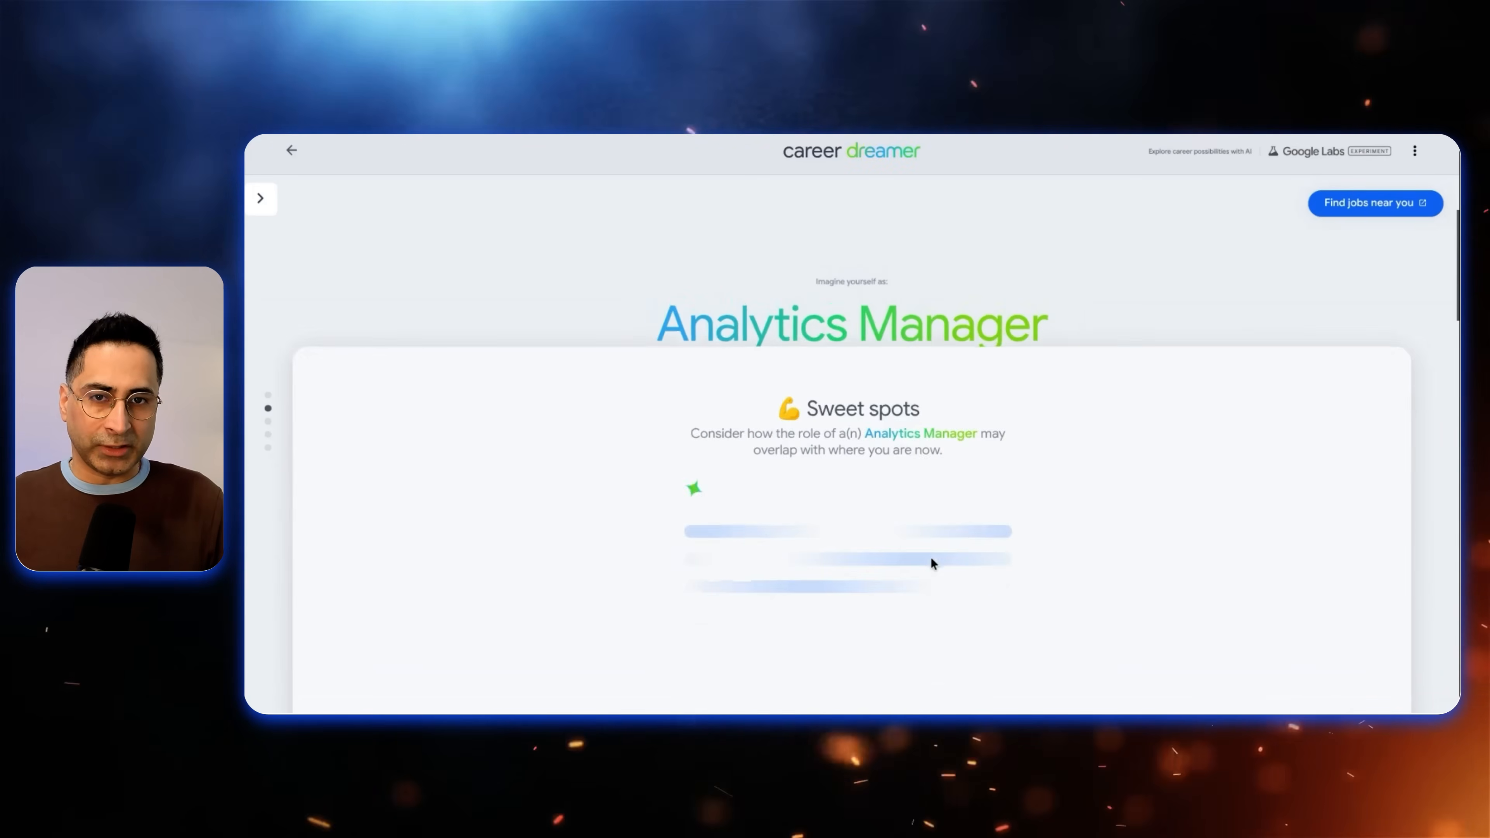
scroll("down", 3)
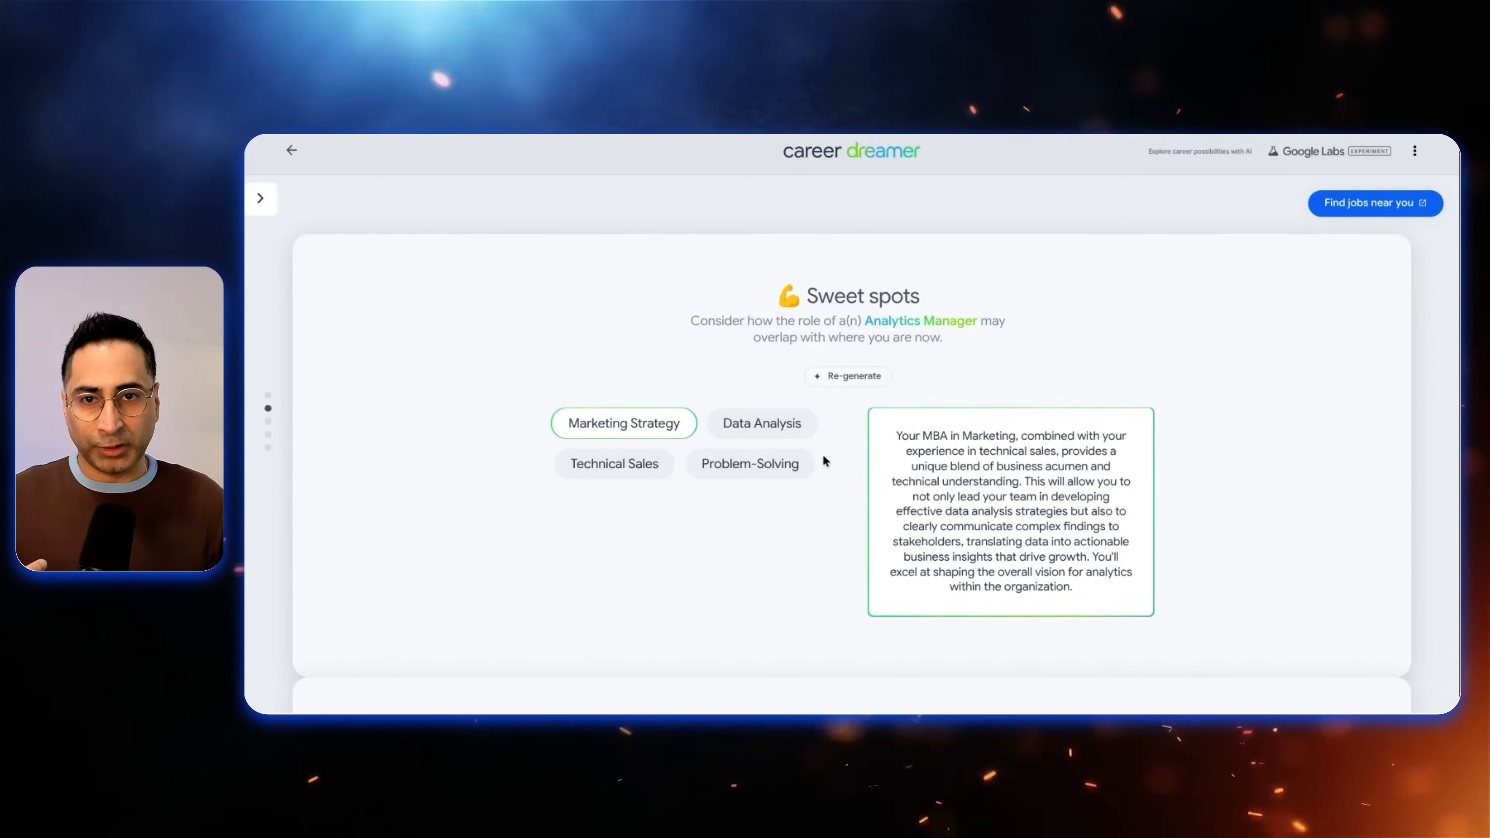
left_click(762, 424)
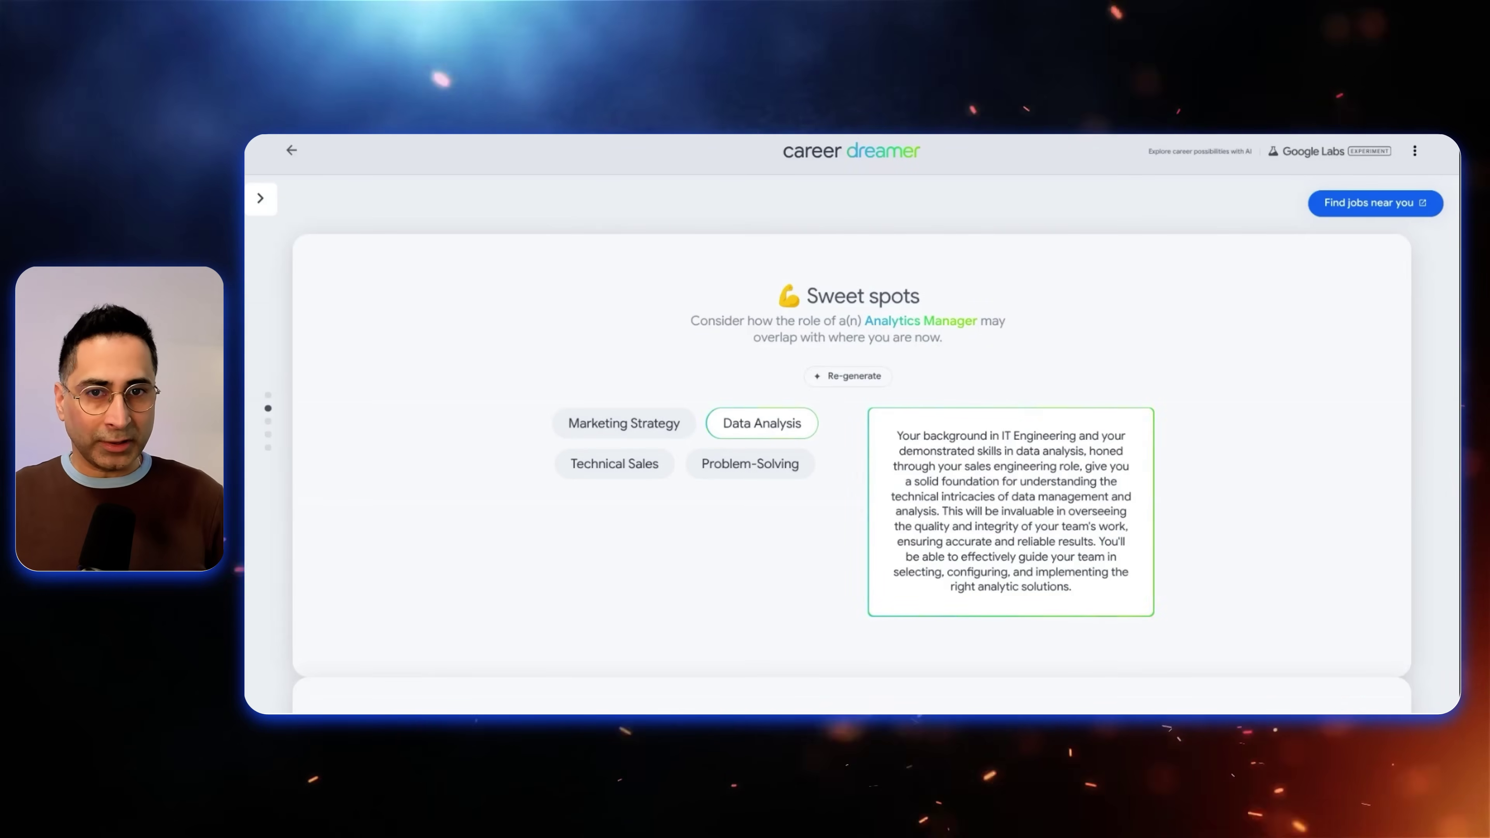
mouse_move(720, 525)
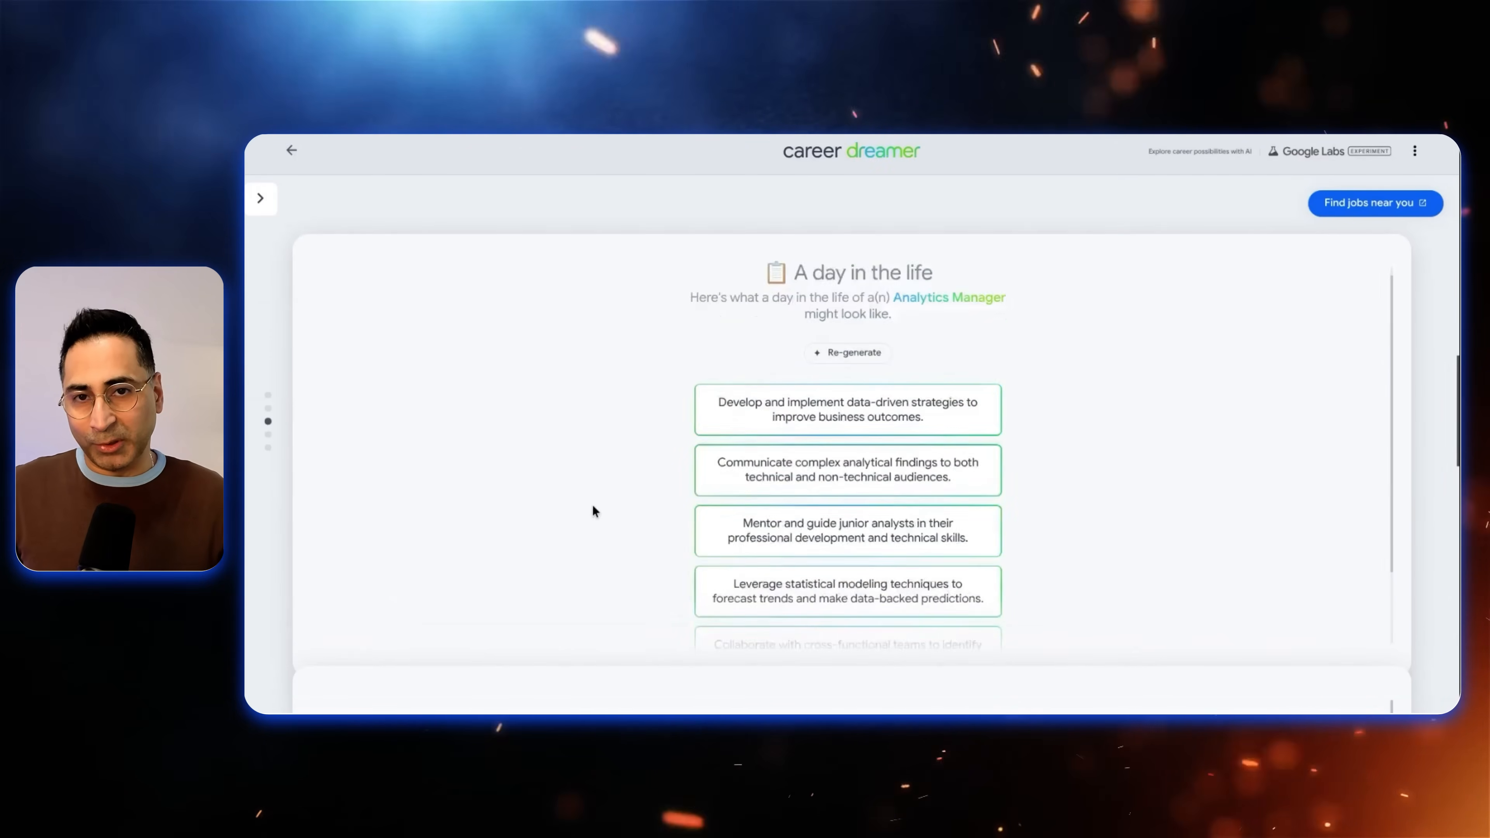
Browse the Analytics Manager Upskilling Resources carousel through to the Google Data Analytics Certificate.
scroll("down", 3)
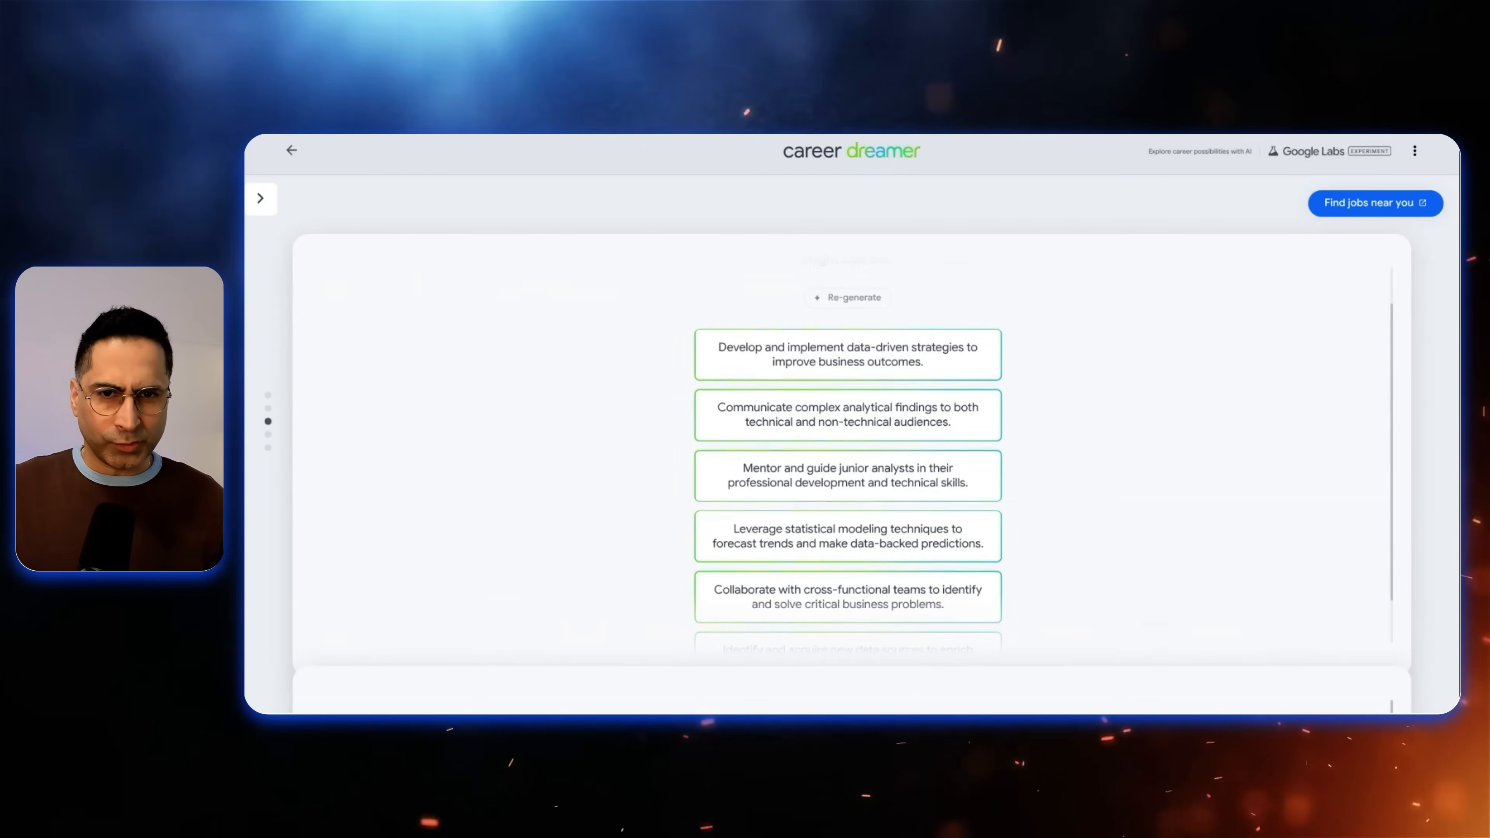
scroll("down", 3)
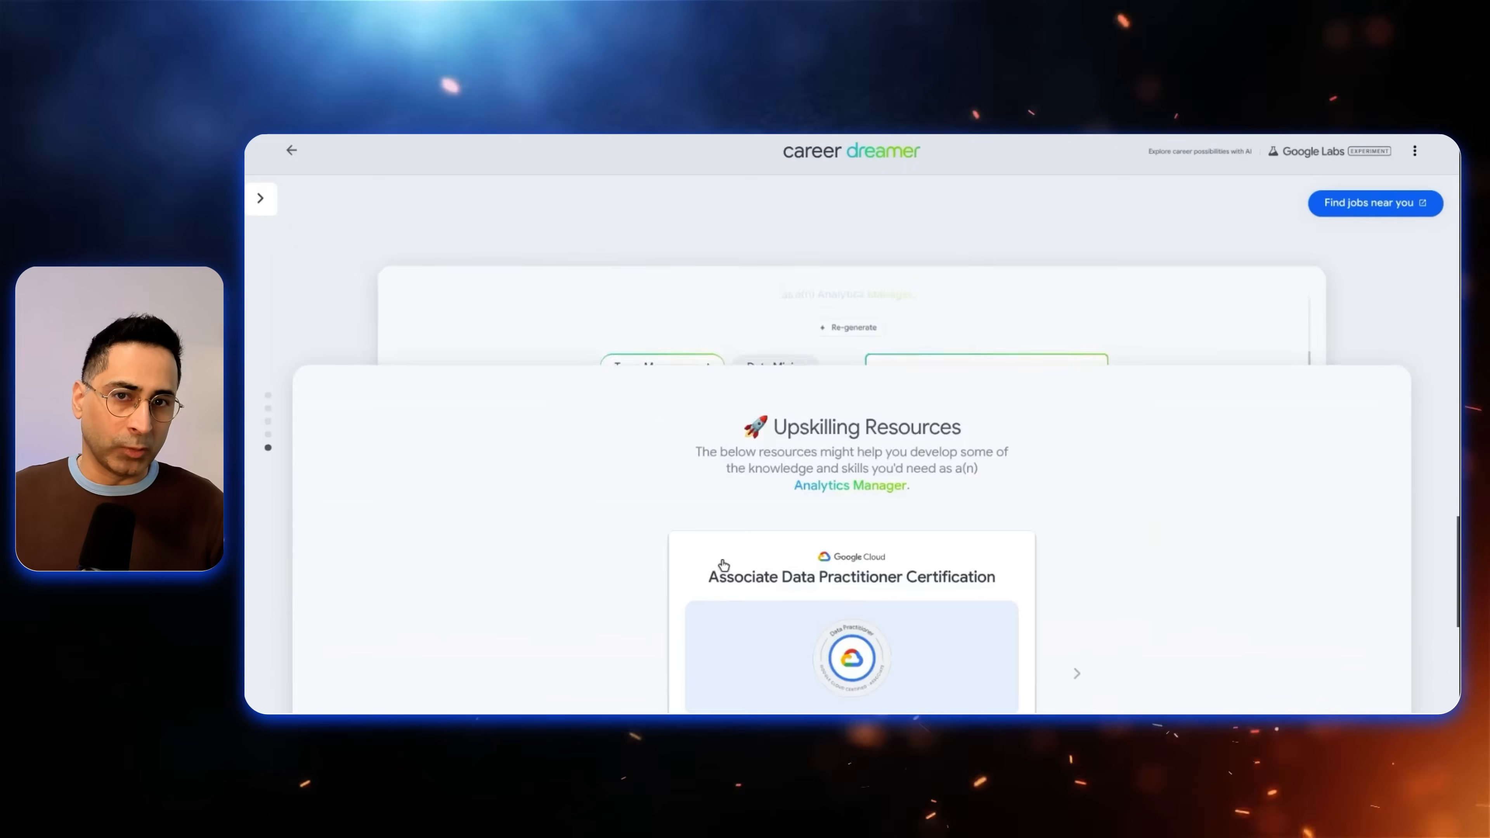
scroll("down", 3)
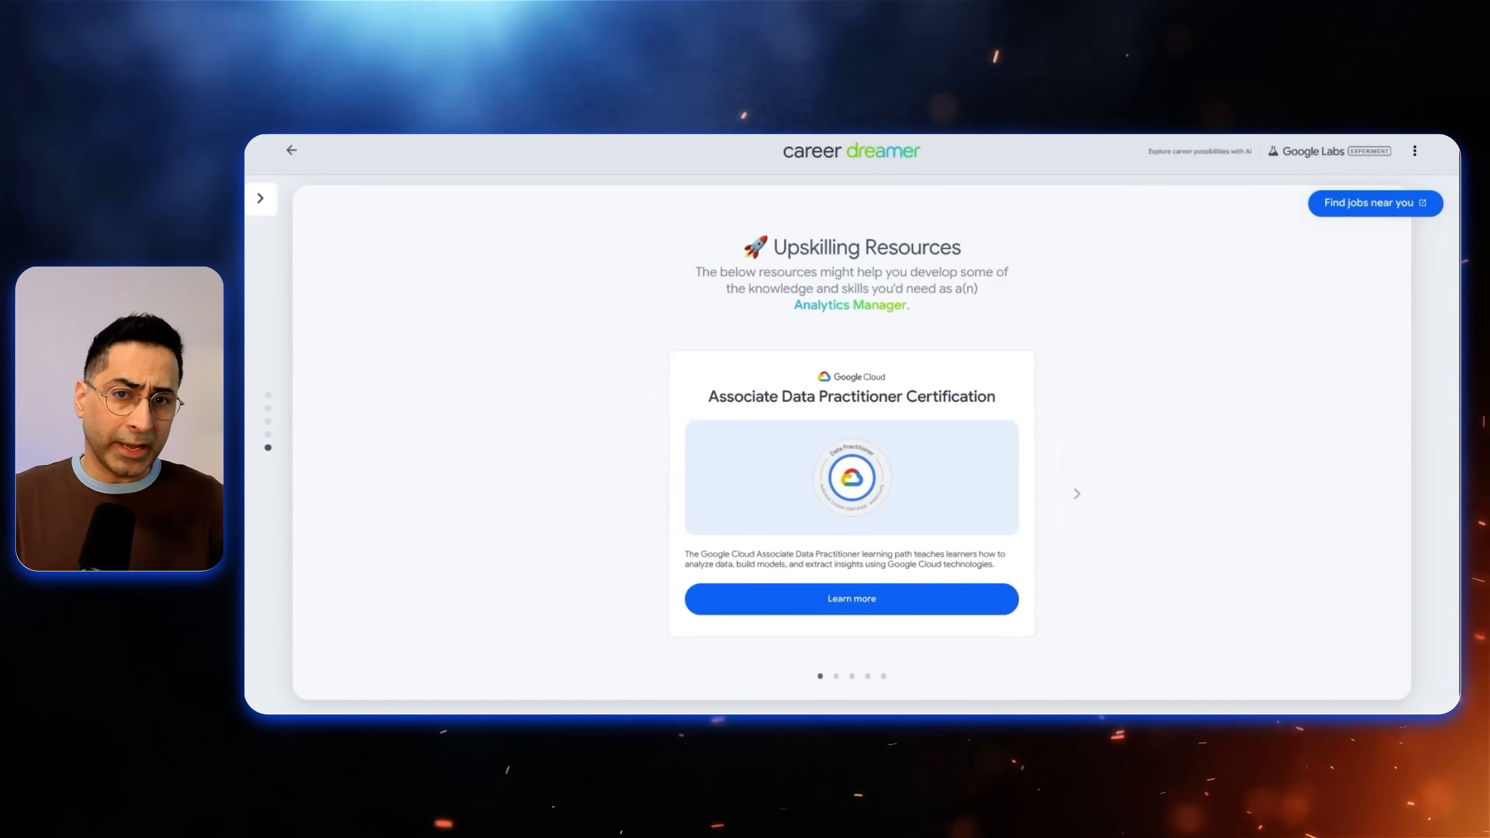
left_click(1077, 495)
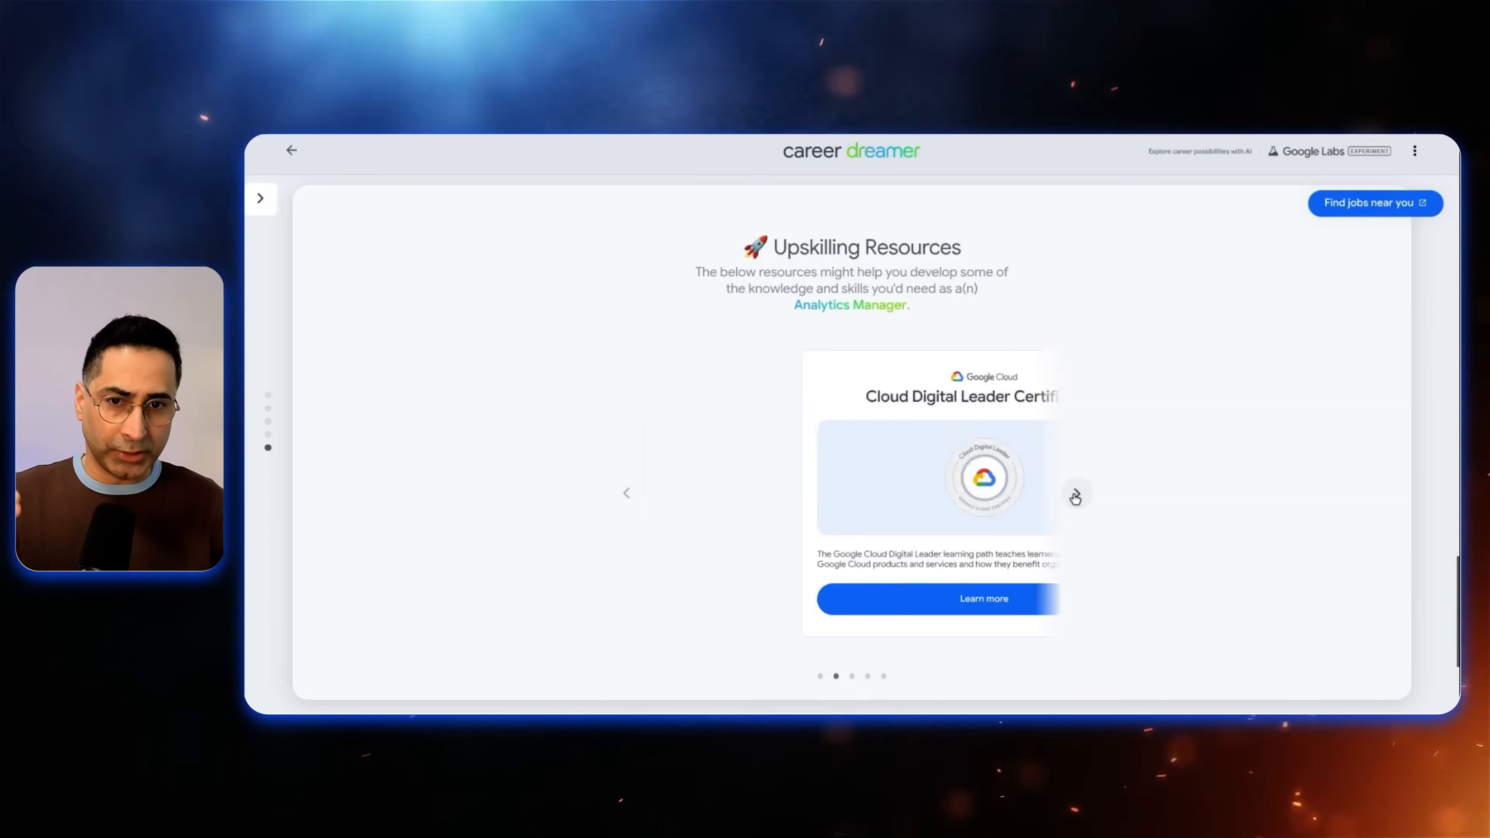
left_click(1078, 495)
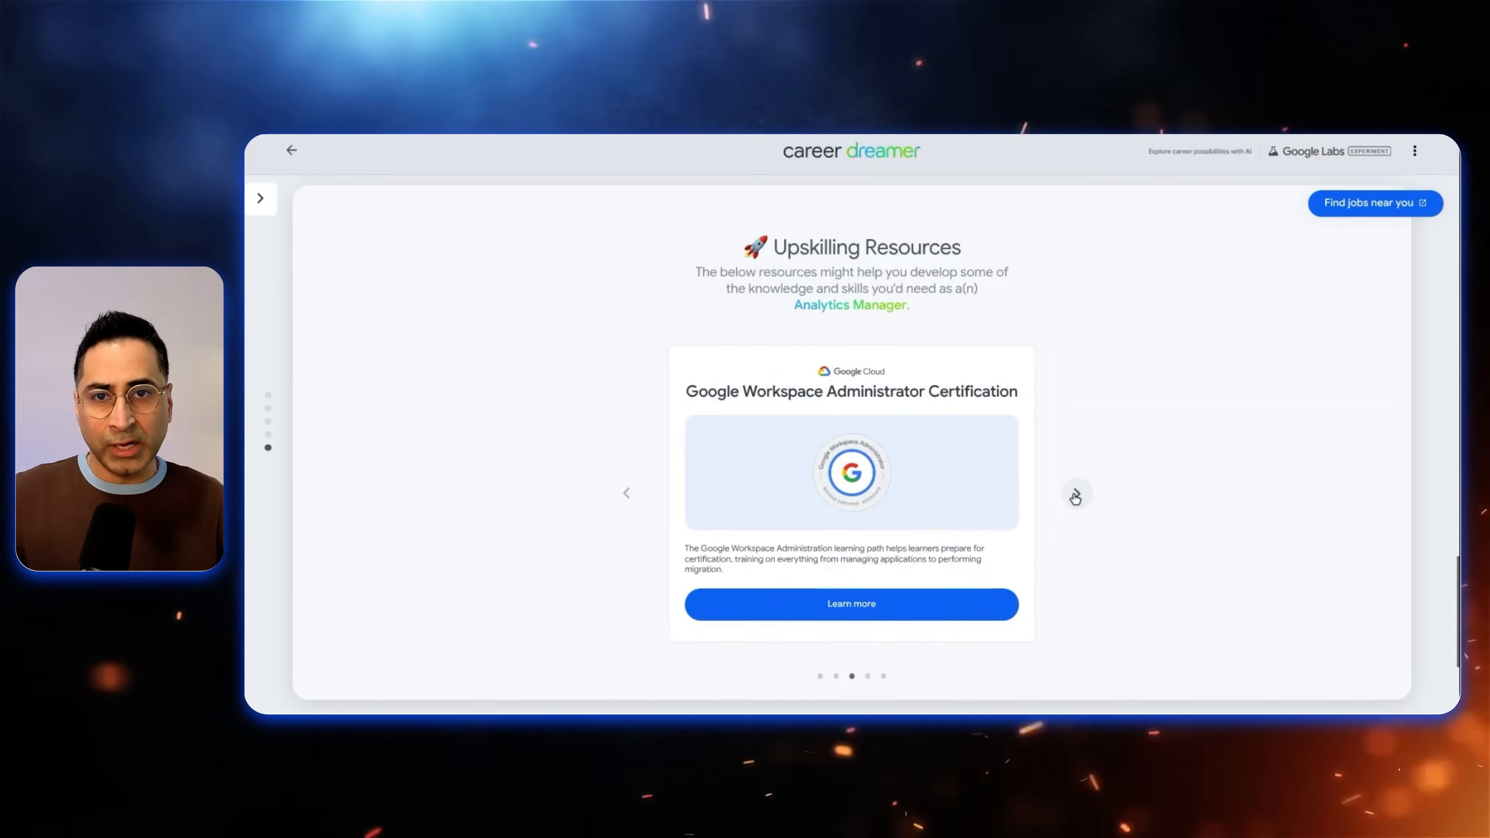
left_click(1077, 496)
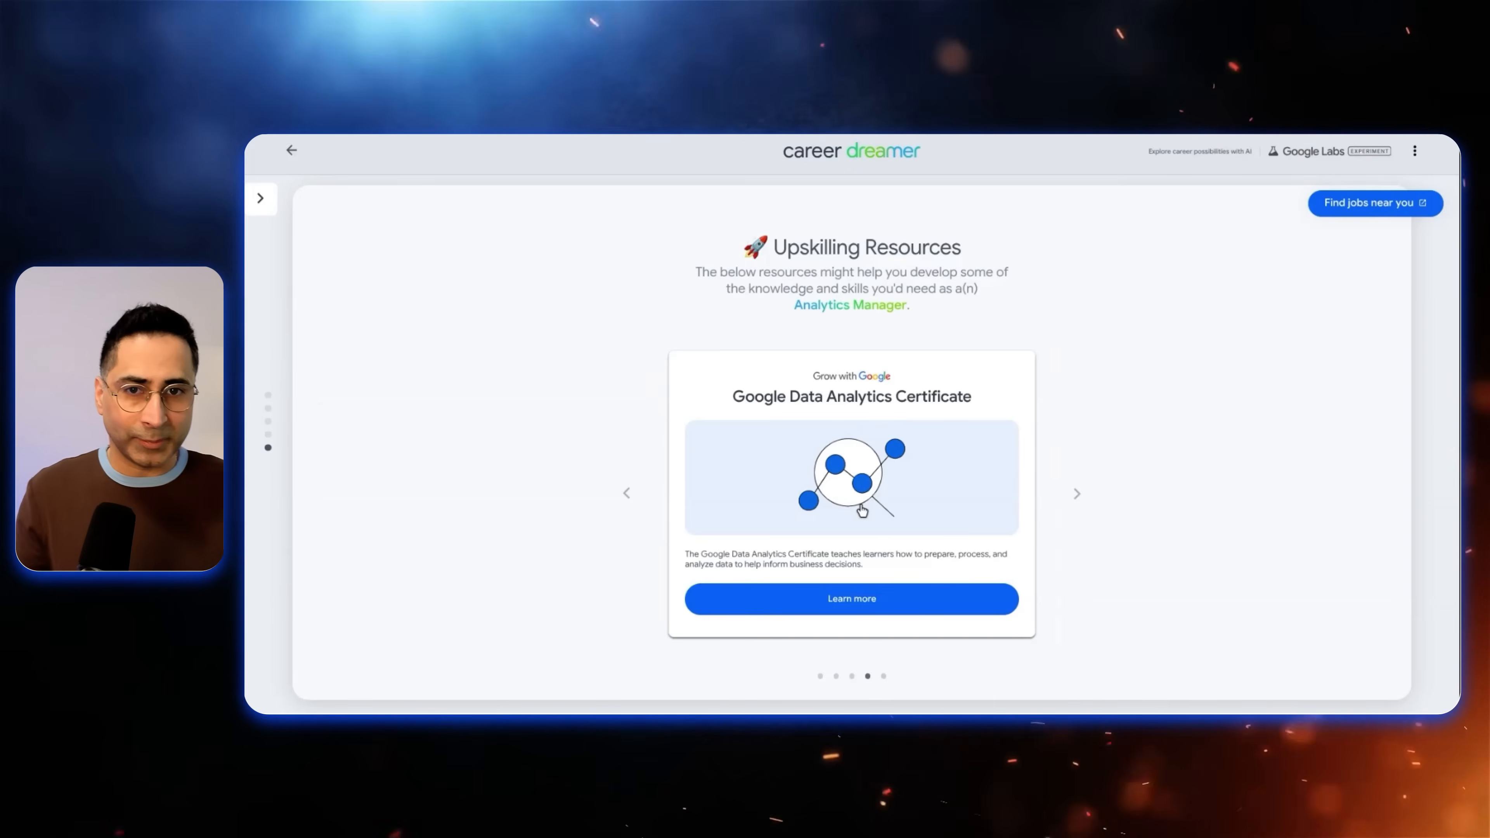
mouse_move(1135, 559)
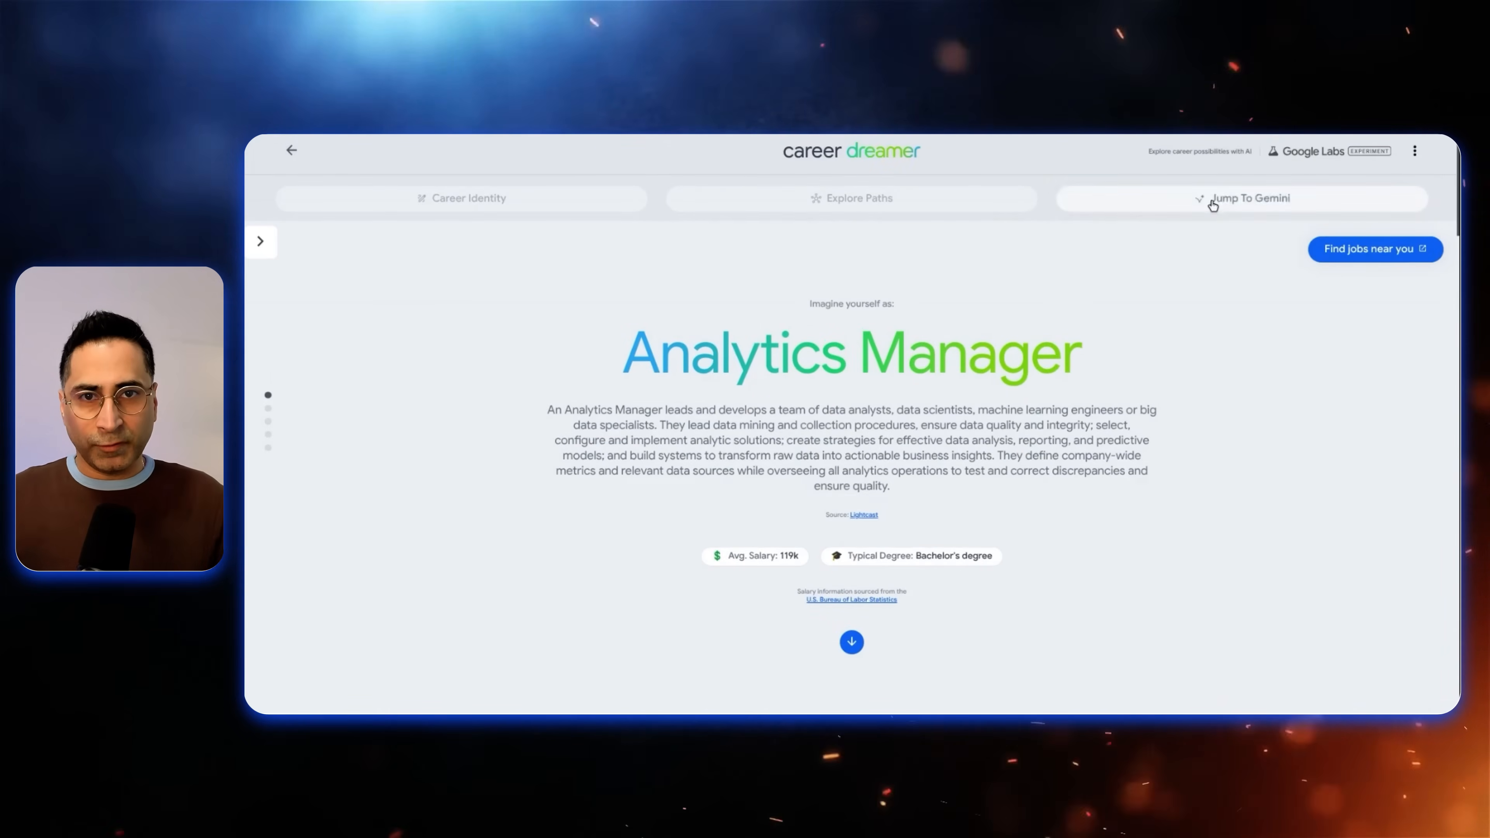
Look over the Jump to Gemini conversation starters, then return to the Explore Paths map.
left_click(1250, 199)
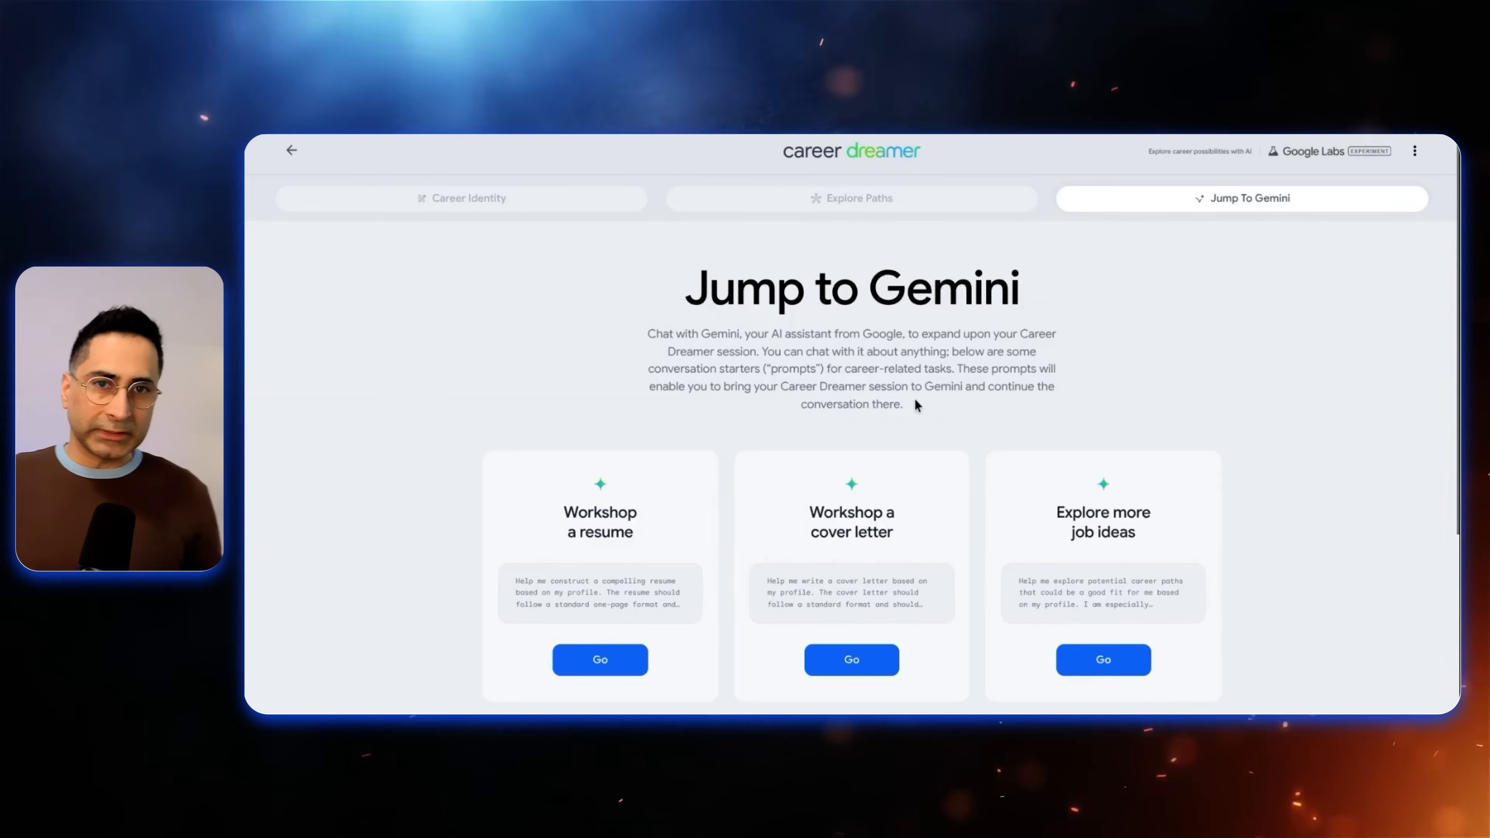
scroll("down", 3)
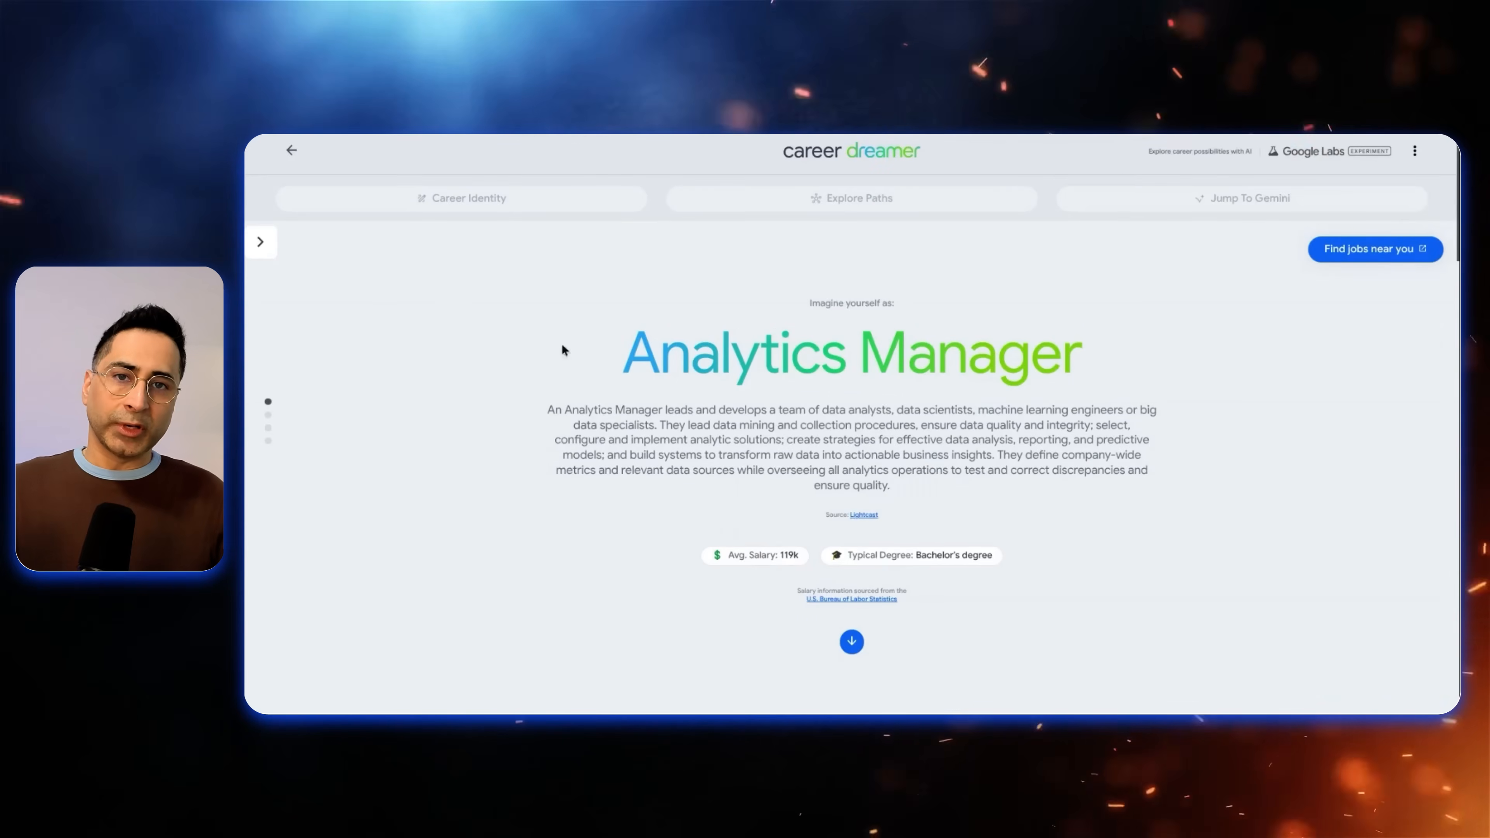
left_click(852, 199)
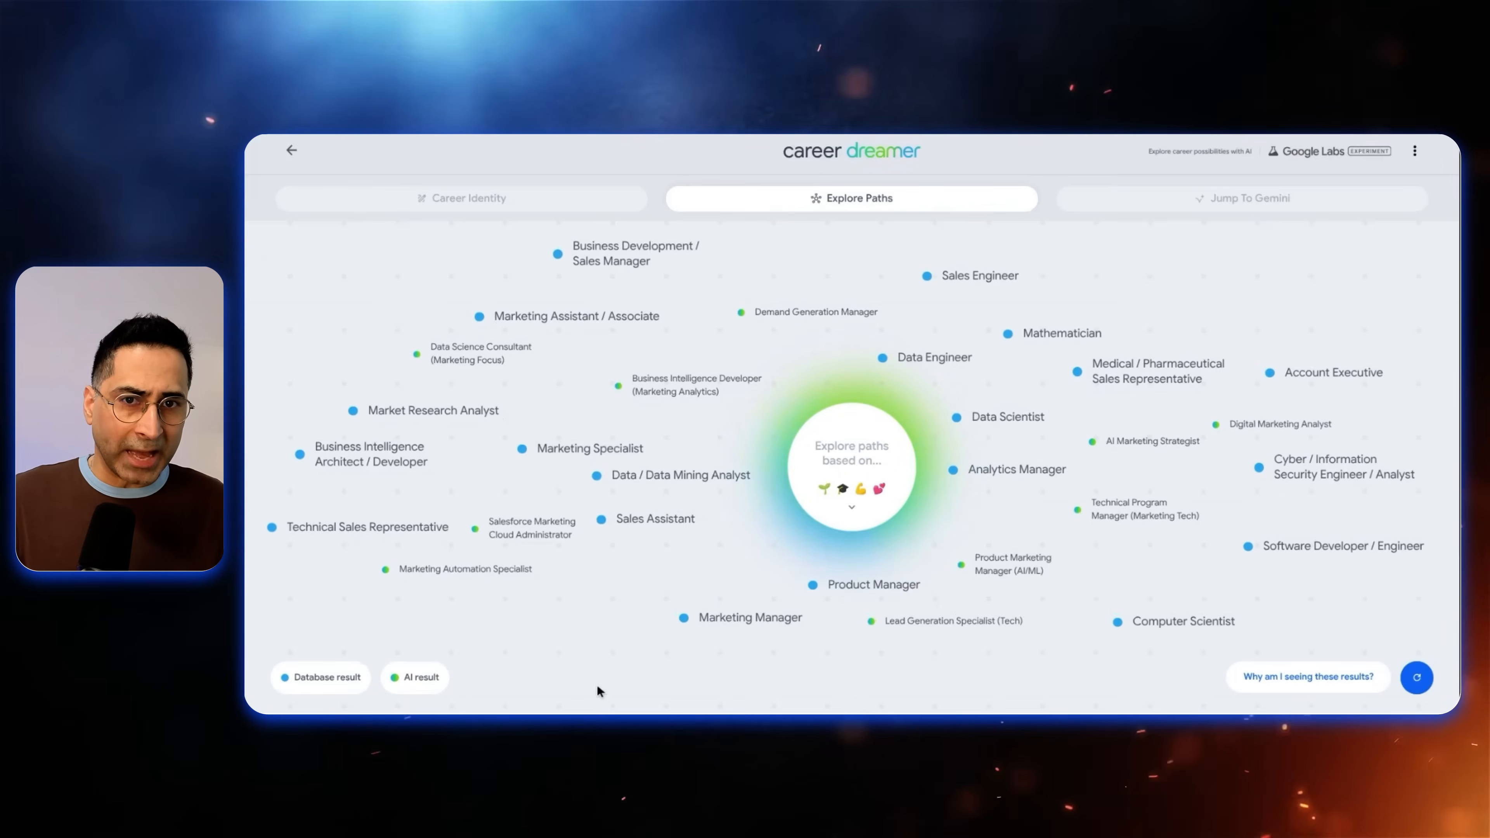
View the Account Executive path's Areas for growth.
left_click(1270, 372)
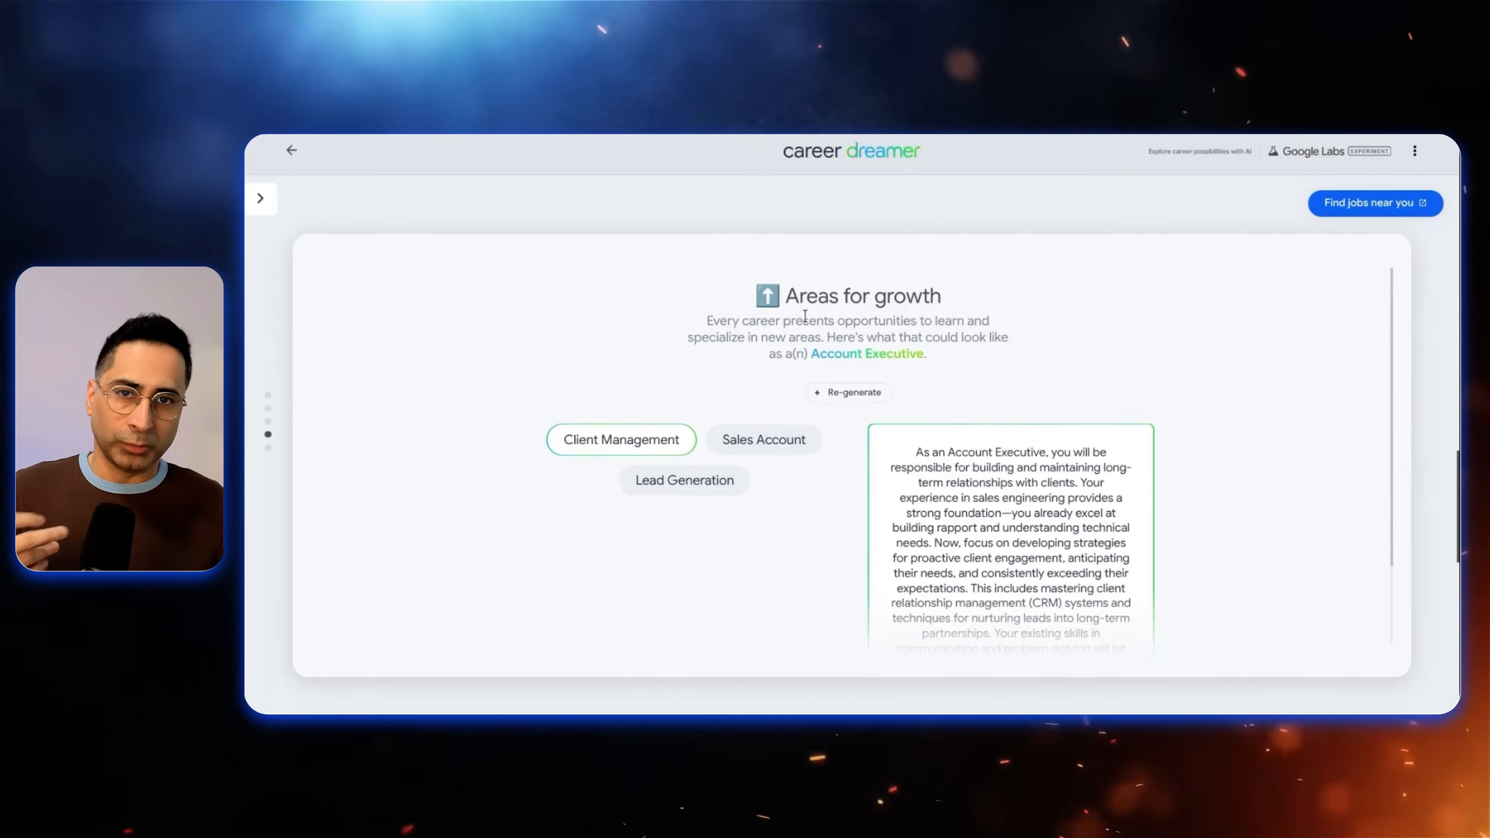
scroll("down", 3)
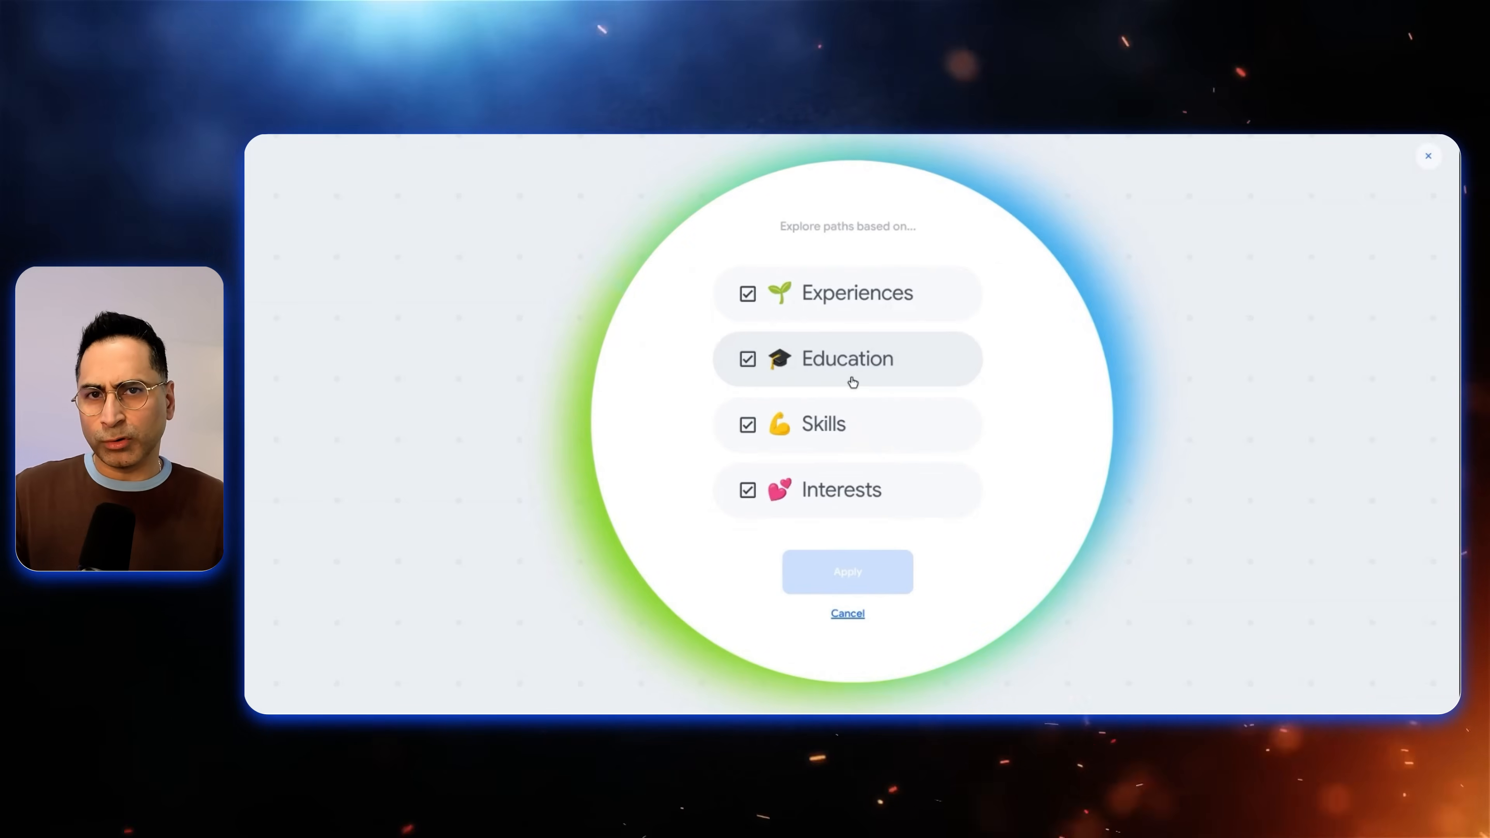
Uncheck Education and apply, regenerating paths from experiences, skills and interests.
left_click(748, 359)
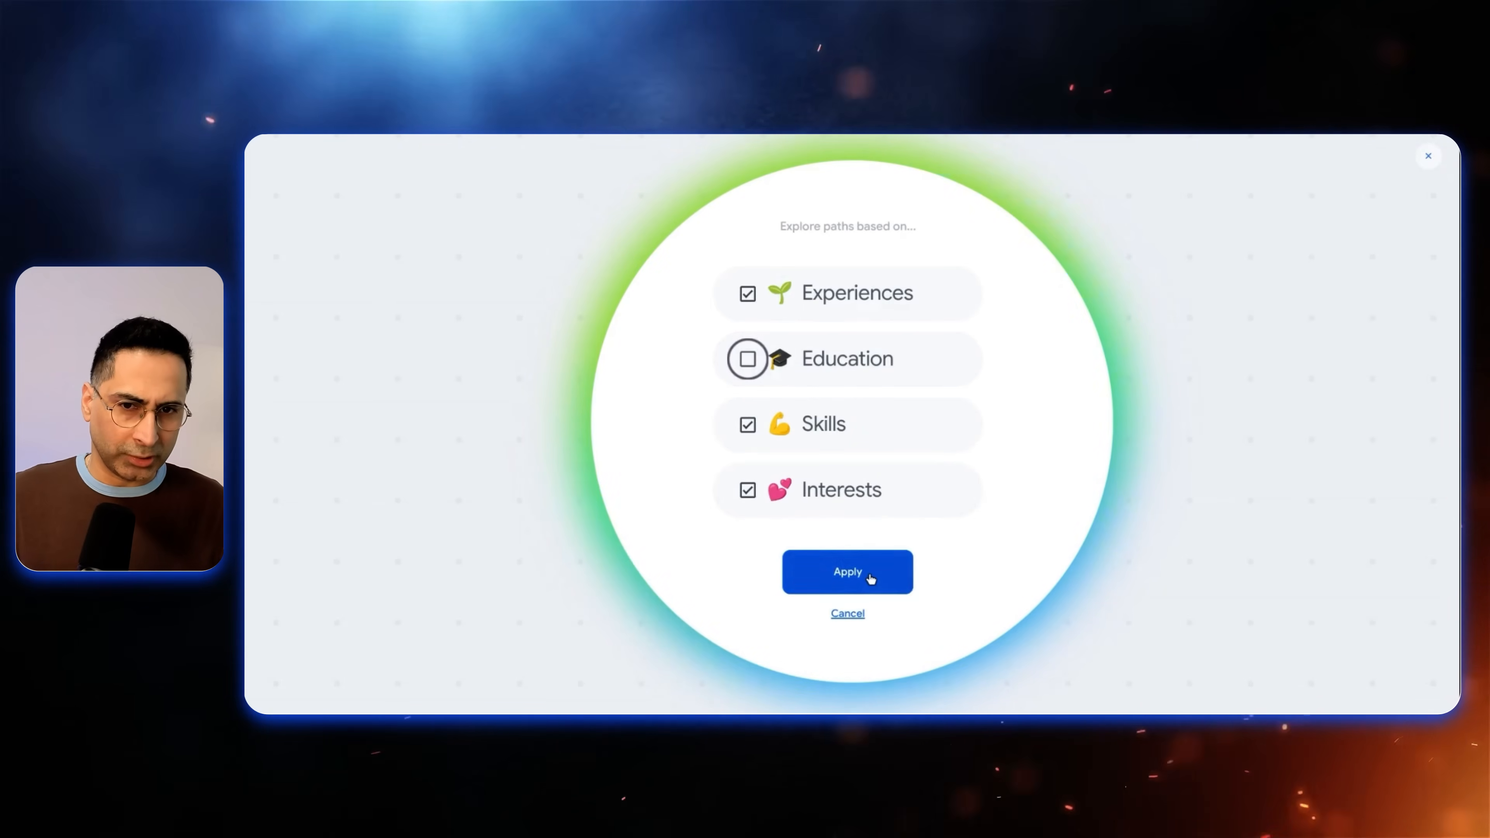
left_click(847, 571)
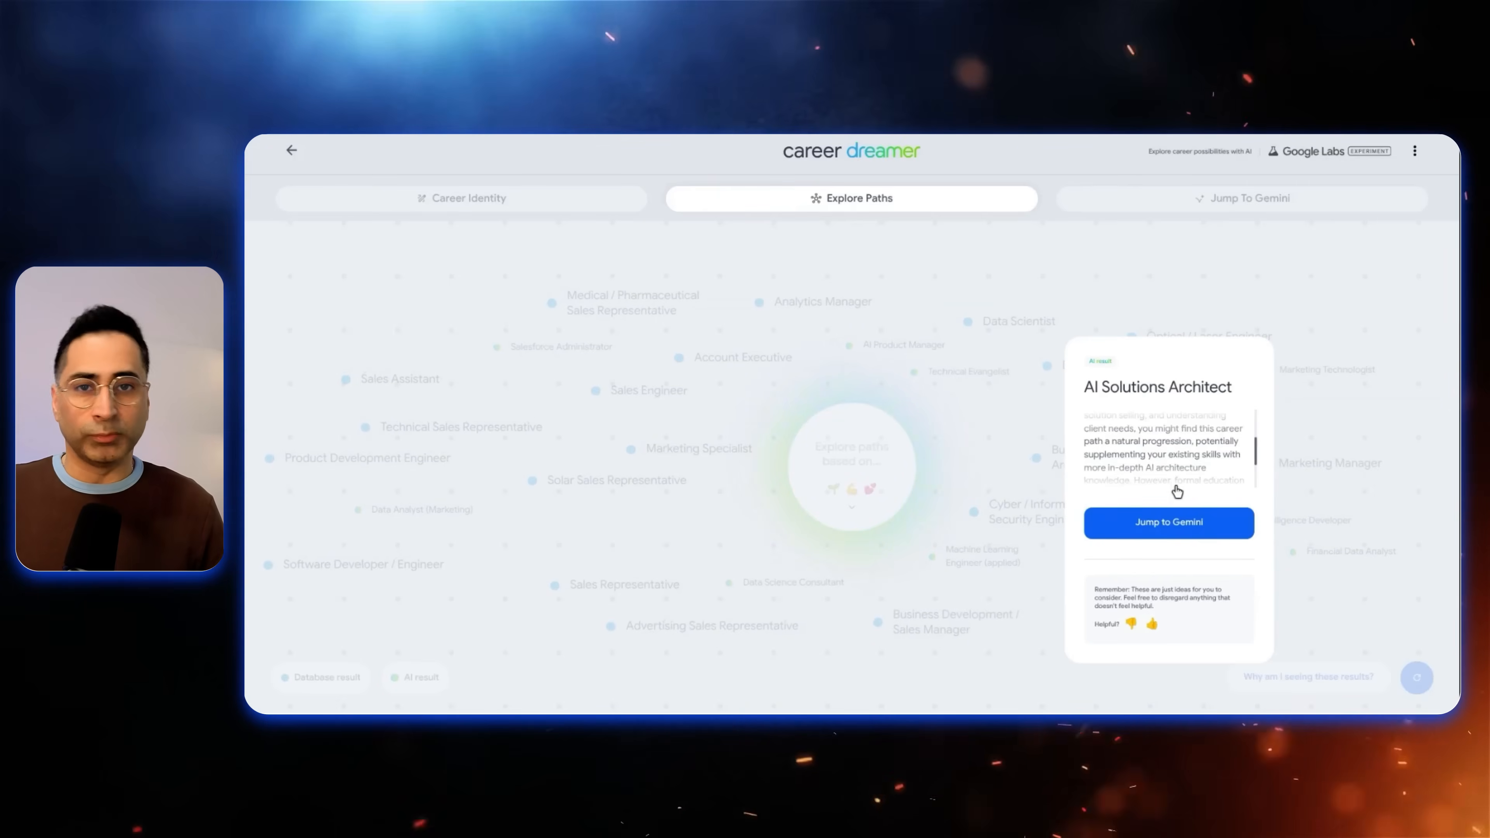
Copy the AI Solutions Architect Gemini starter prompt to the clipboard and close the popup.
left_click(1168, 523)
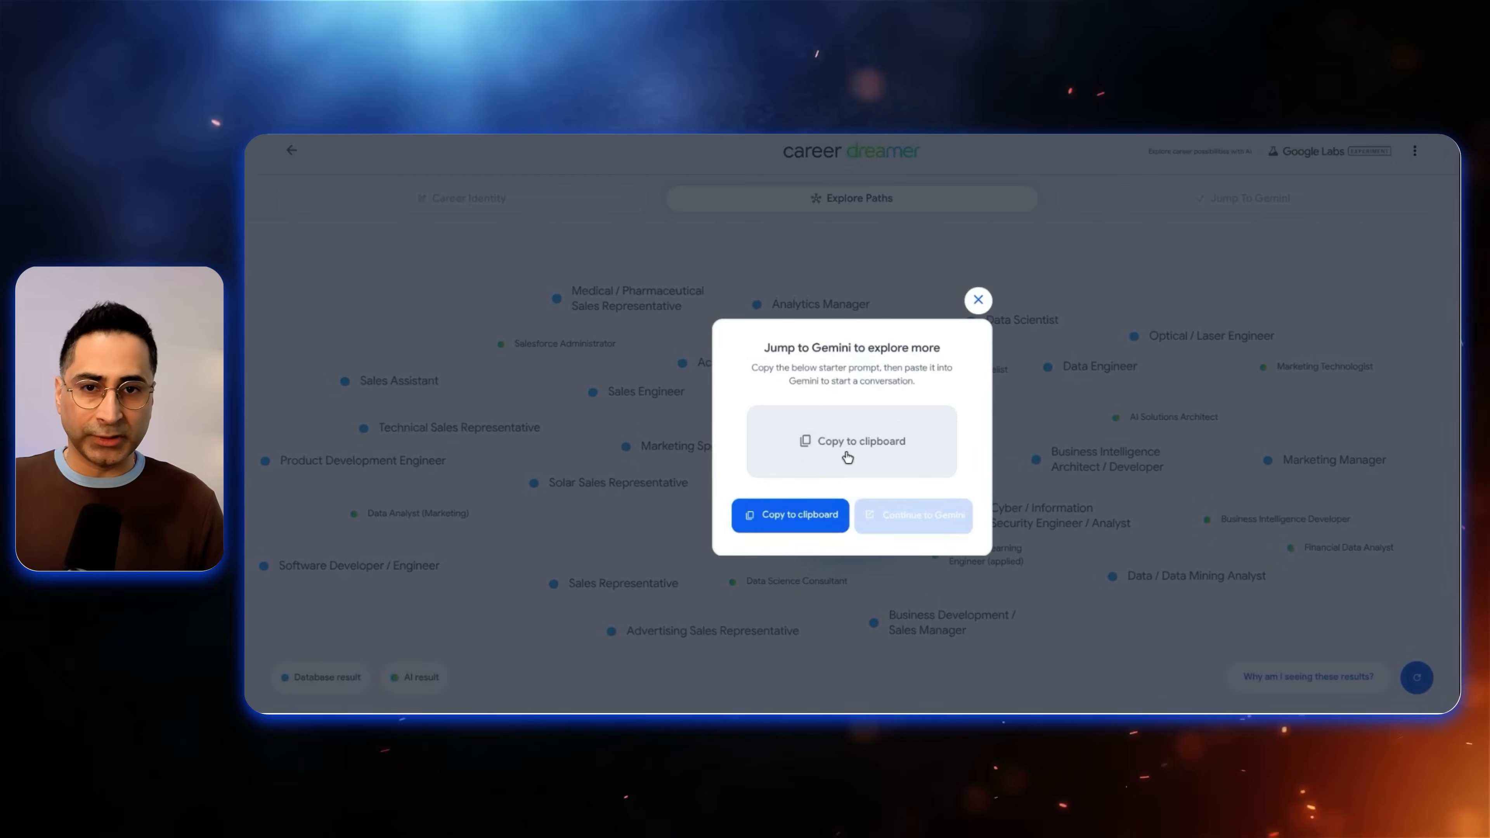
left_click(852, 441)
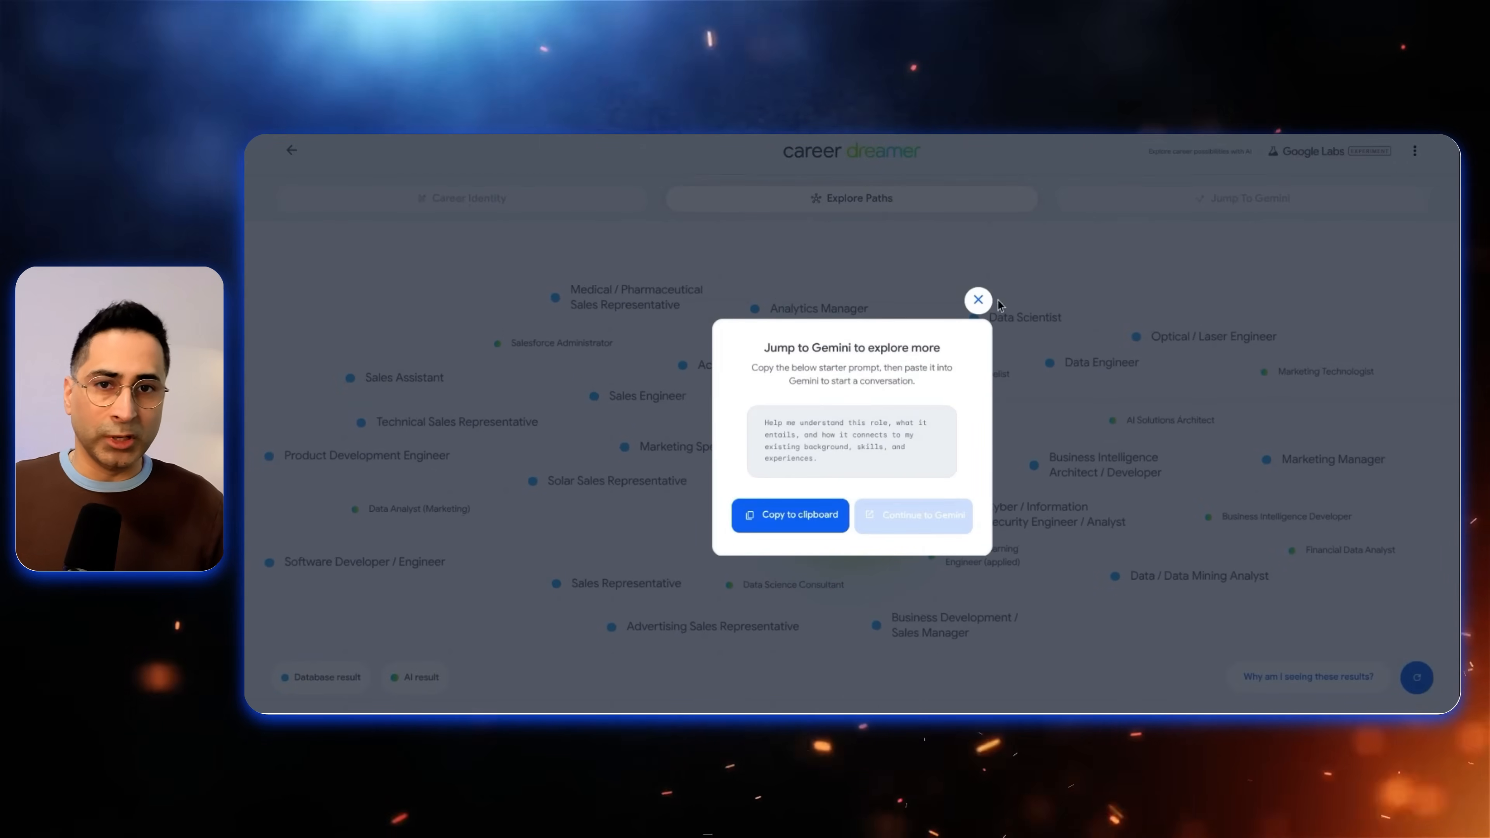
left_click(978, 299)
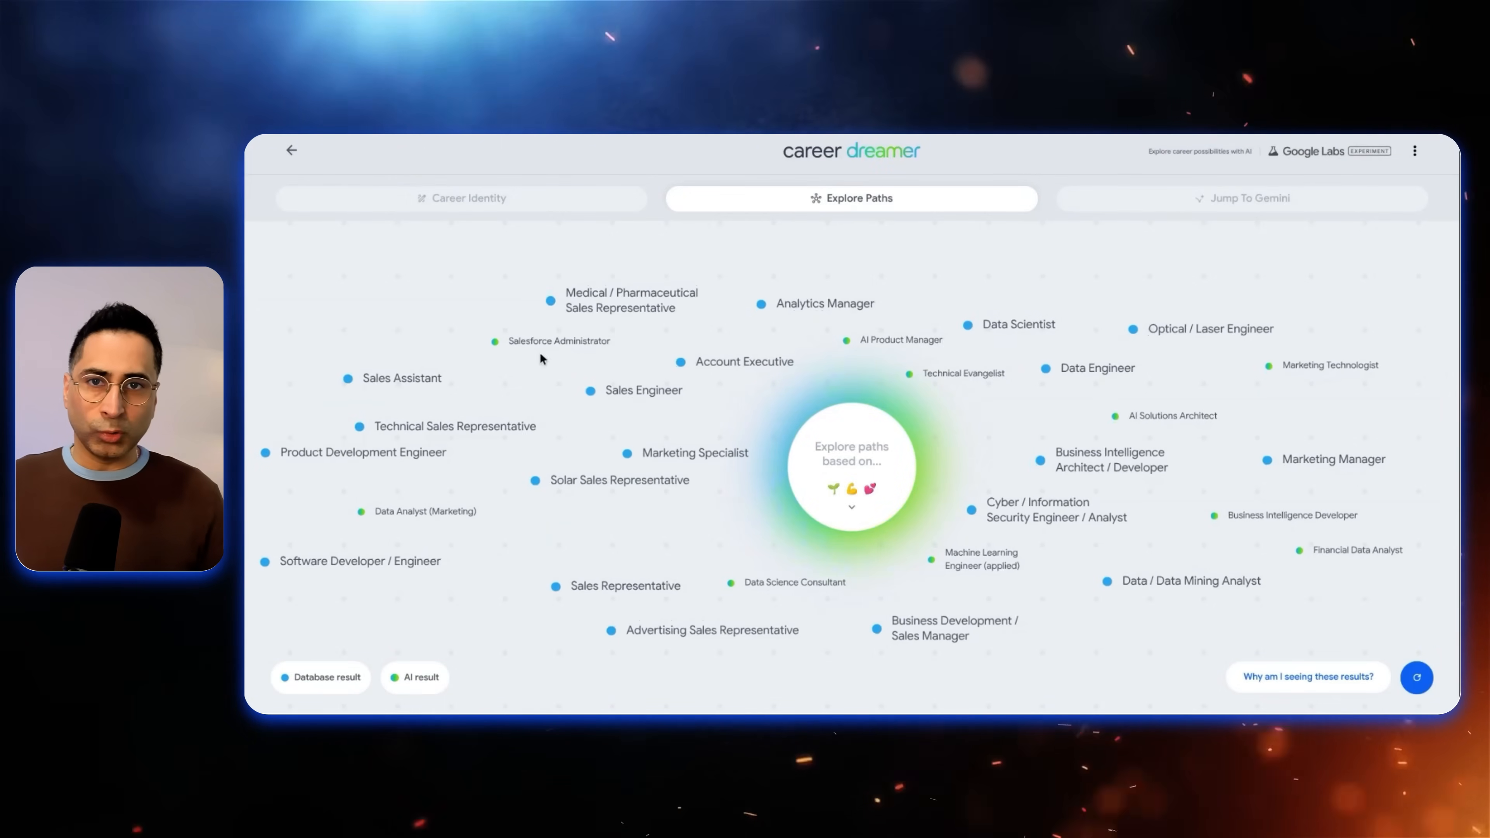
Revisit Career Identity and Explore Paths, ending on the Jump to Gemini page.
left_click(462, 198)
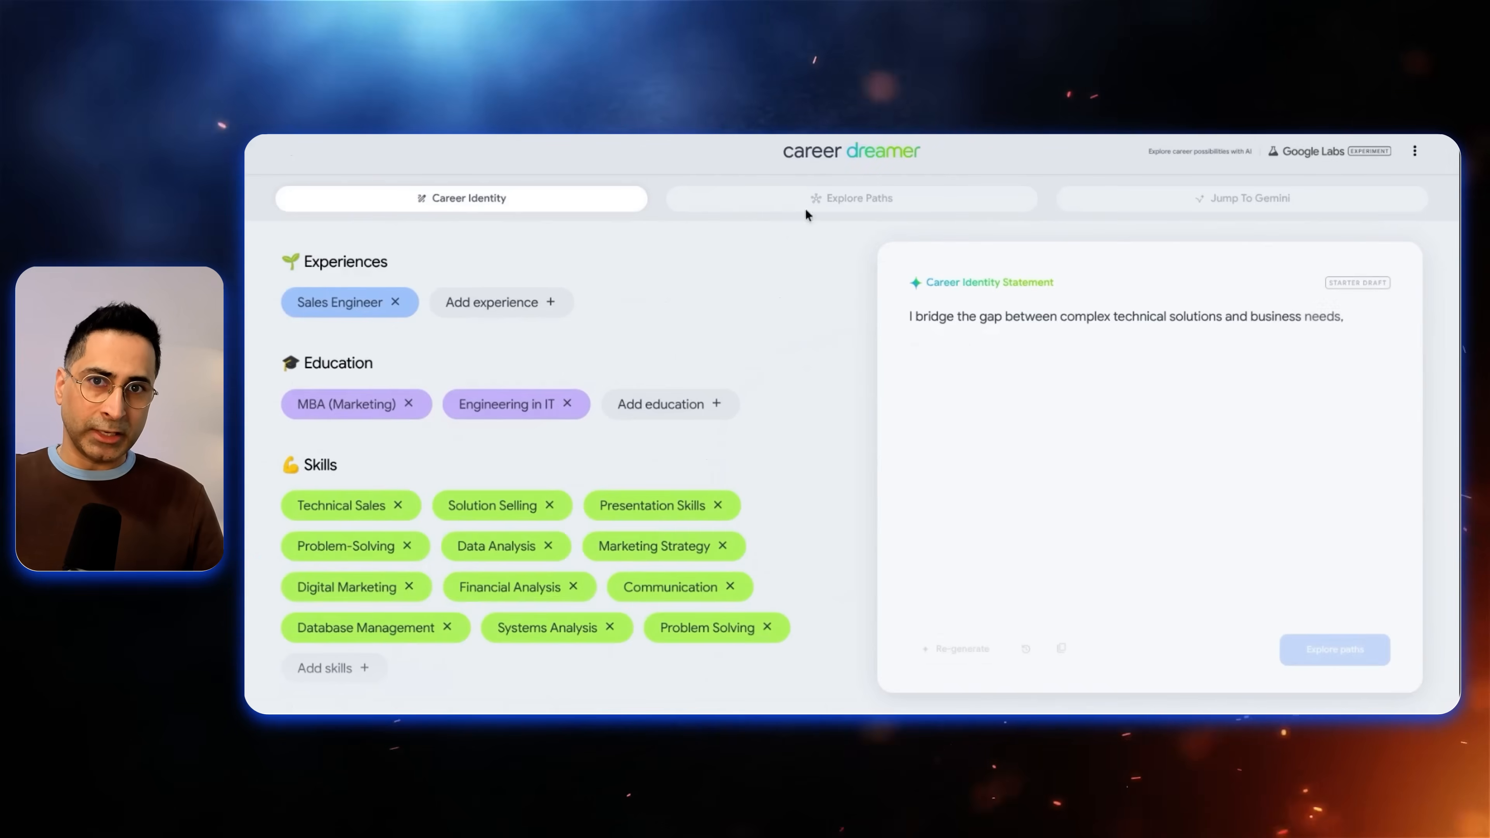
left_click(1335, 651)
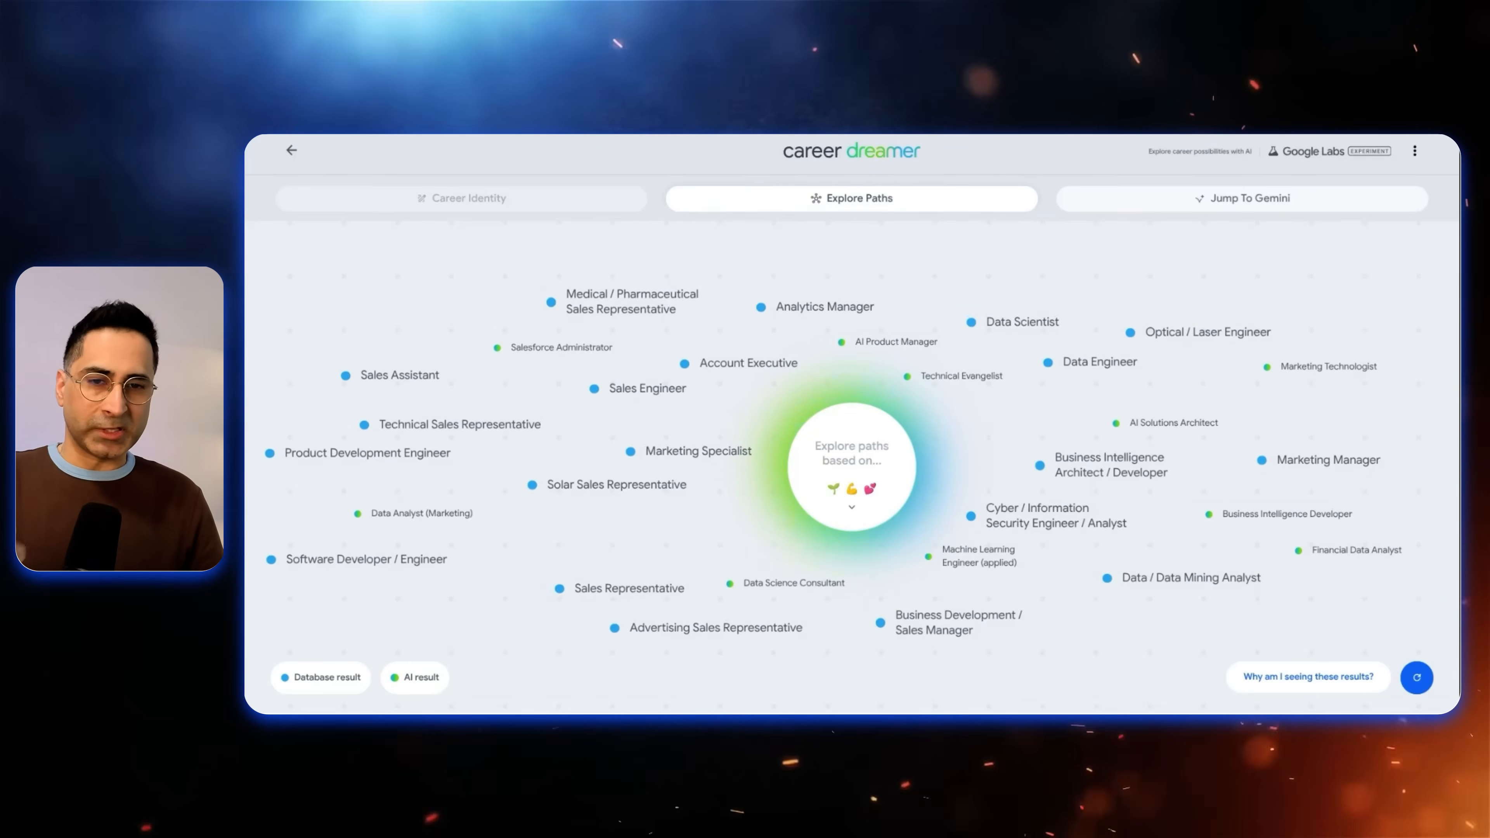
left_click(1243, 198)
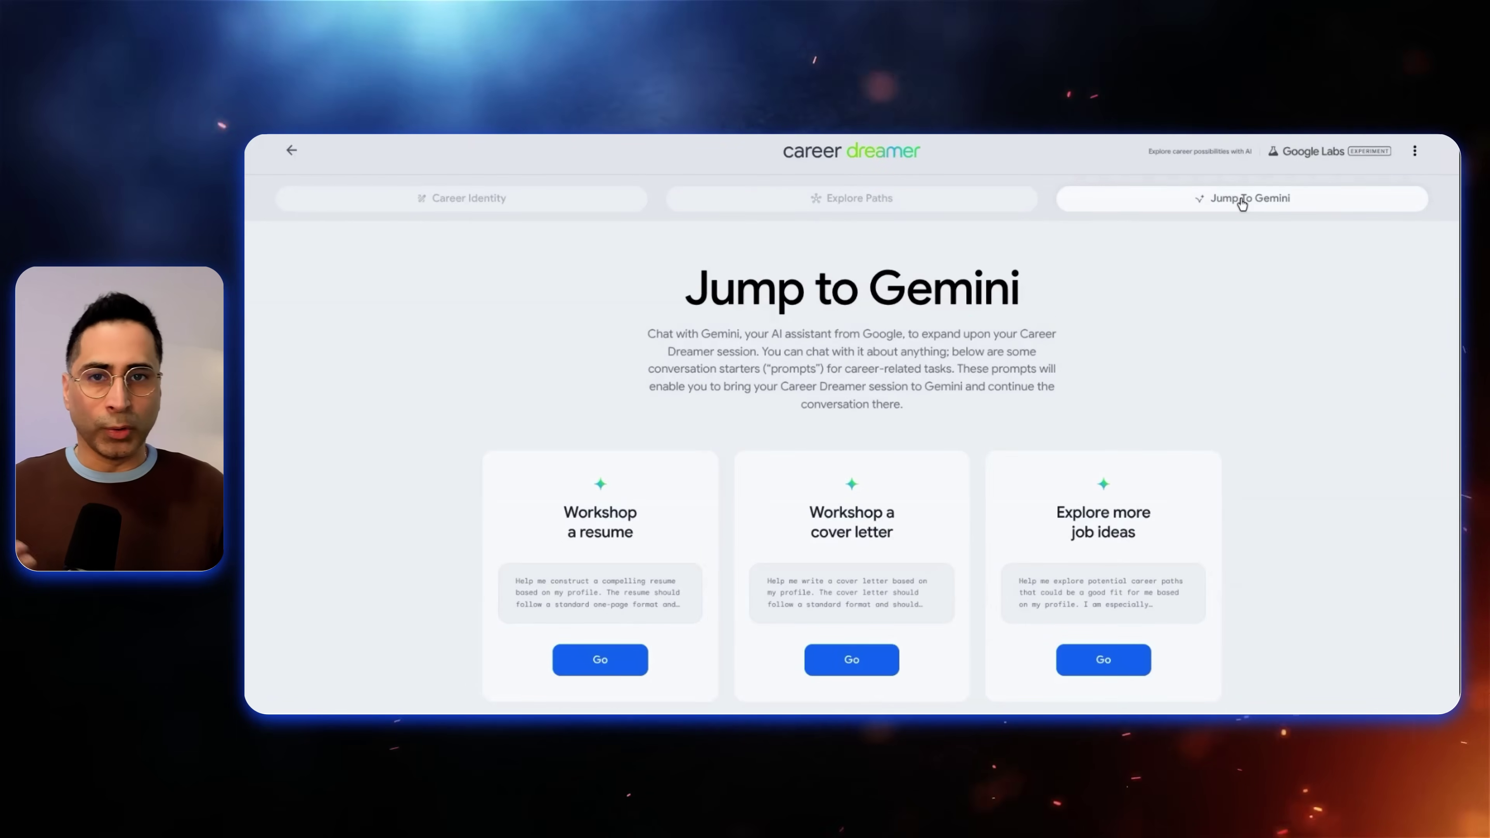
mouse_move(1038, 309)
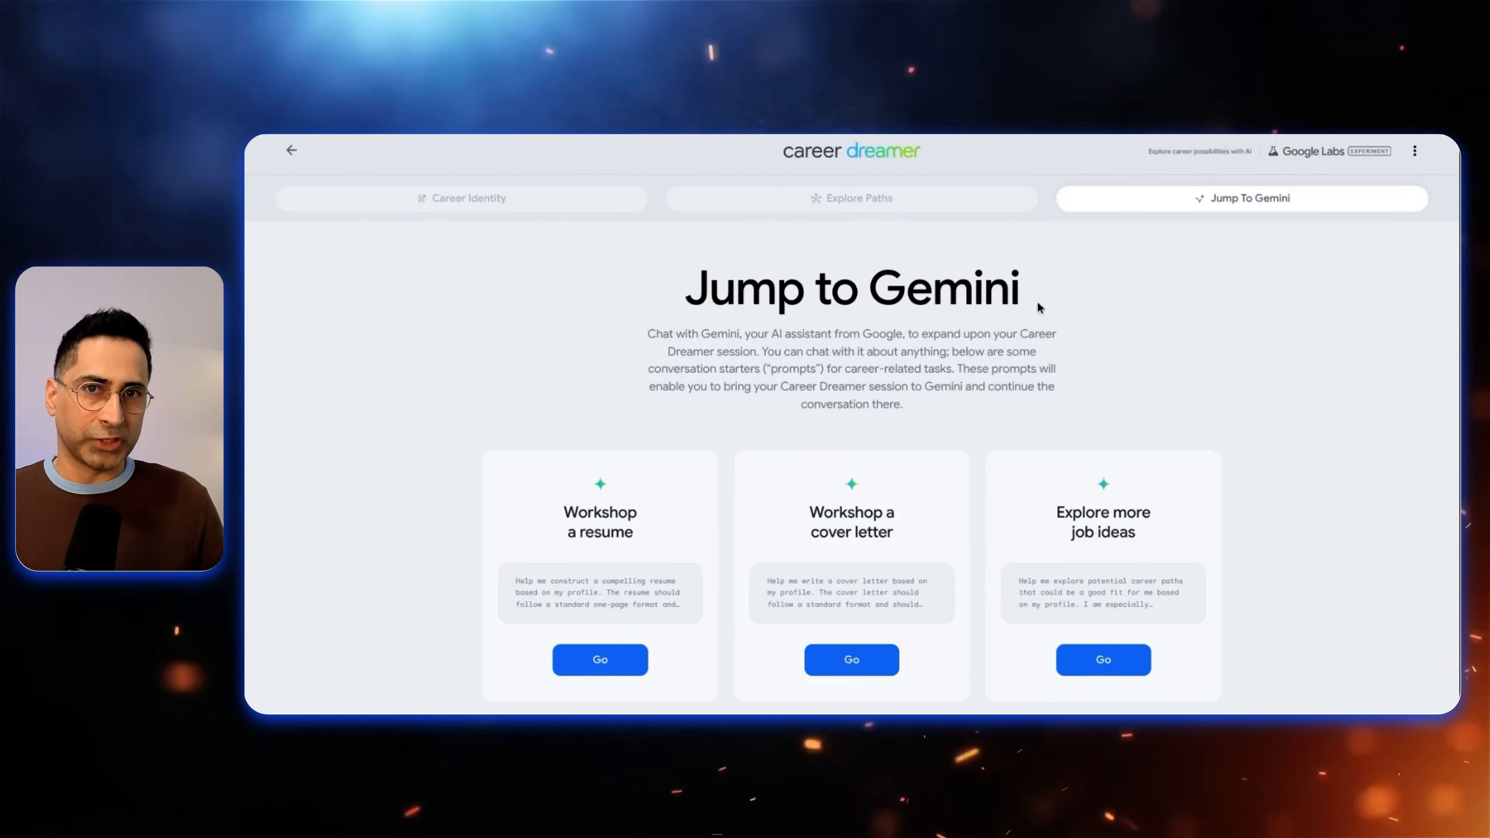